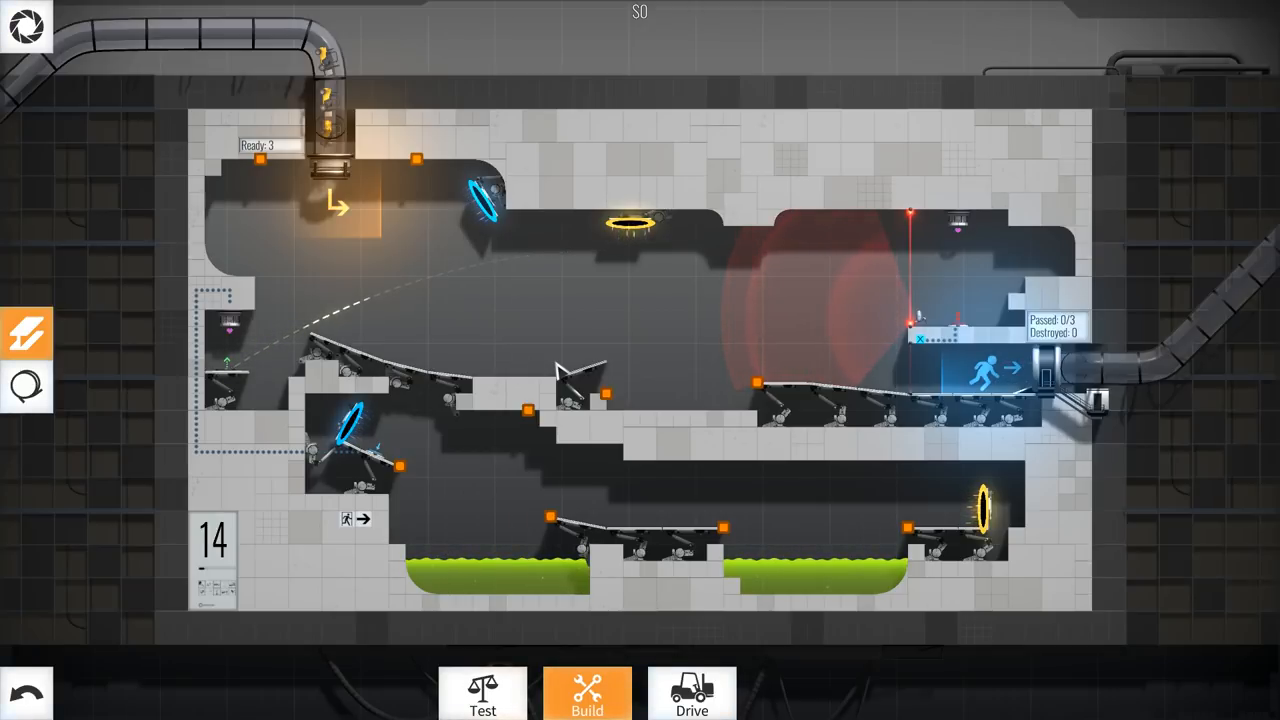
pyautogui.moveTo(328, 285)
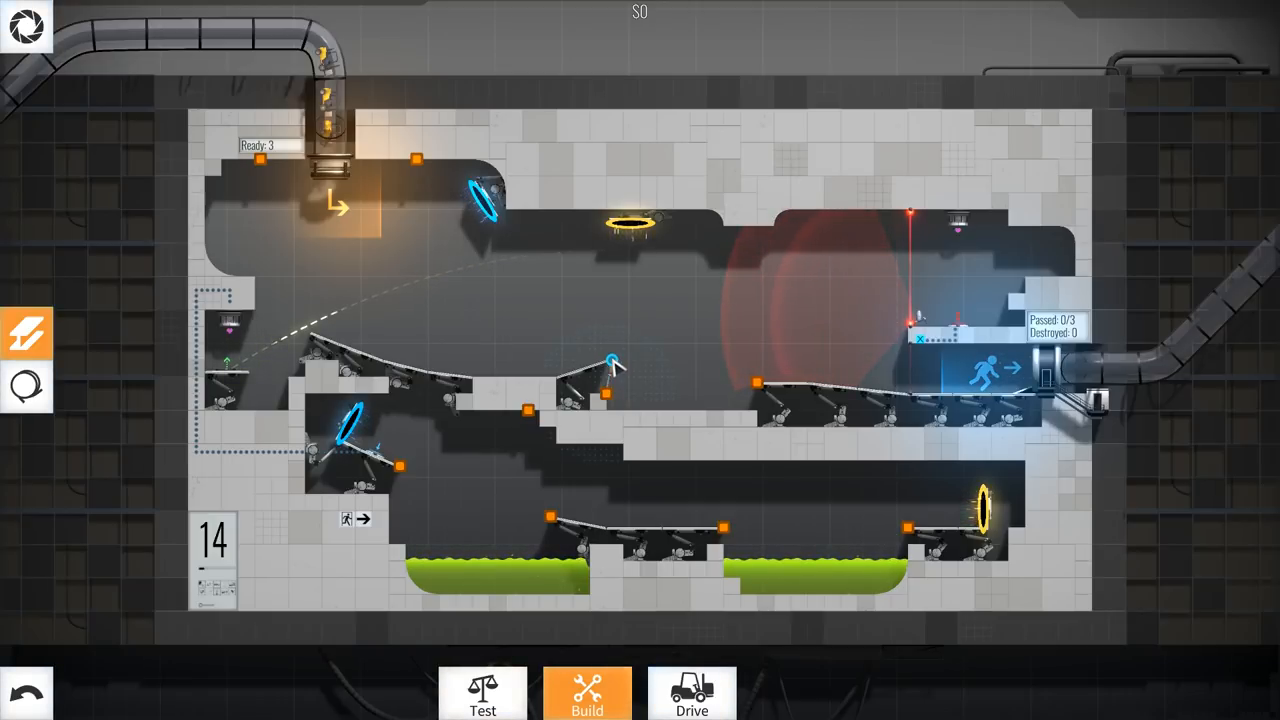
pyautogui.moveTo(545, 400)
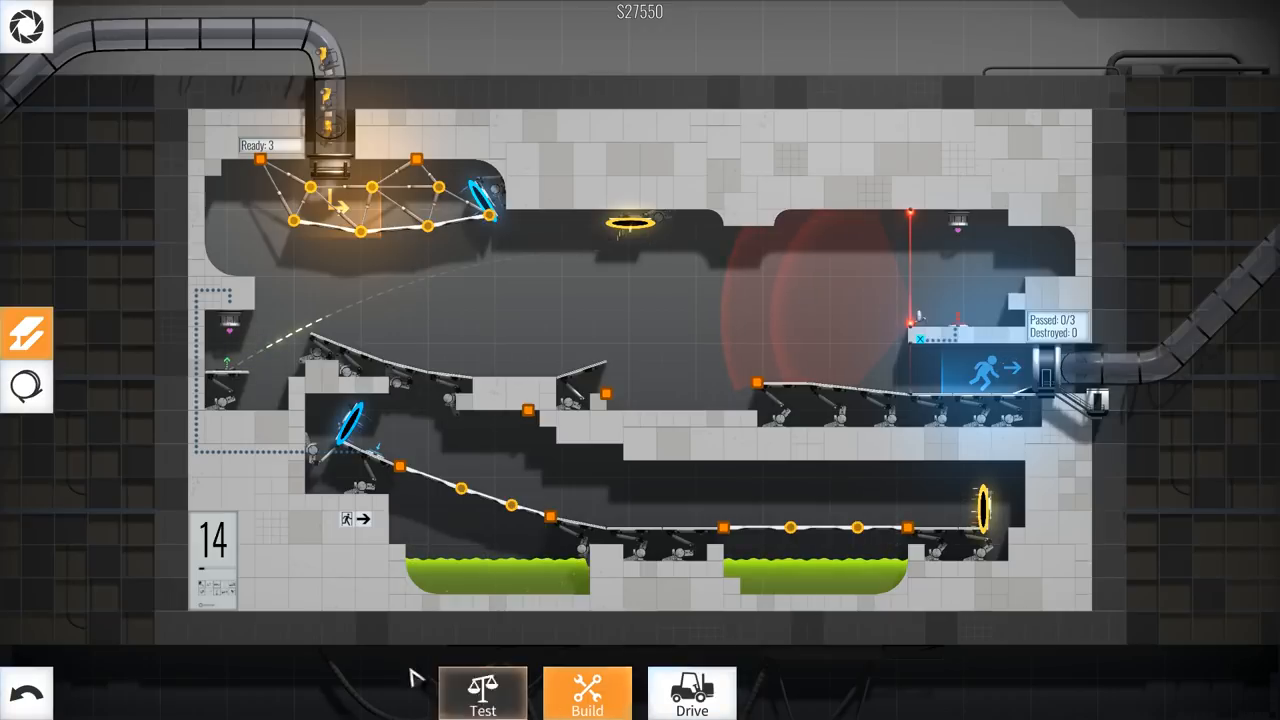
# Attach a support cable from the middle ledge and start a drive run.
pyautogui.click(27, 388)
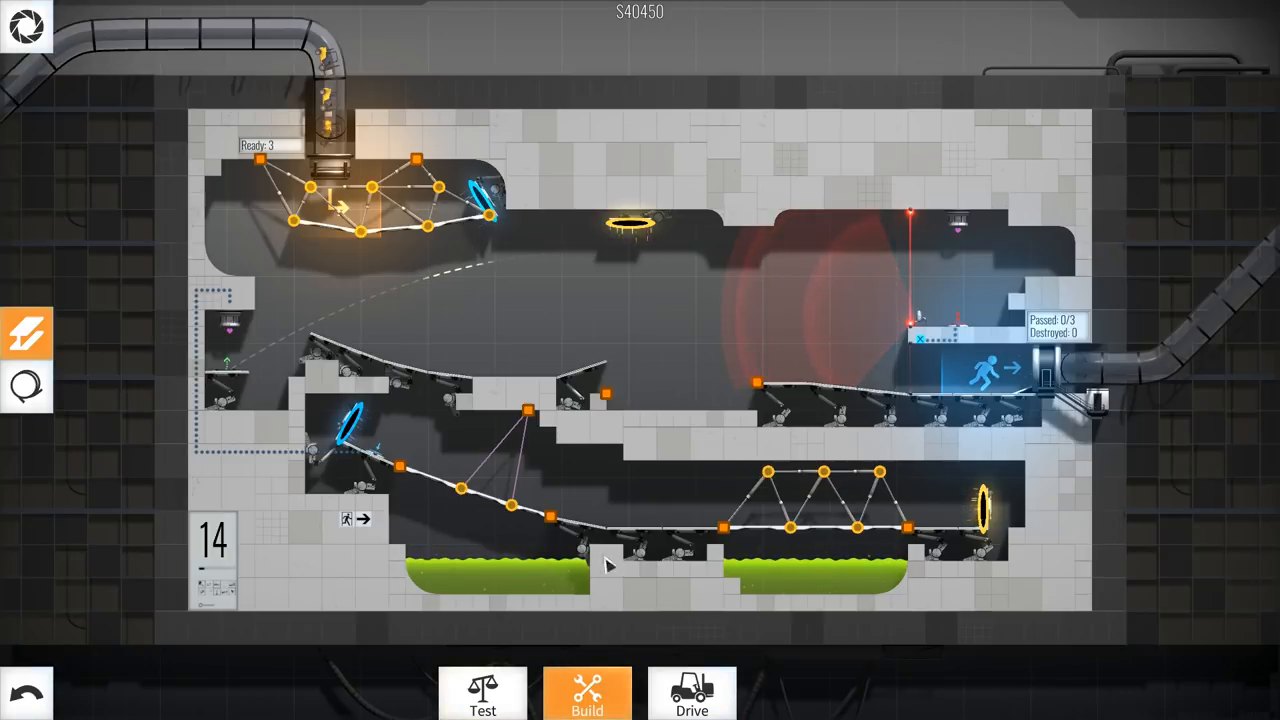
pyautogui.click(691, 693)
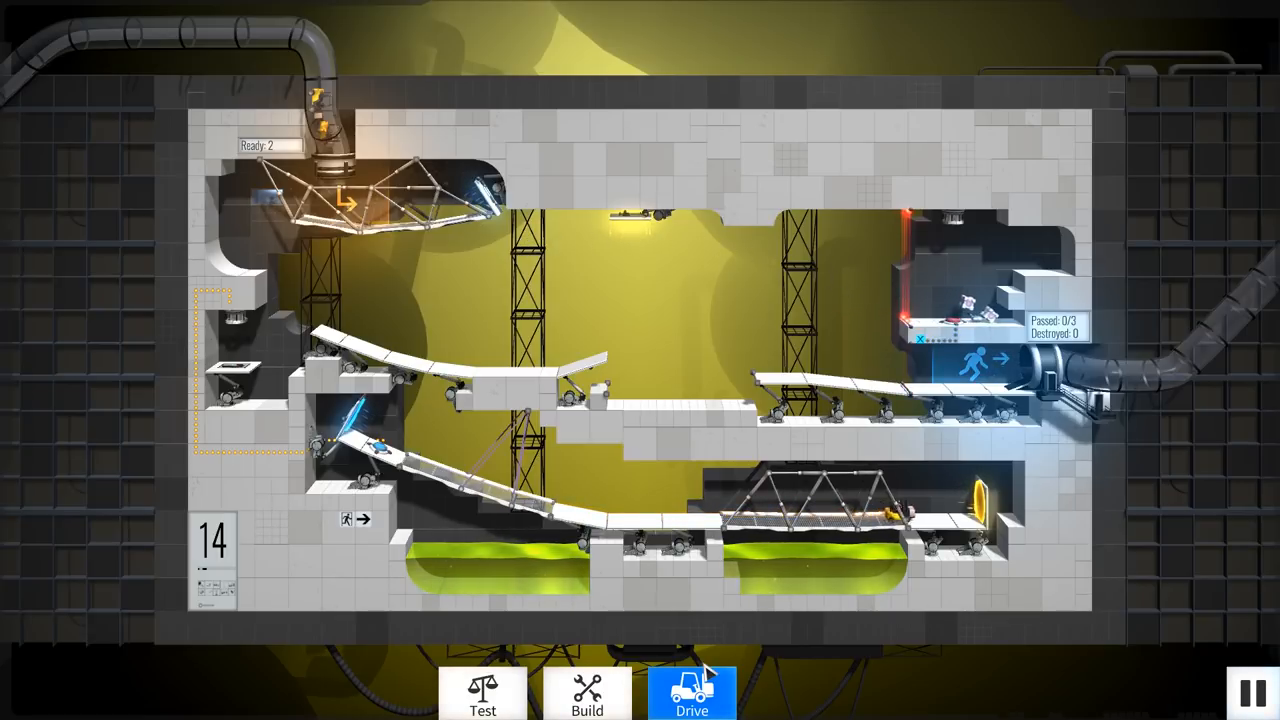
# Brace the top truss with cables anchored from the upper bridge, test-drive, then resume building.
pyautogui.click(587, 693)
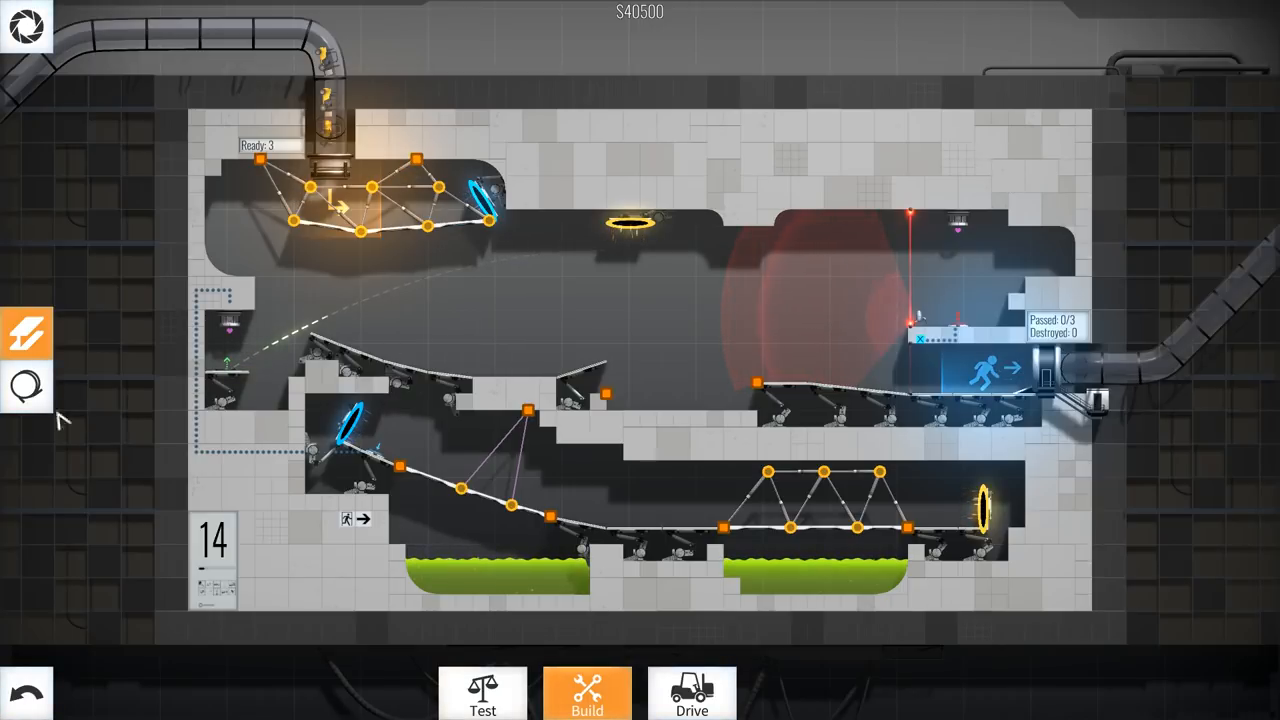
pyautogui.click(27, 388)
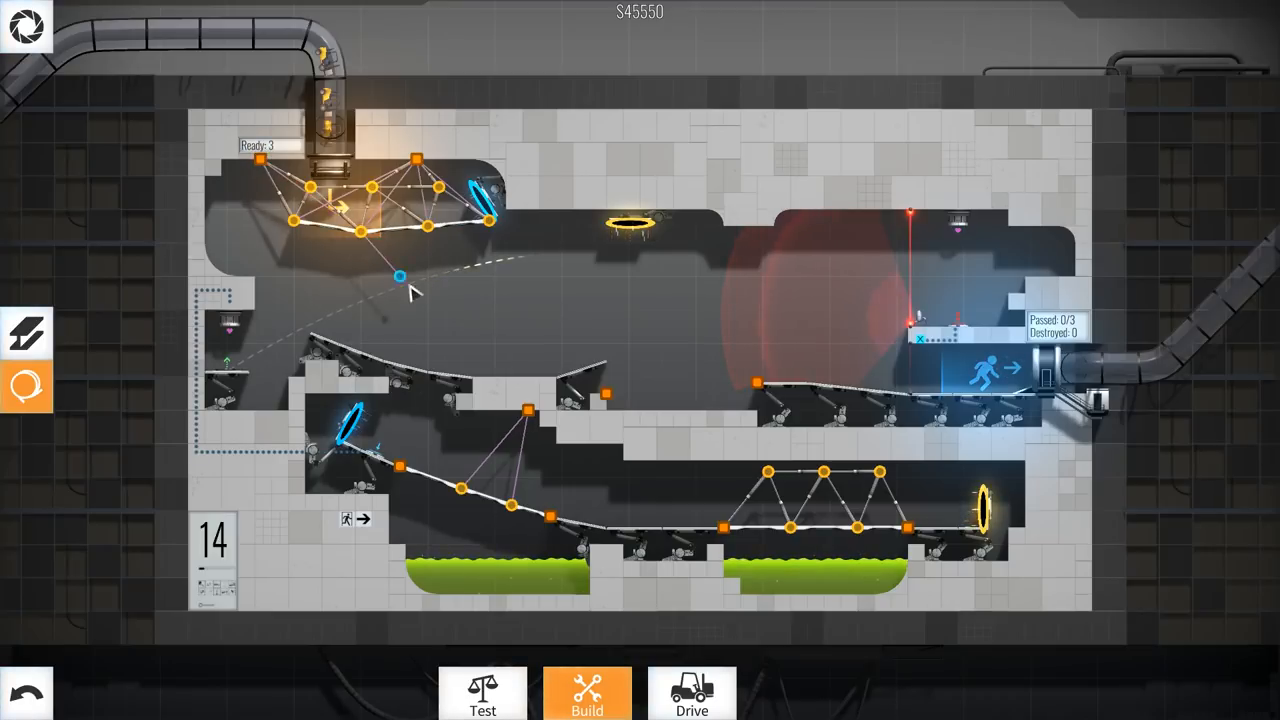
pyautogui.click(691, 693)
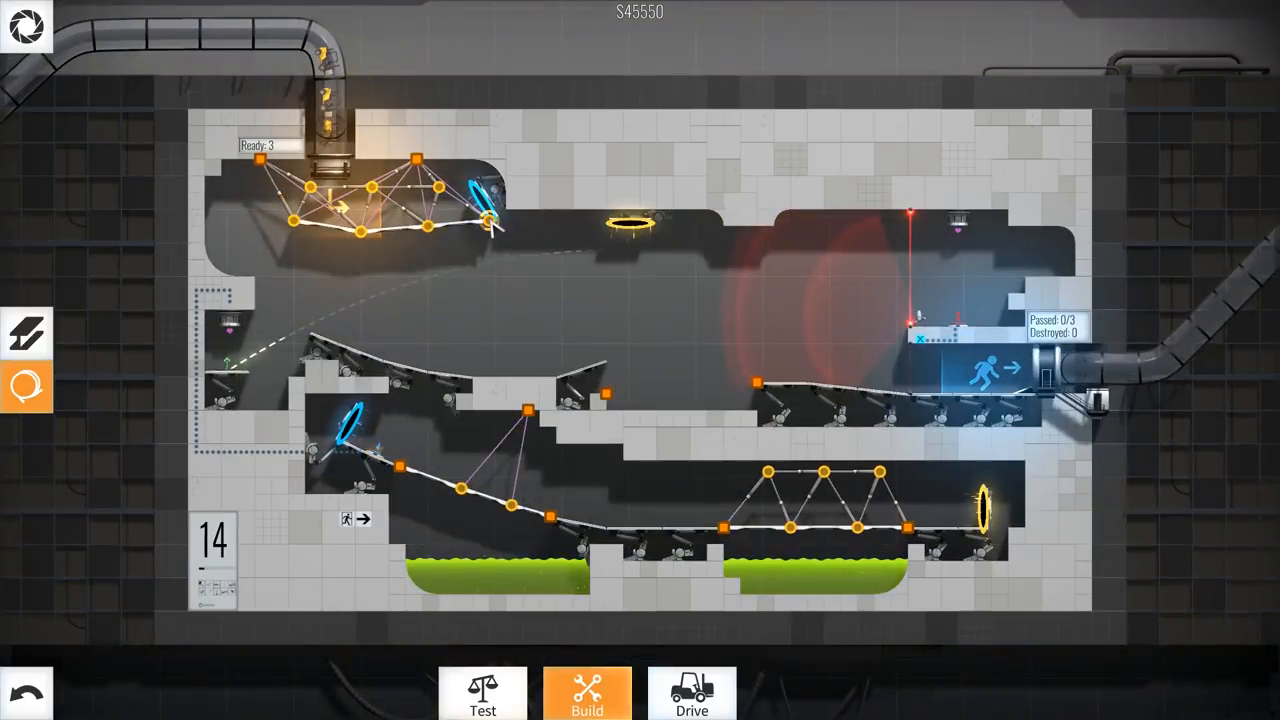
pyautogui.click(691, 692)
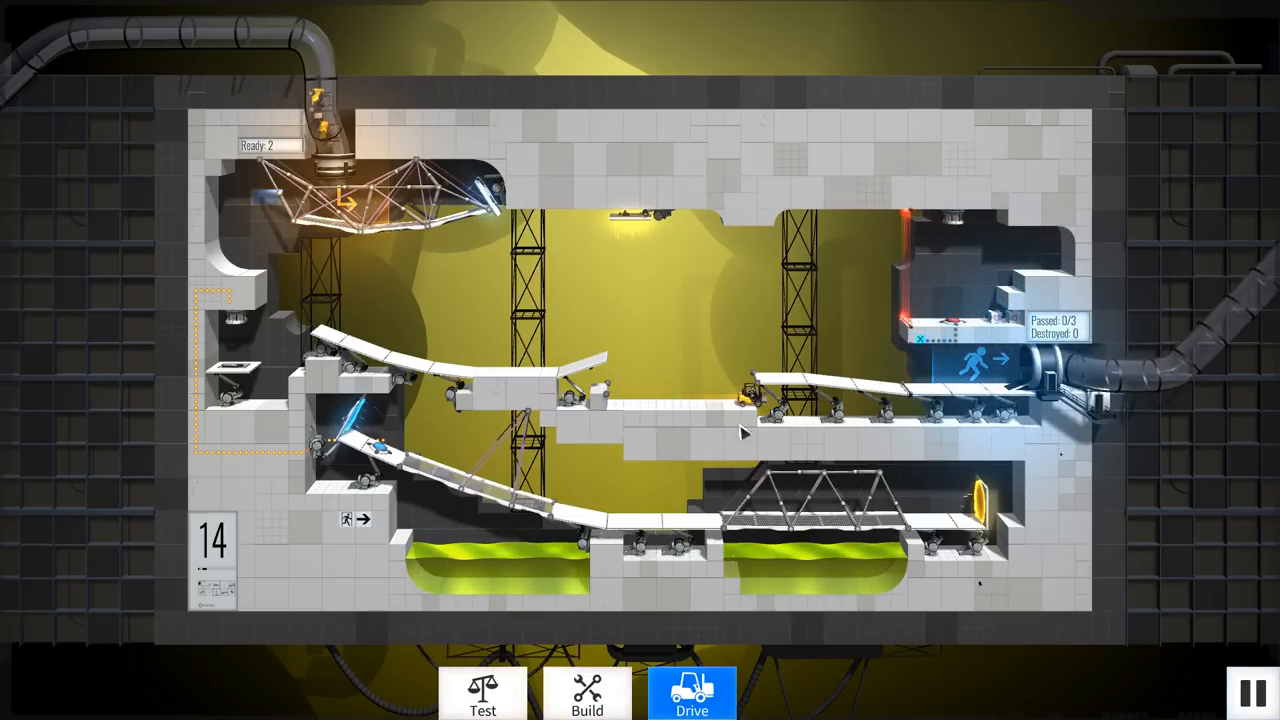
pyautogui.click(587, 694)
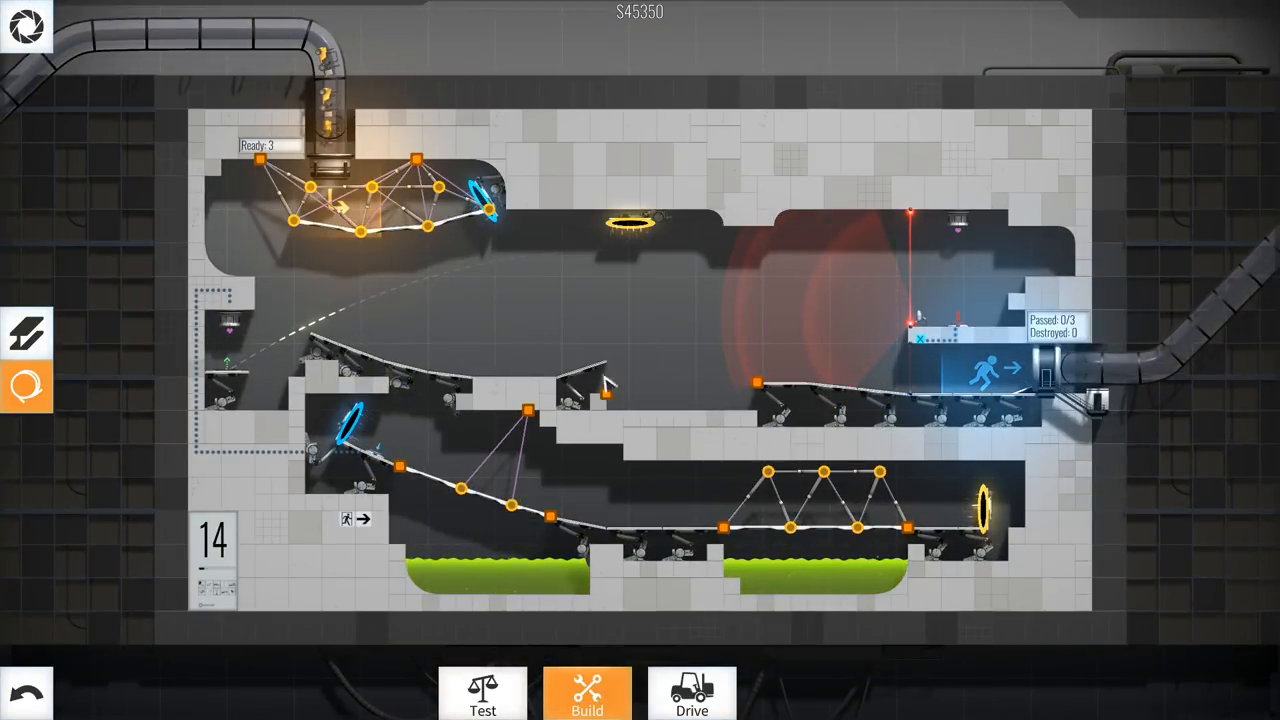
# Build the middle-chamber truss ramp, hang it from the upper bridge with cables, and drive.
pyautogui.click(27, 333)
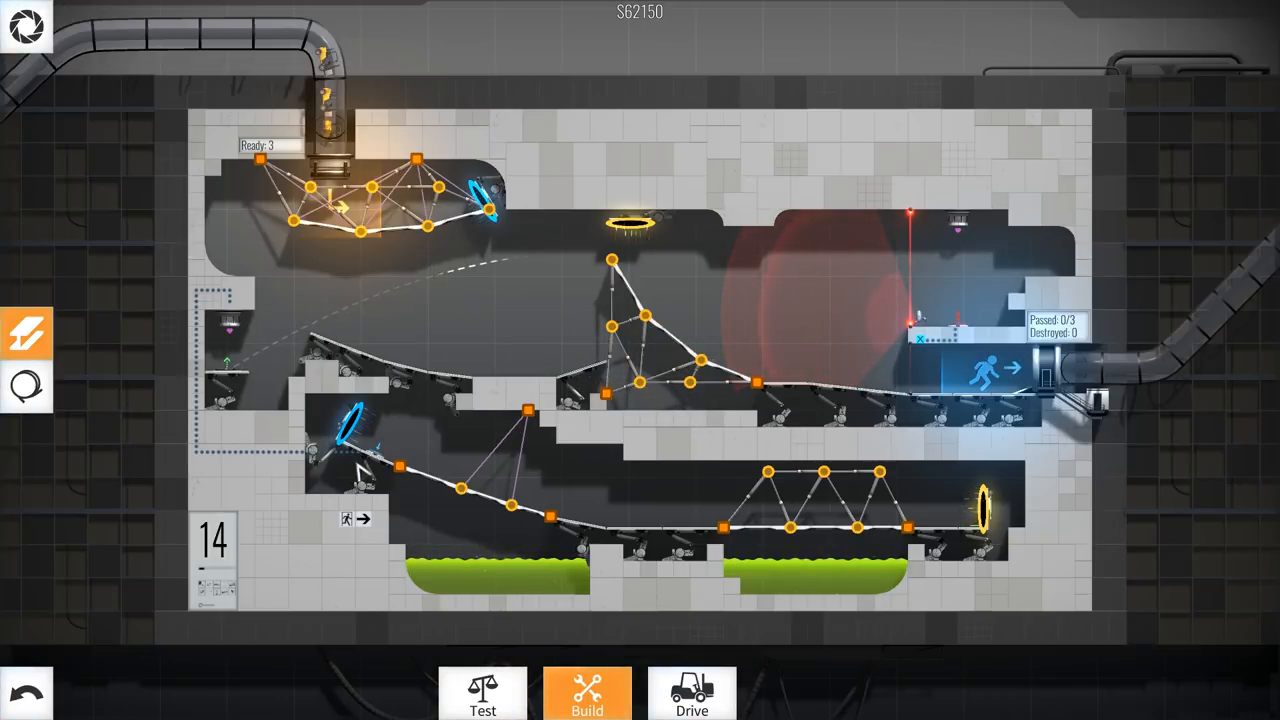
pyautogui.click(27, 388)
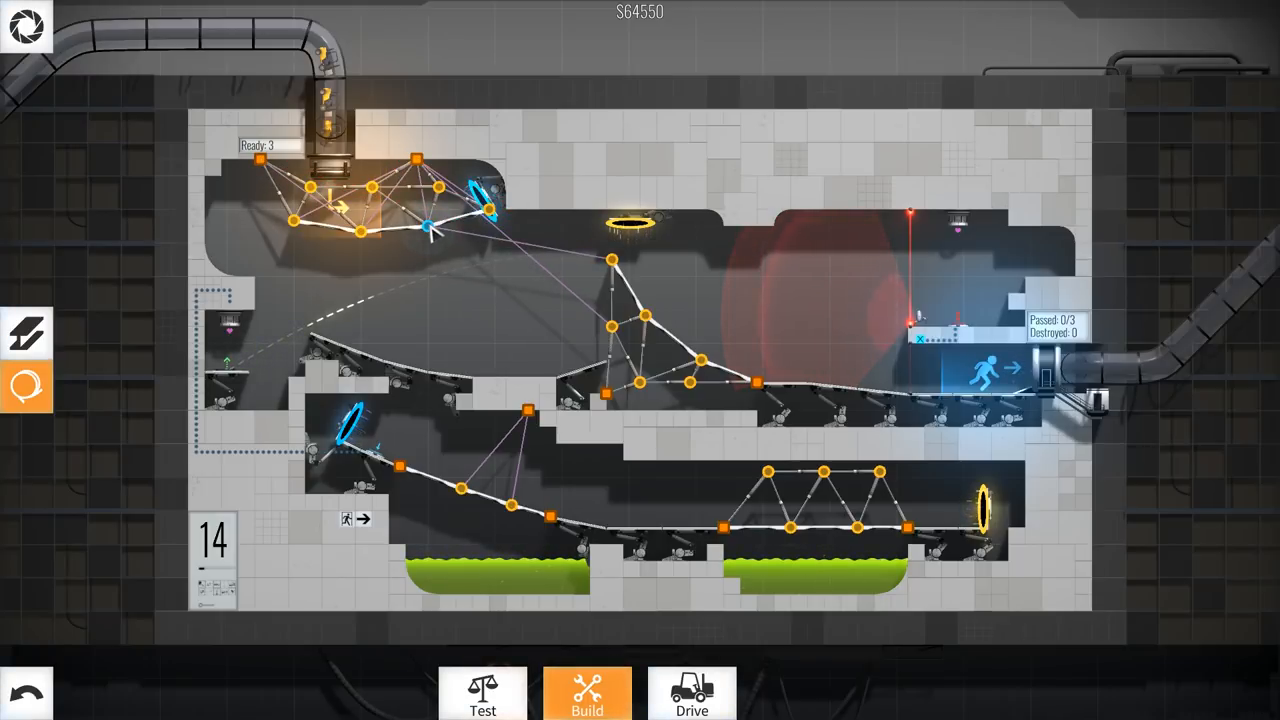
pyautogui.click(691, 693)
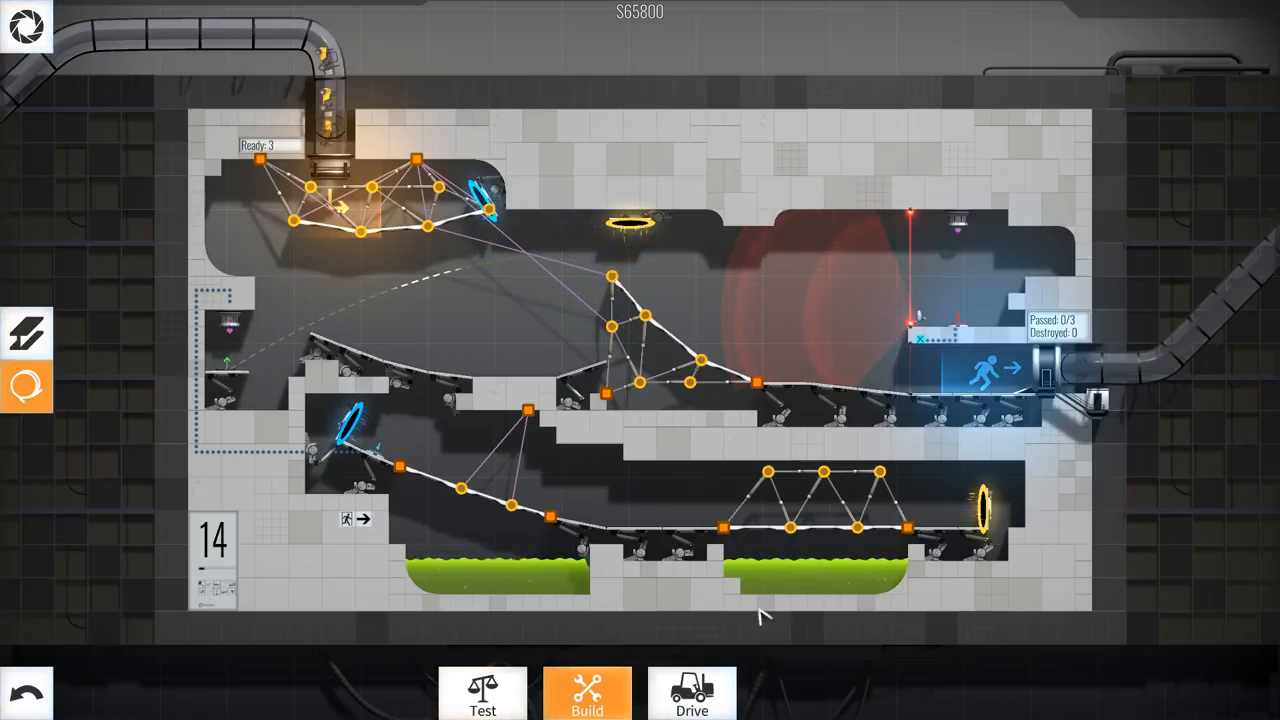
pyautogui.click(691, 693)
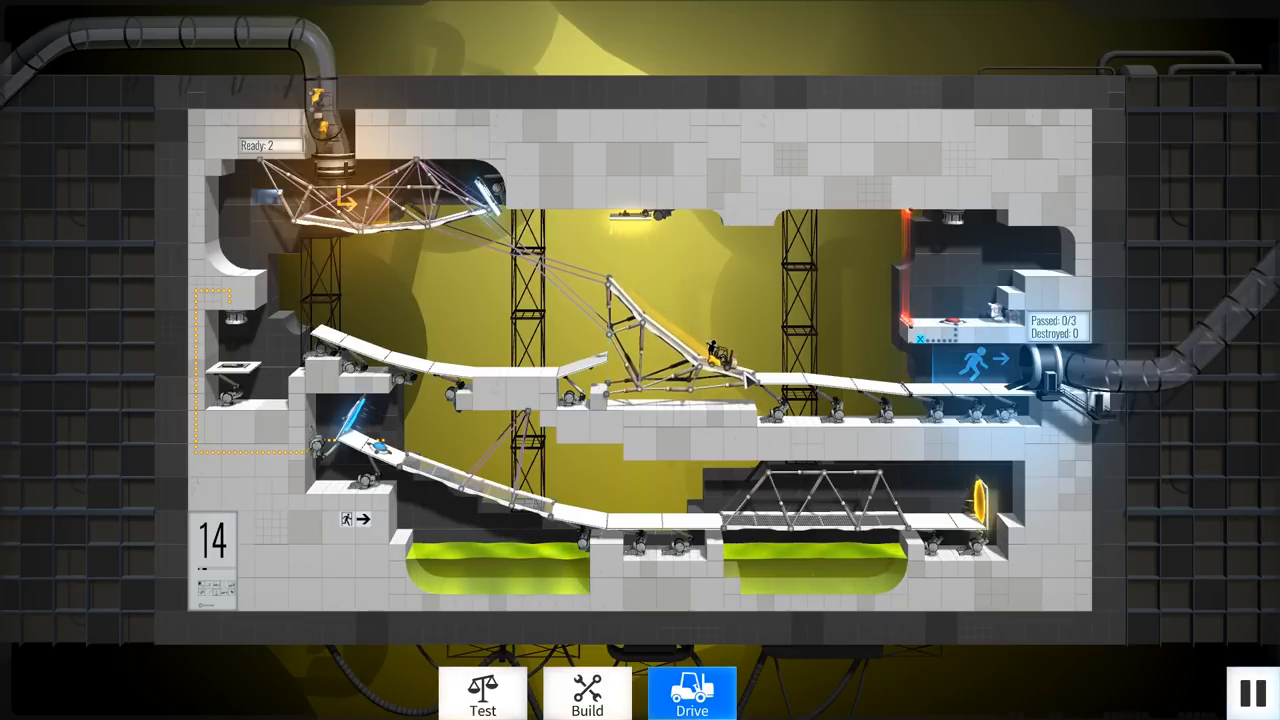
# Stop the drive and return to Build to add beams inside the middle truss.
pyautogui.click(587, 693)
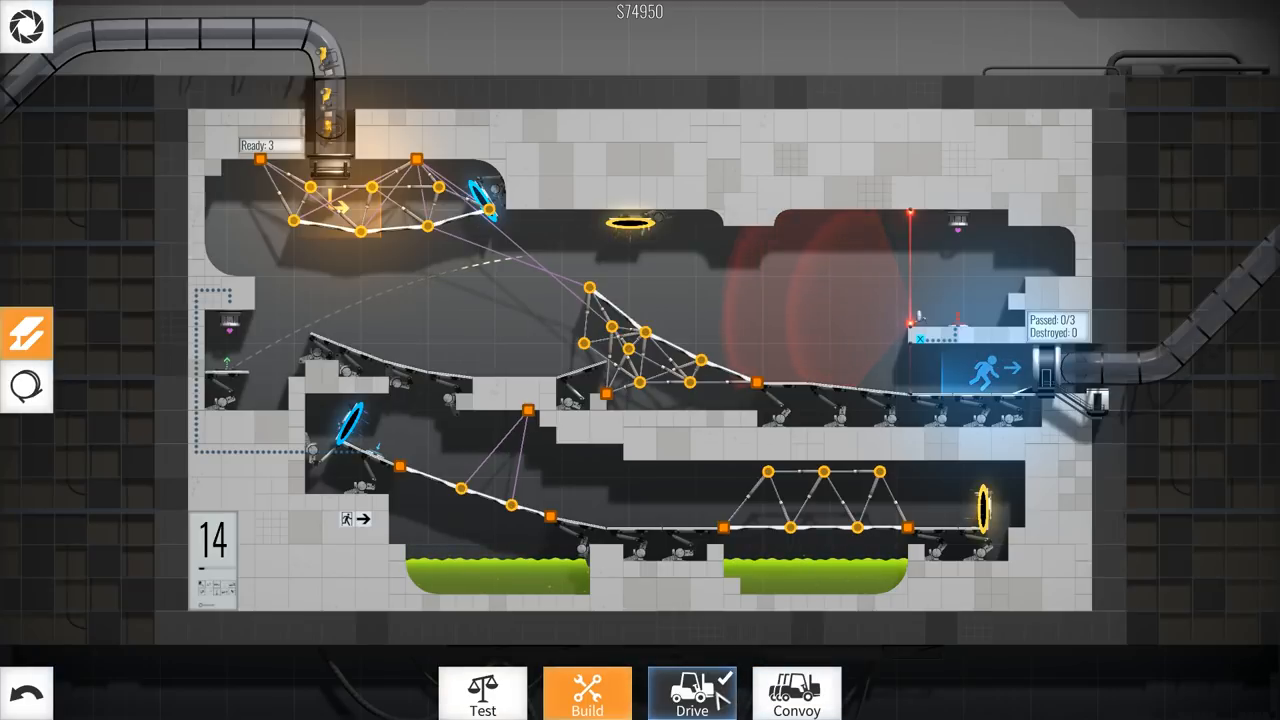
# Run a single-vehicle drive, tweak the middle truss, then send the three-vehicle convoy across.
pyautogui.click(691, 693)
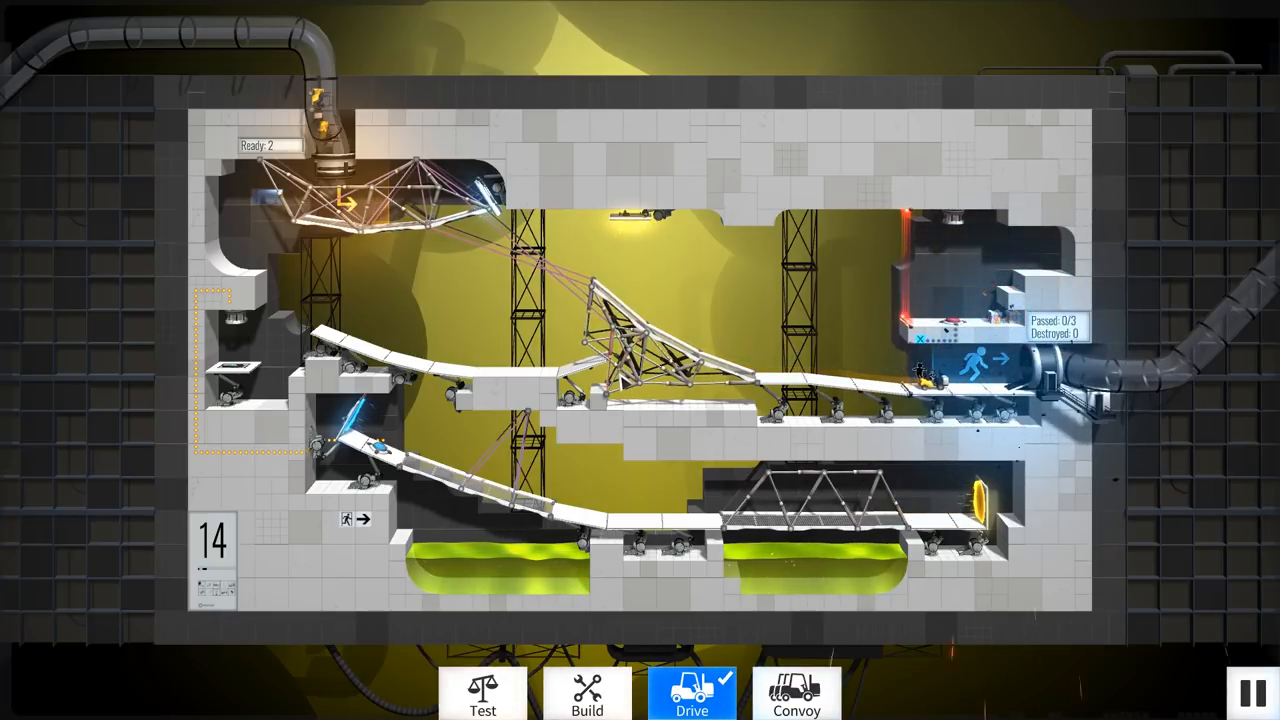
pyautogui.click(587, 693)
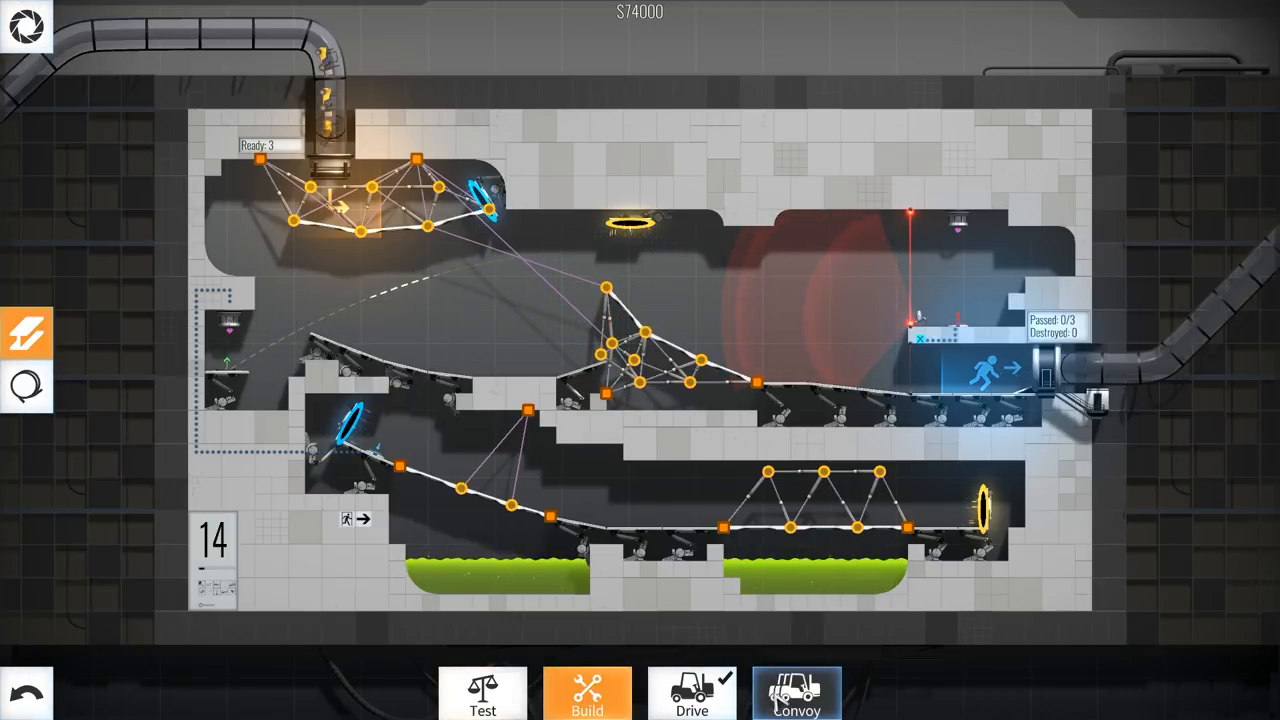
pyautogui.click(796, 692)
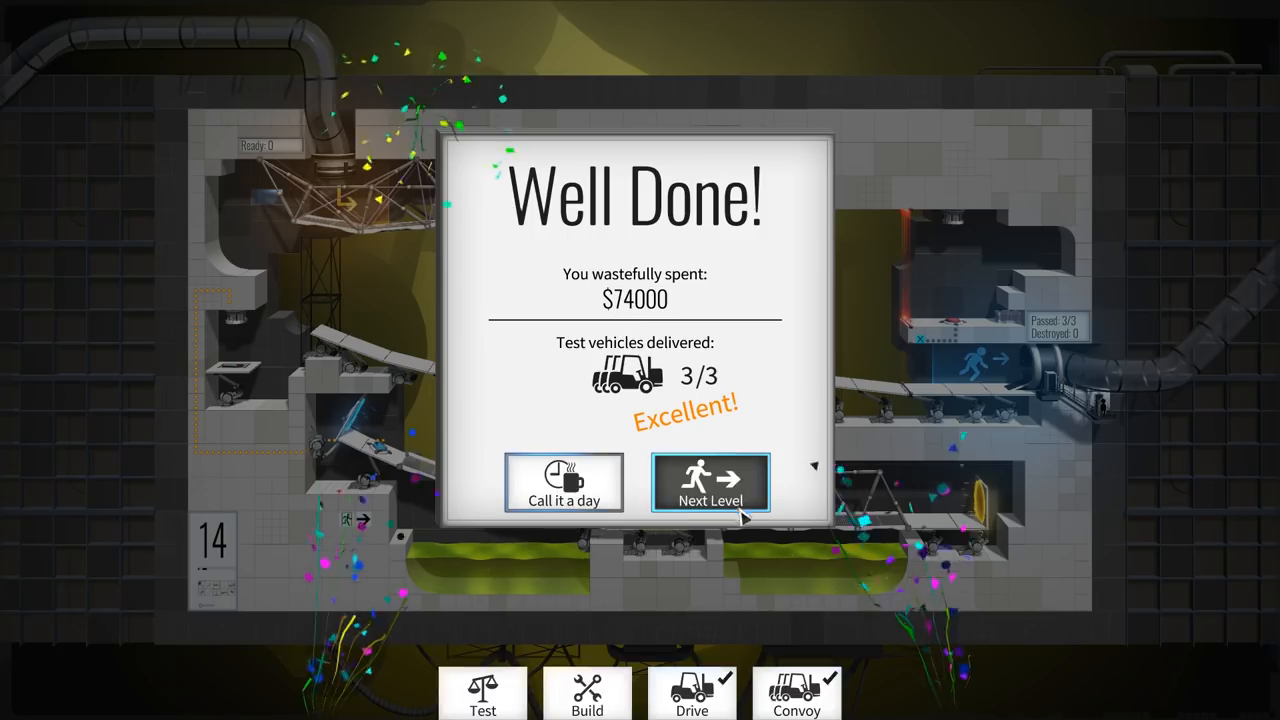
# Advance to level 15, Propulsion Gel 01, and start it.
pyautogui.click(710, 483)
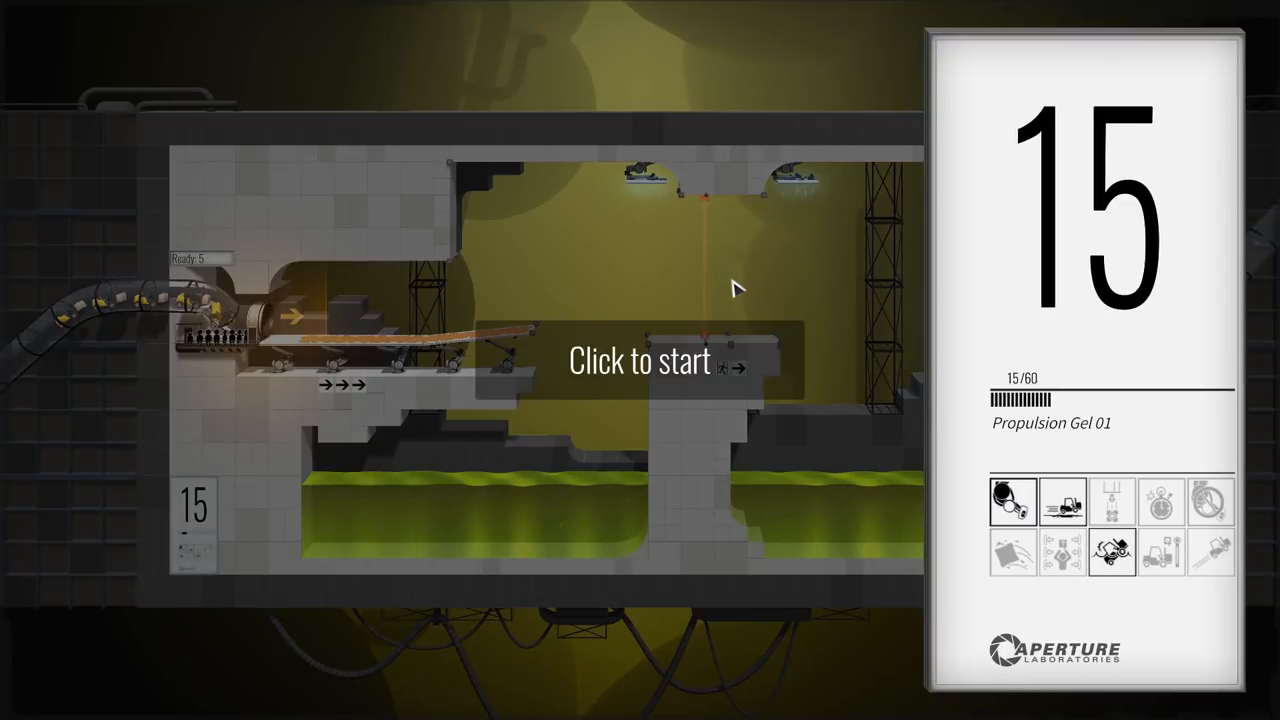
pyautogui.click(640, 361)
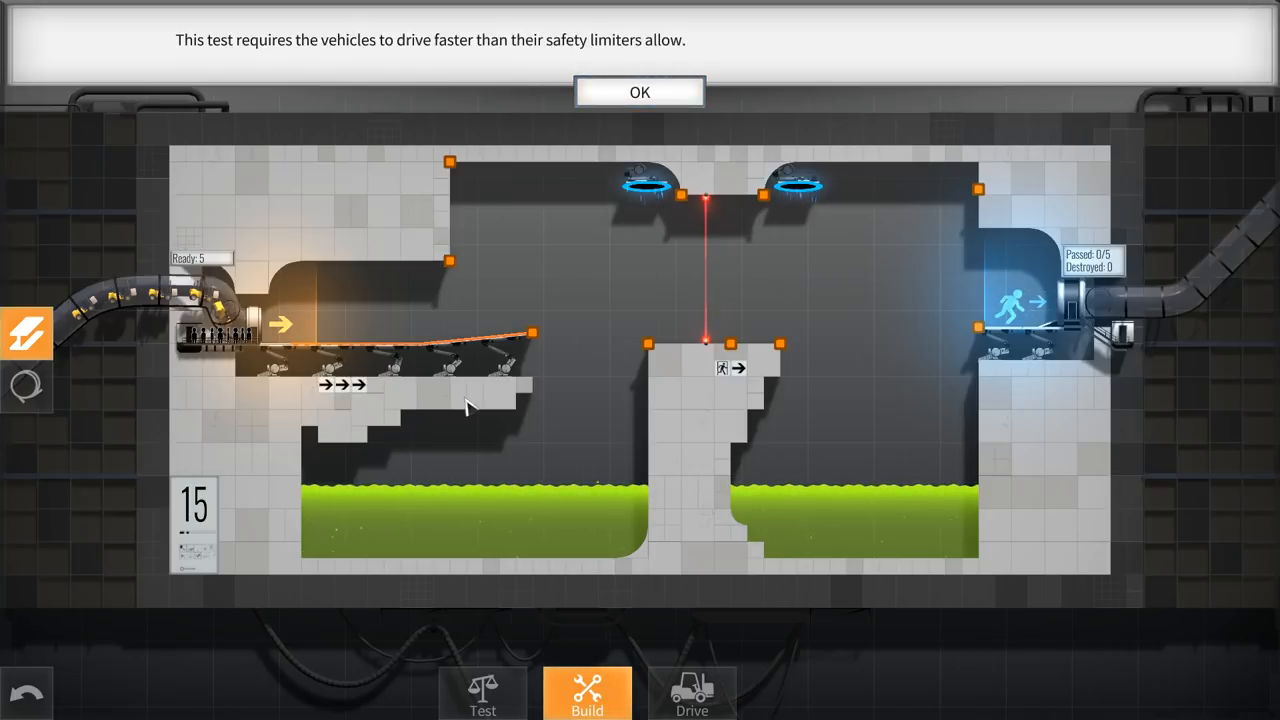
# Dismiss the hint, extend the left road into the gap, and brace it to the ceiling and the pillar.
pyautogui.click(639, 92)
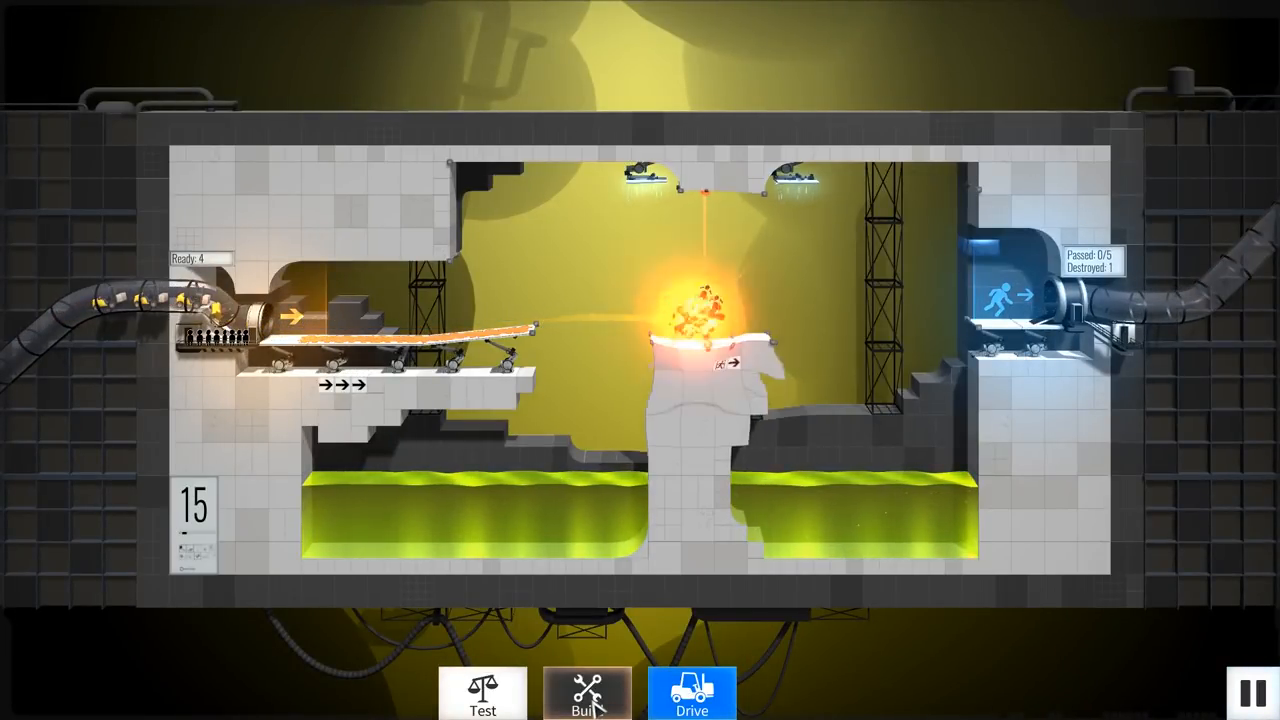
pyautogui.click(587, 693)
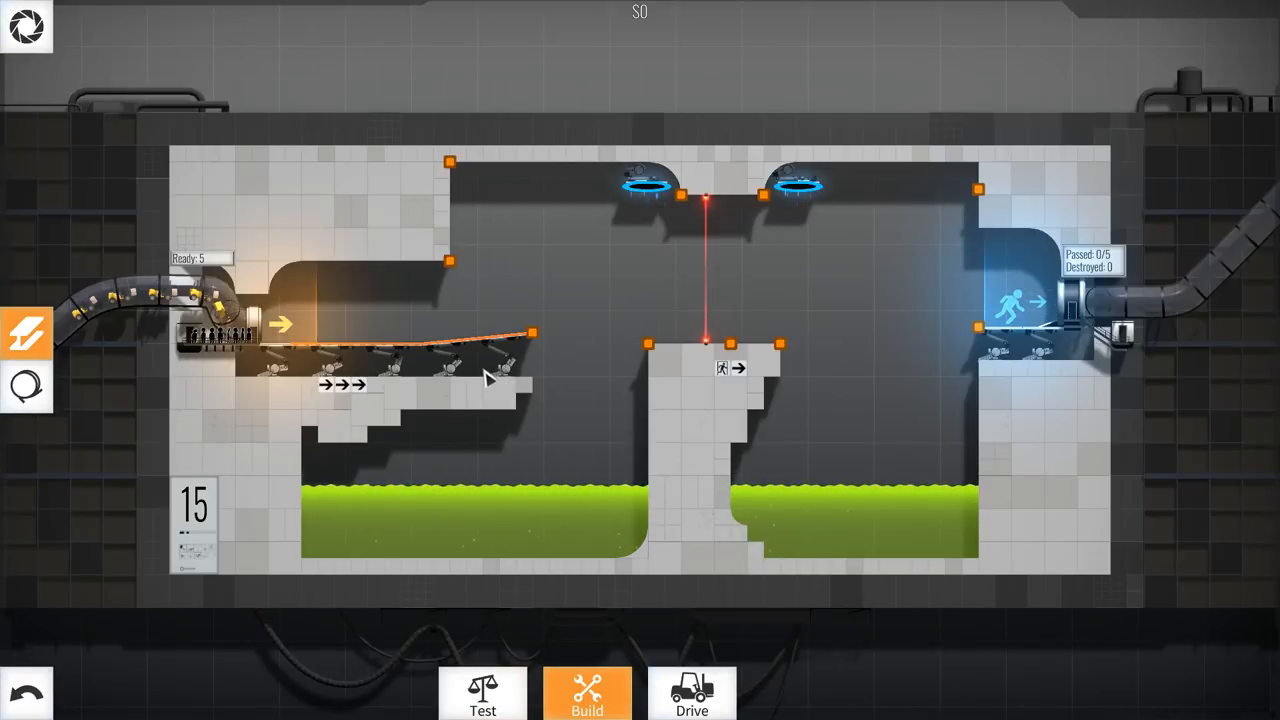
pyautogui.moveTo(533, 334); pyautogui.dragTo(592, 298)
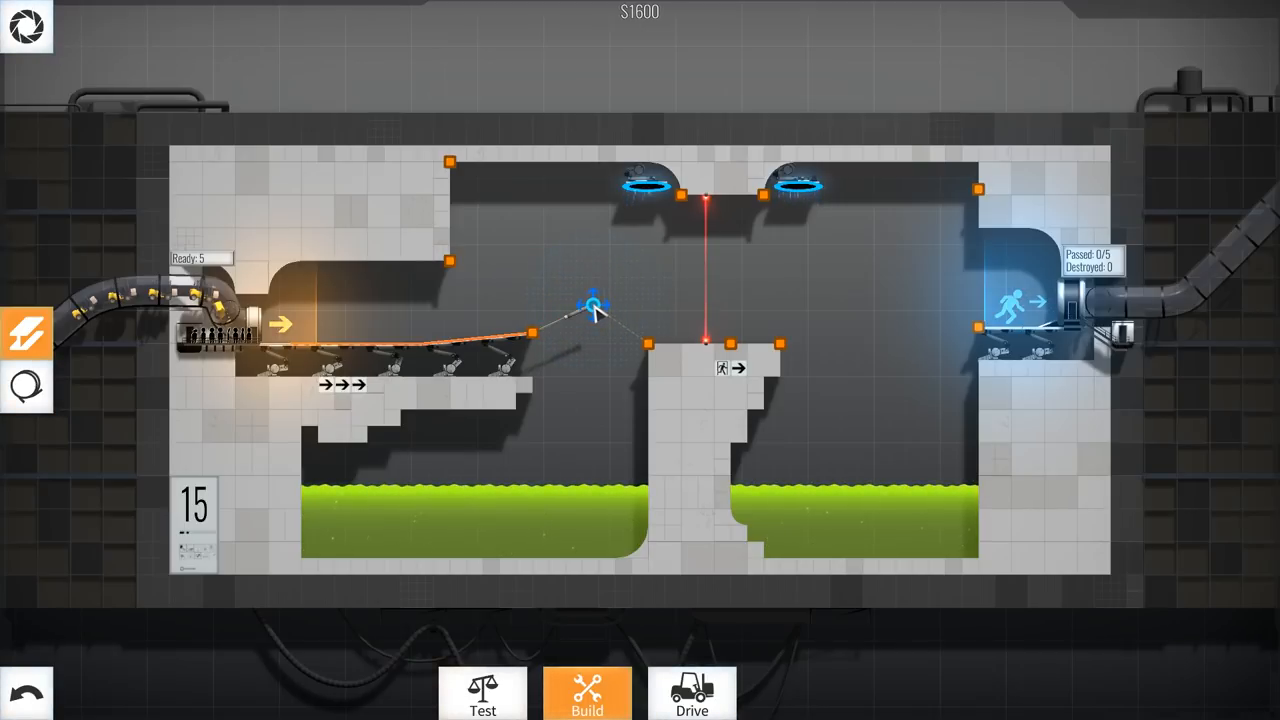
pyautogui.moveTo(595, 305); pyautogui.dragTo(678, 195)
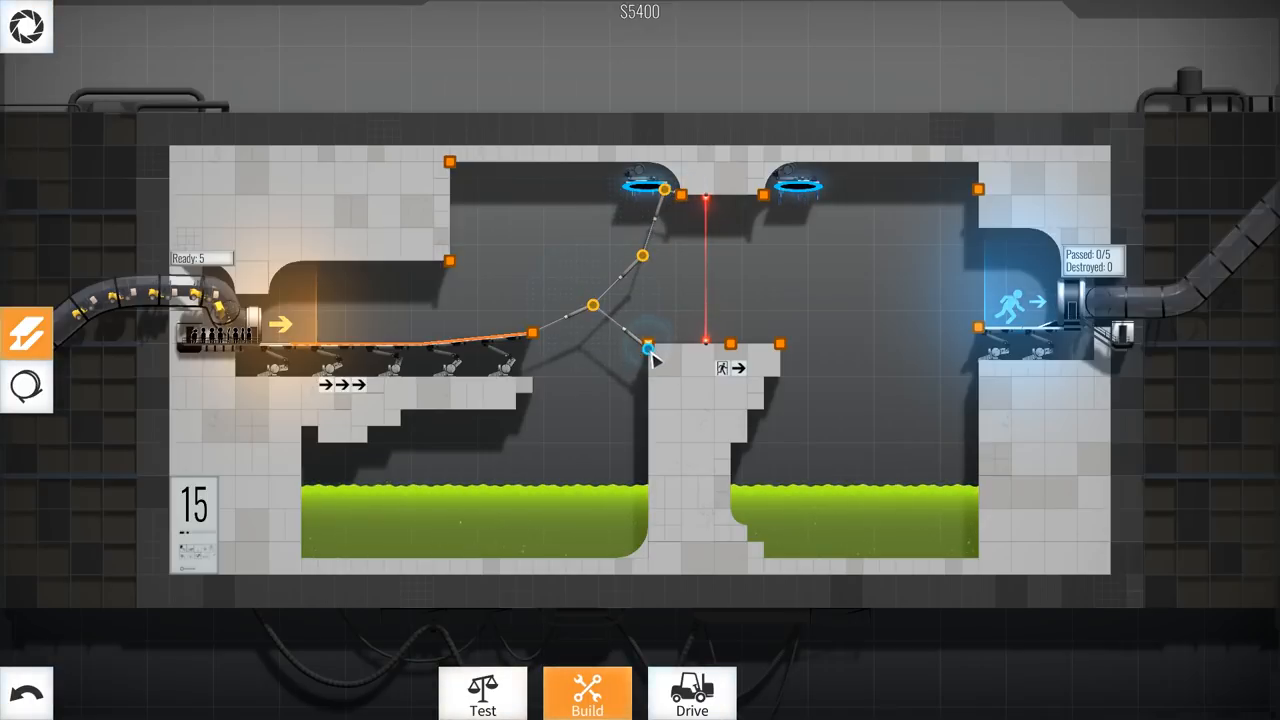
pyautogui.moveTo(642, 345); pyautogui.dragTo(642, 257)
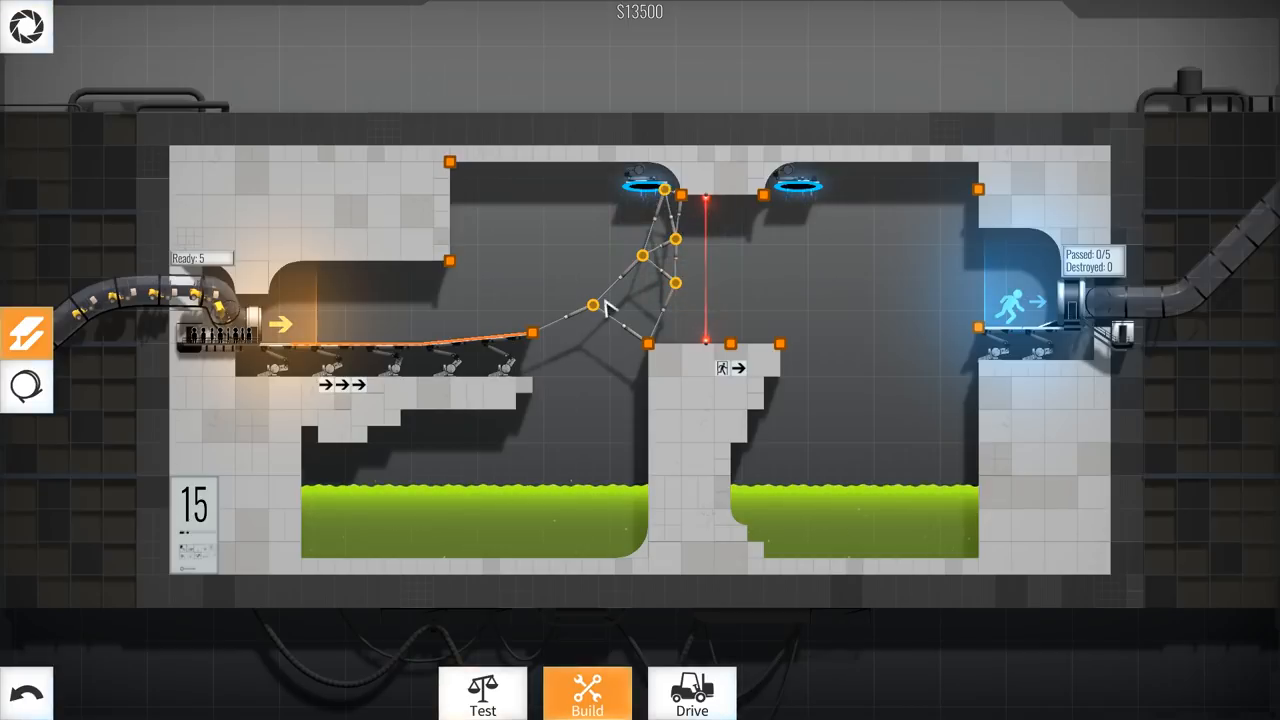
# Add a cross-beam to the left truss and lay a road from the right portal to the exit.
pyautogui.click(665, 290)
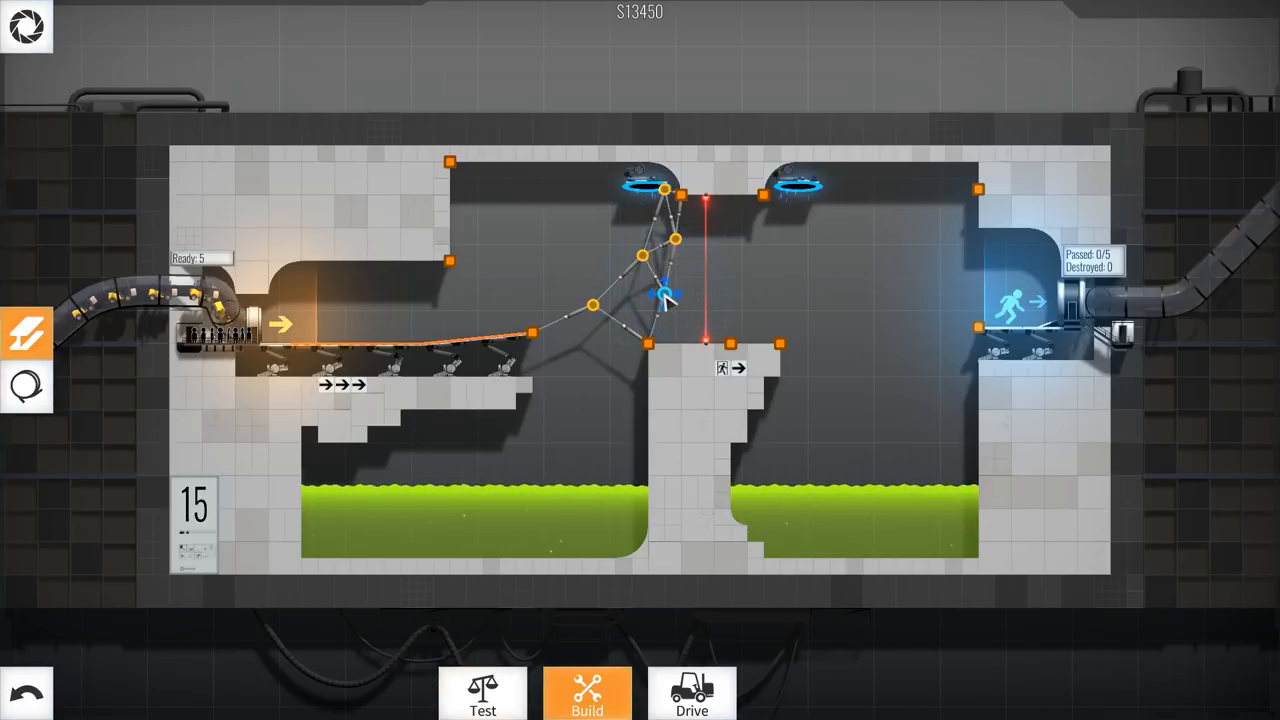
pyautogui.moveTo(665, 290); pyautogui.dragTo(600, 303)
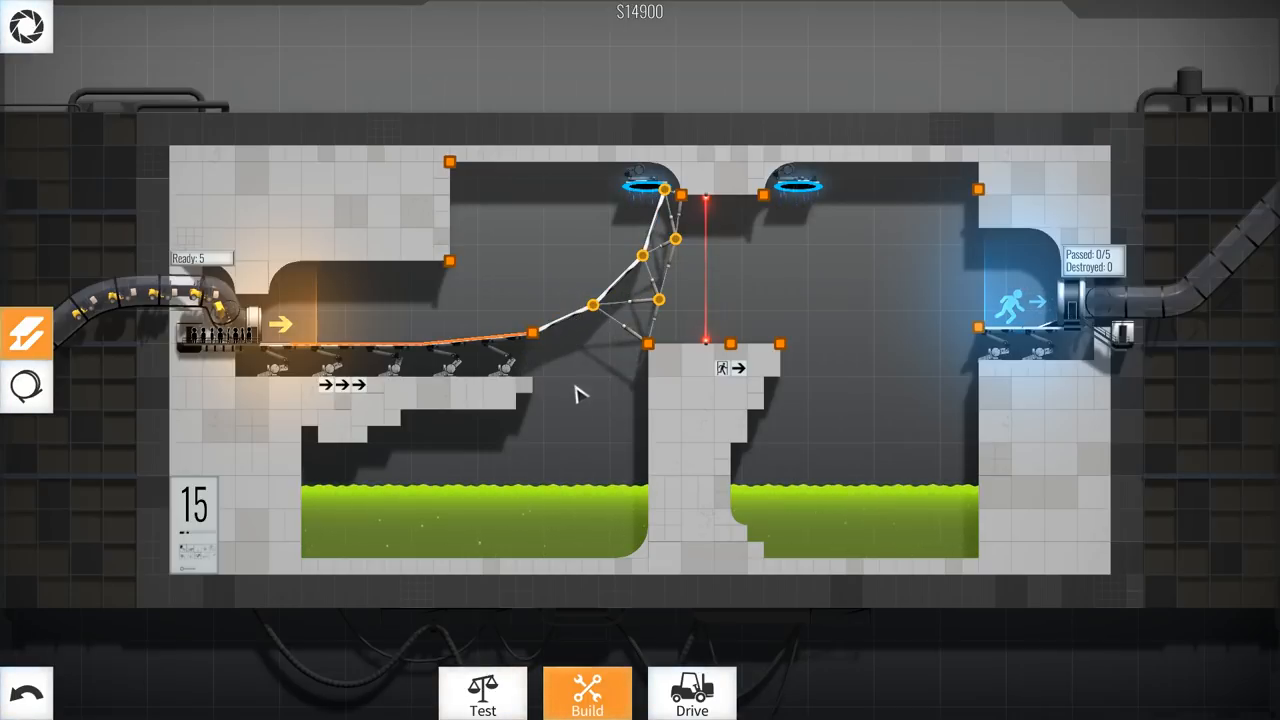
pyautogui.click(26, 388)
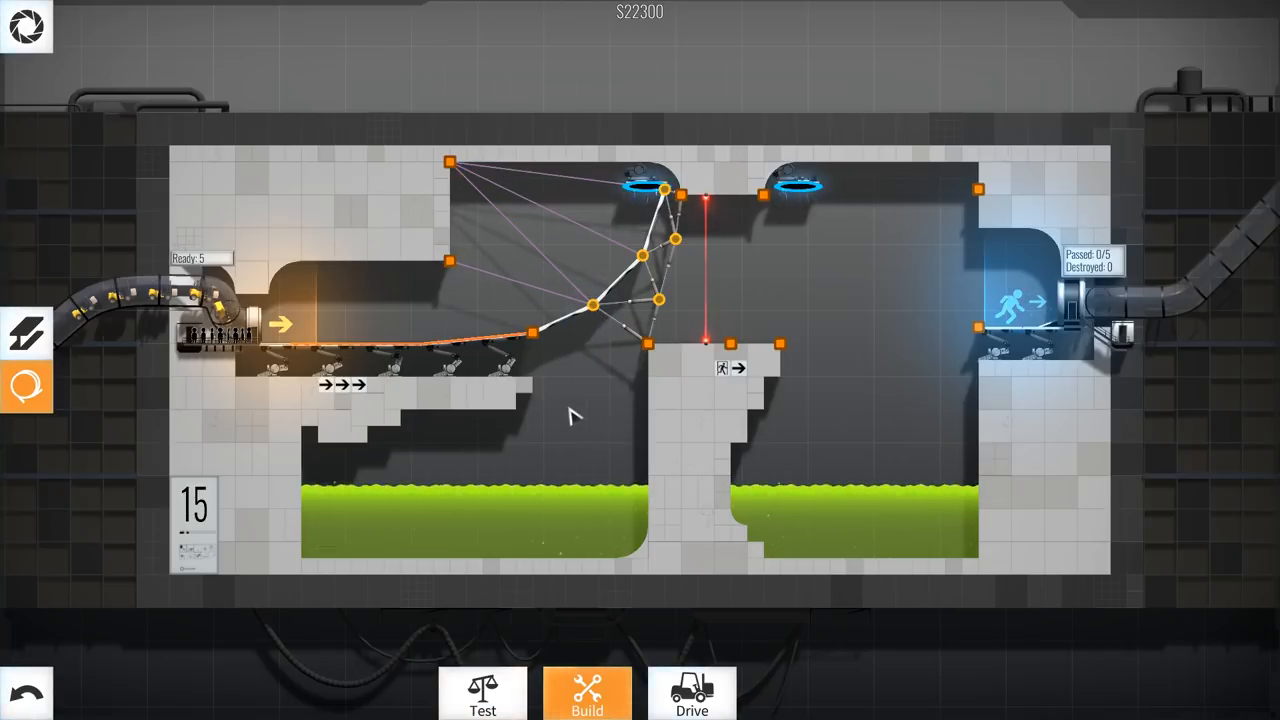
pyautogui.moveTo(855, 250)
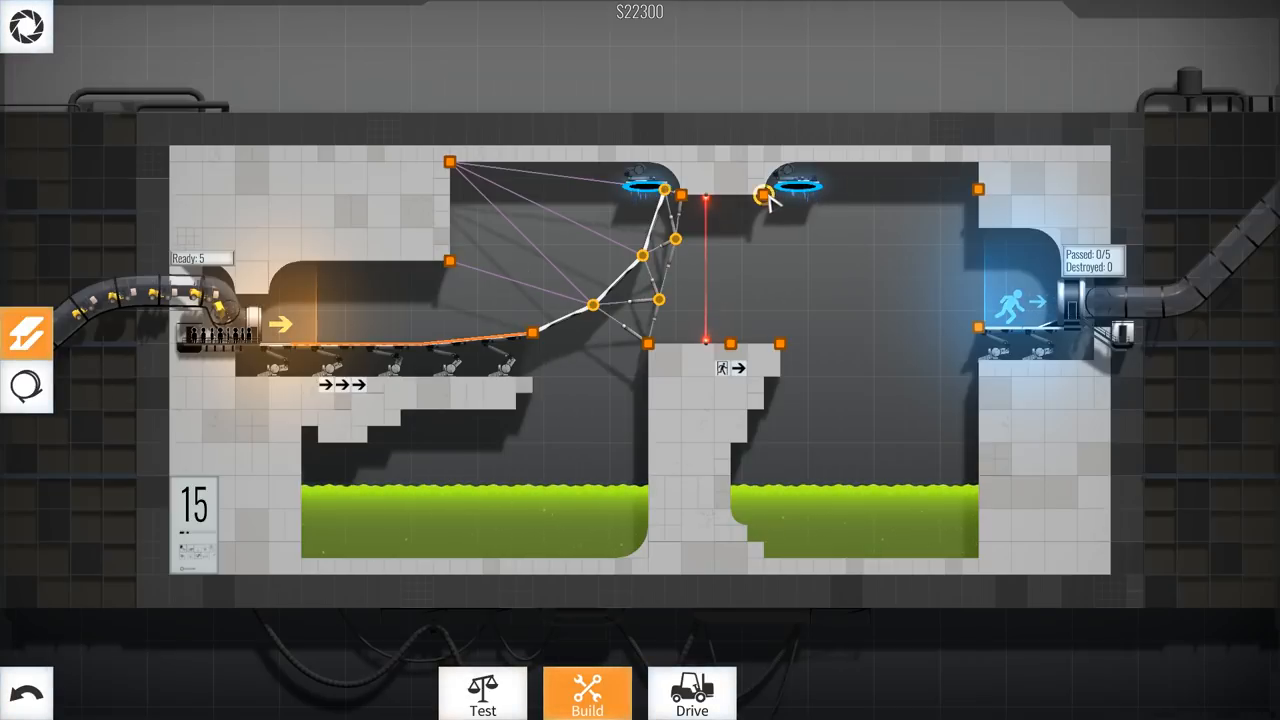
pyautogui.moveTo(770, 195); pyautogui.dragTo(960, 335)
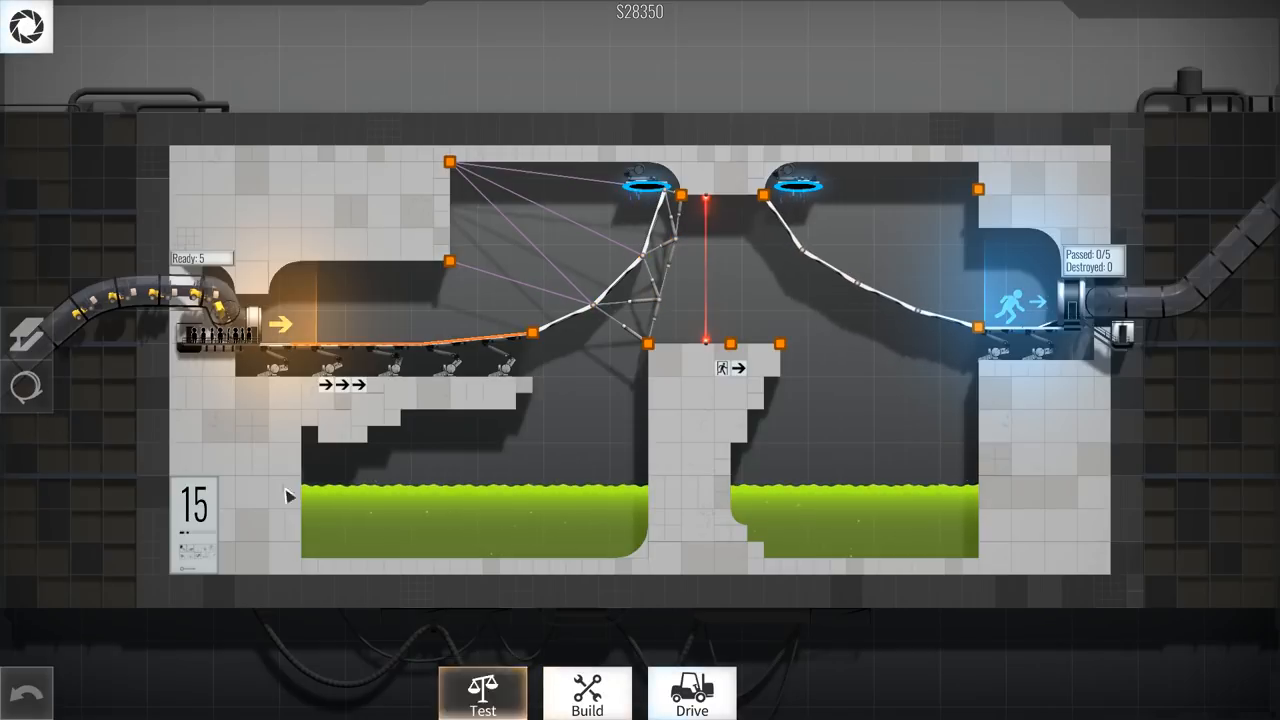
# Check bridge stress in Test view, then attach a cable to a right ramp joint.
pyautogui.click(483, 692)
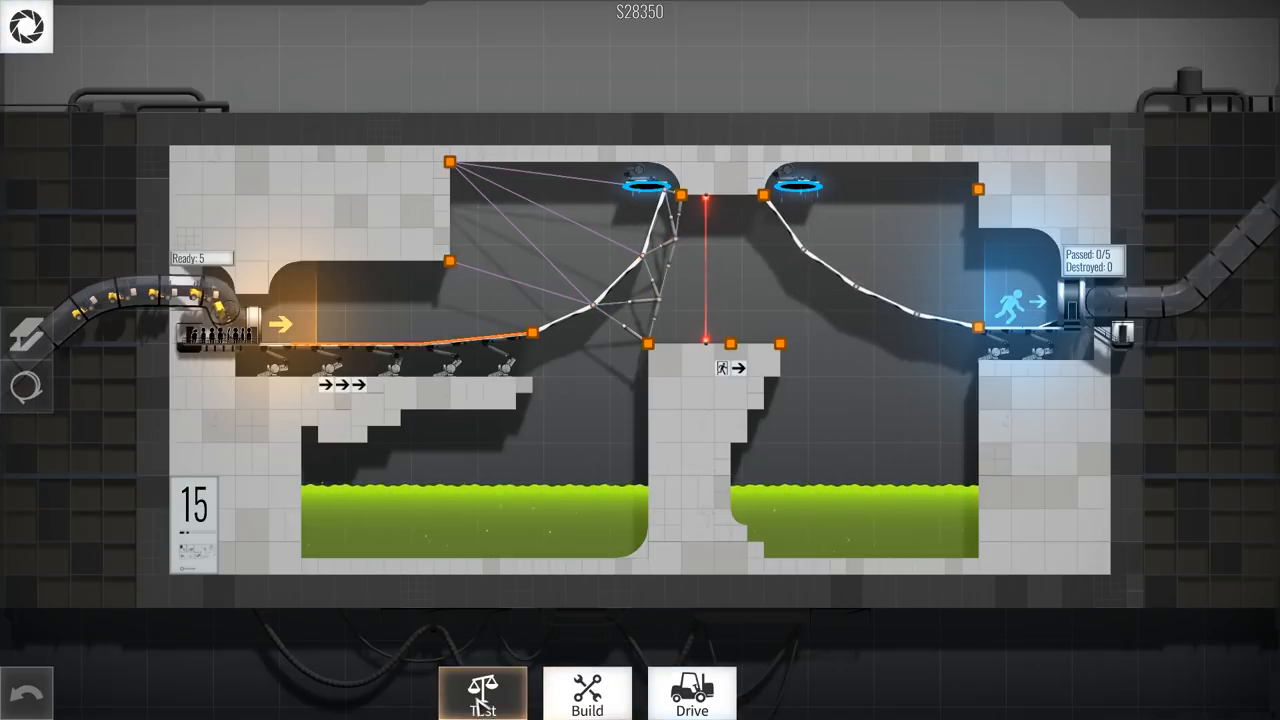
pyautogui.click(587, 693)
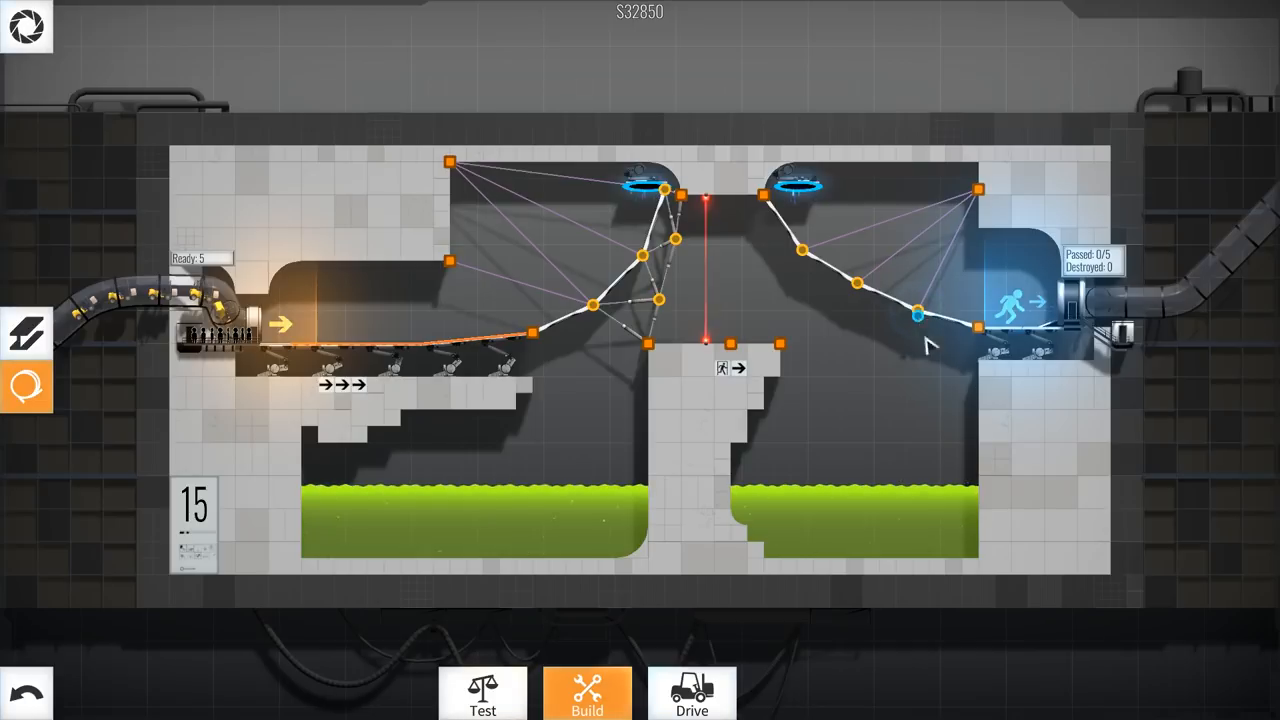
pyautogui.click(27, 332)
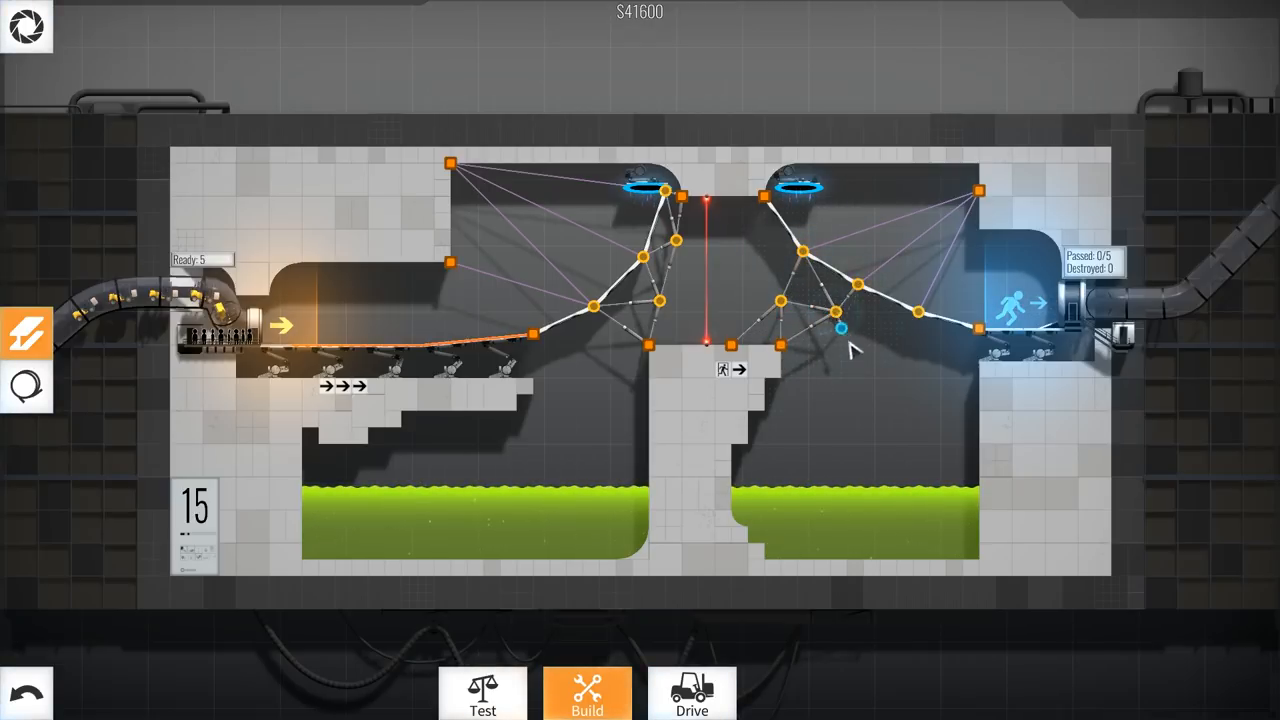
# Check stress on the finished bridges and send the convoy across to clear level 15.
pyautogui.click(482, 692)
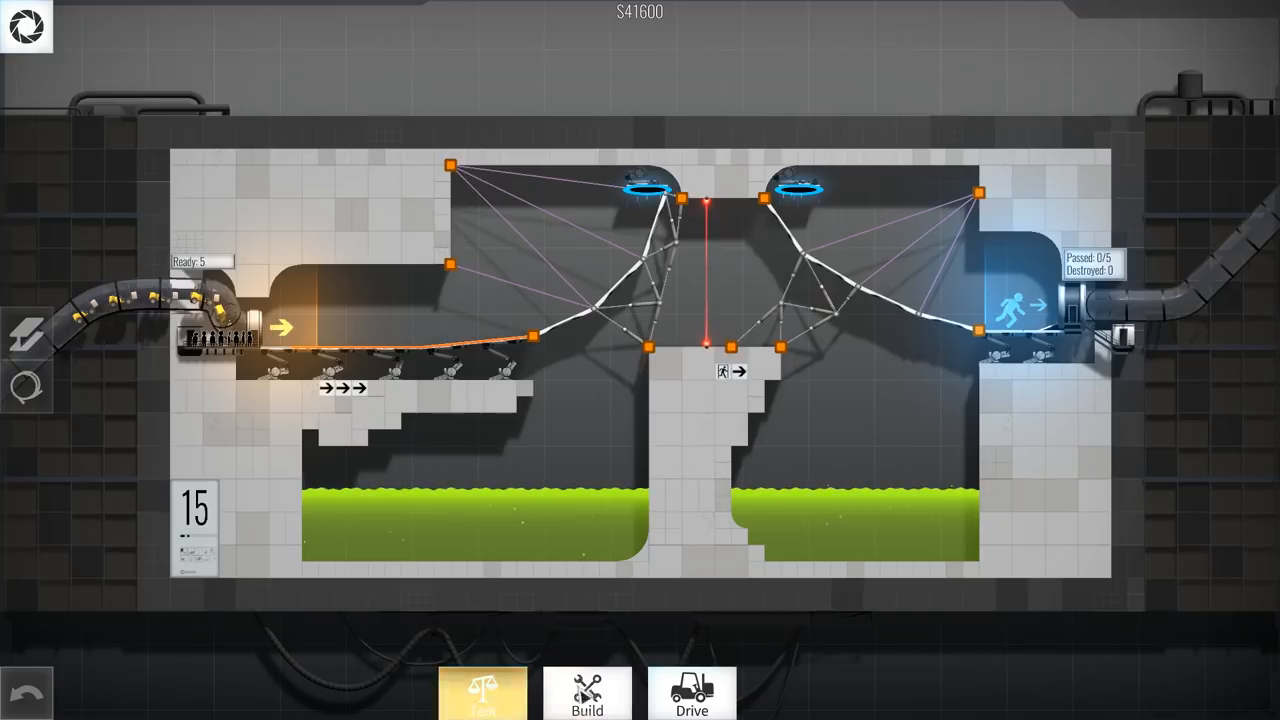
pyautogui.click(691, 693)
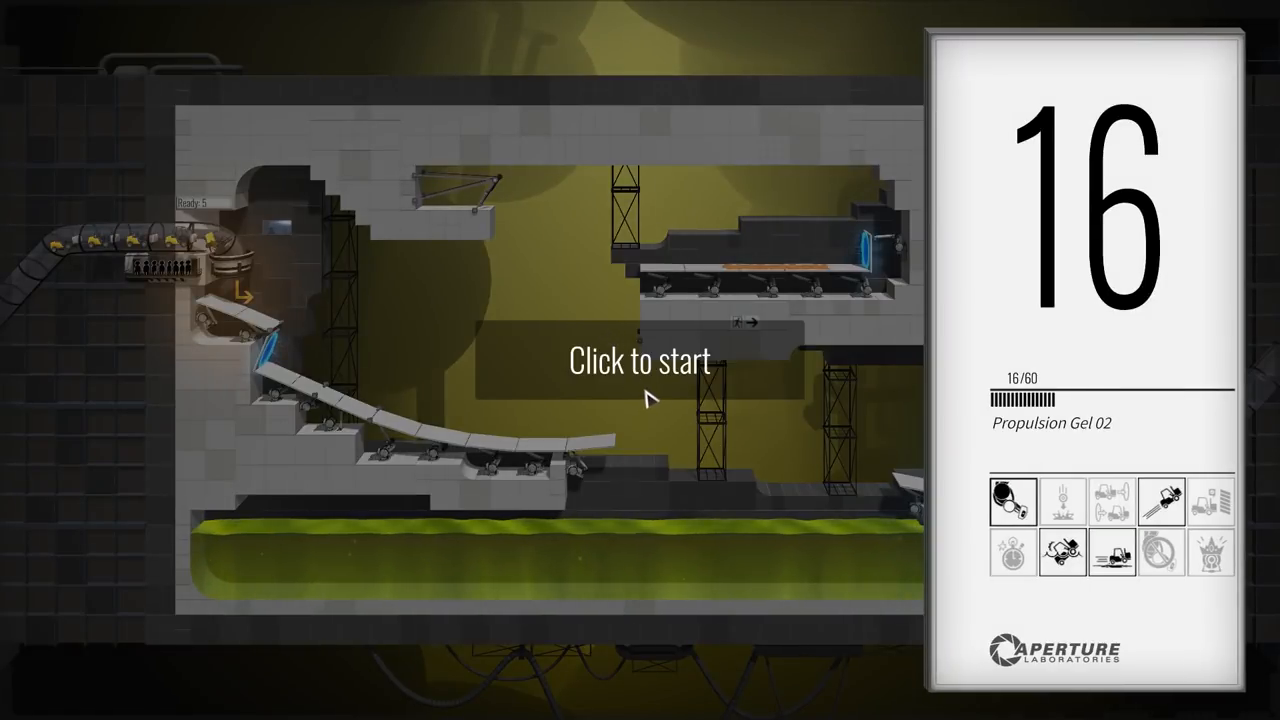
# Begin level 16, Propulsion Gel 02, and close the tip about deflection with indirect anchors.
pyautogui.click(639, 360)
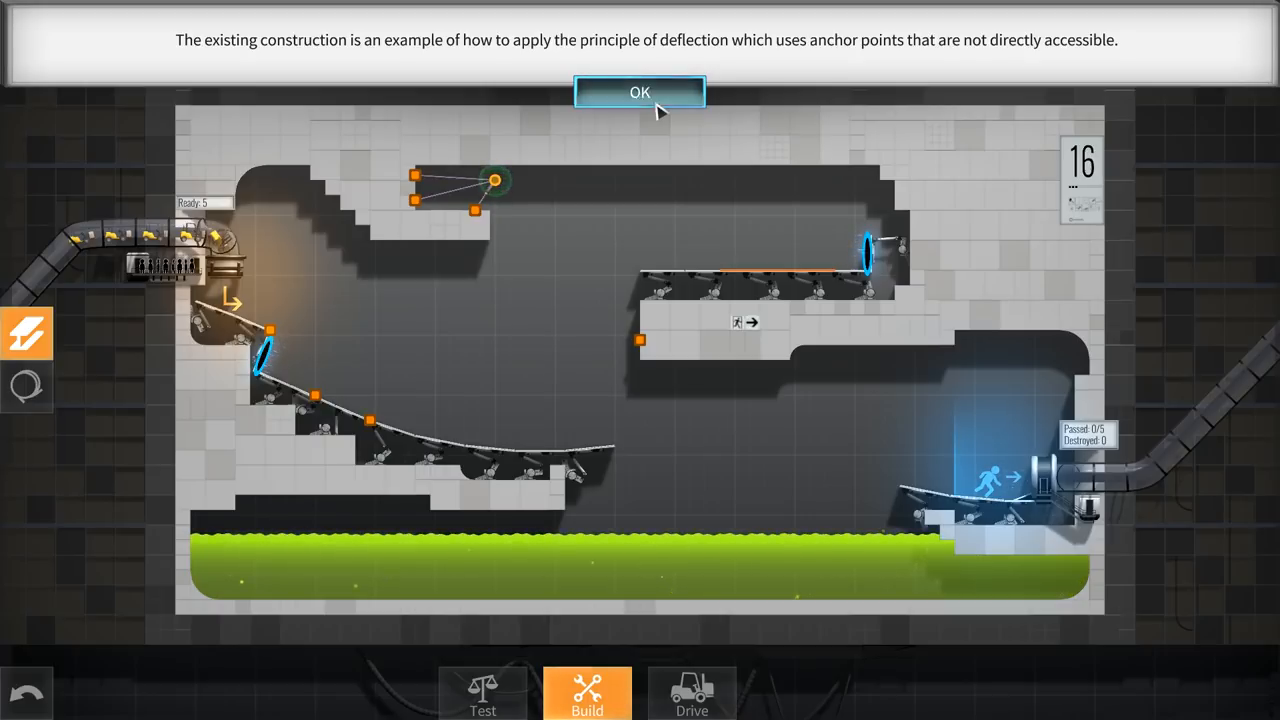
pyautogui.click(639, 91)
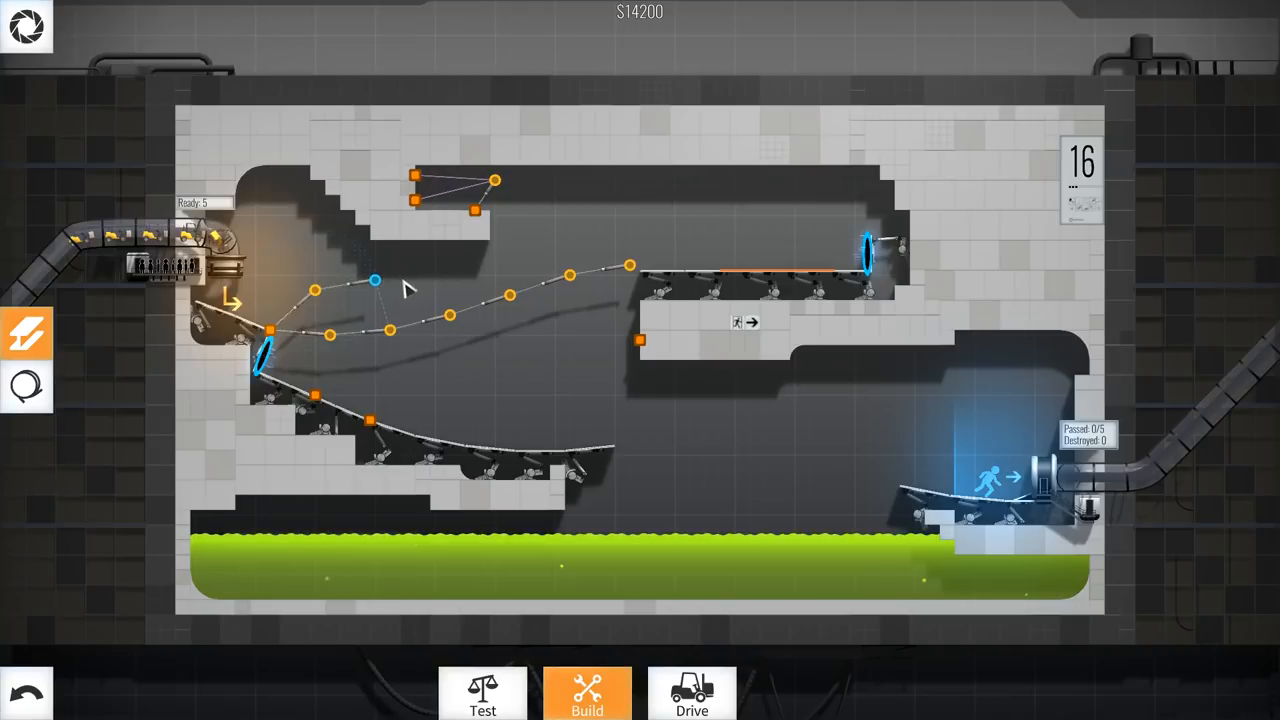
# Draw the road from the left ledge toward the upper platform with an arched beam above it.
pyautogui.moveTo(375, 281); pyautogui.dragTo(495, 261)
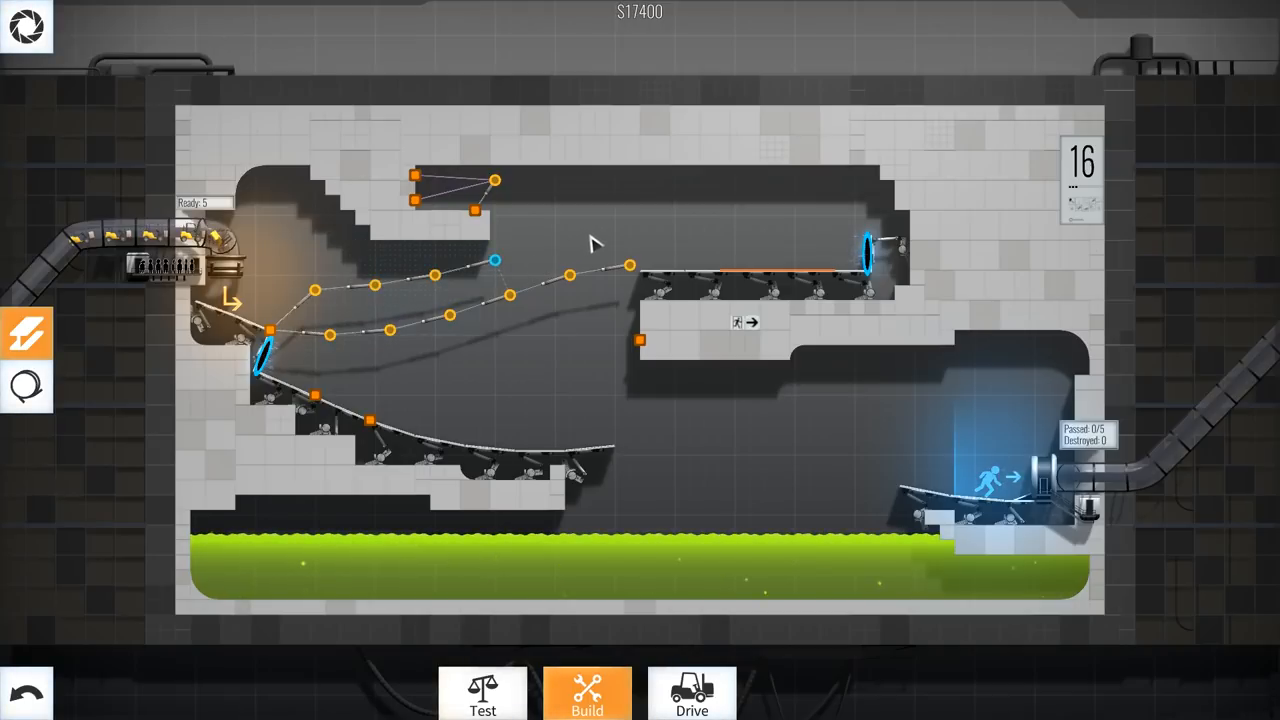
pyautogui.moveTo(495, 261); pyautogui.dragTo(615, 231)
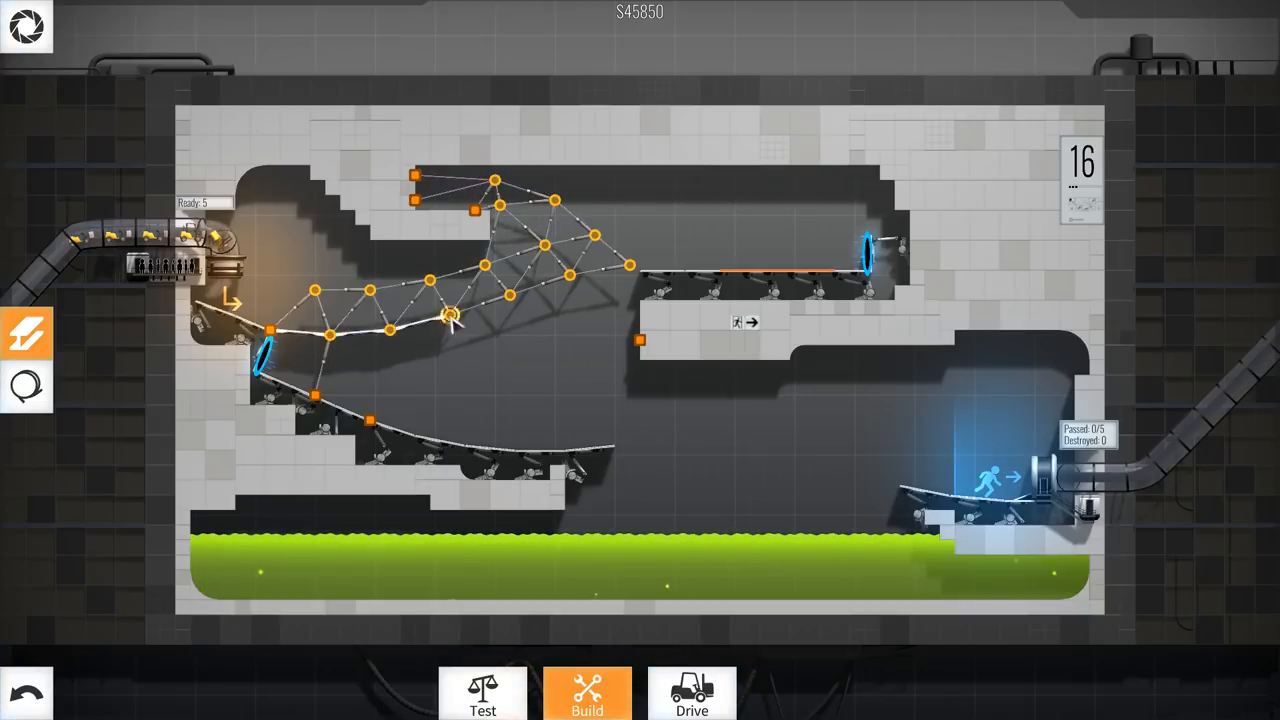
# Test the convoy, then brace the truss to the ceiling and the anchor below the platform.
pyautogui.click(691, 694)
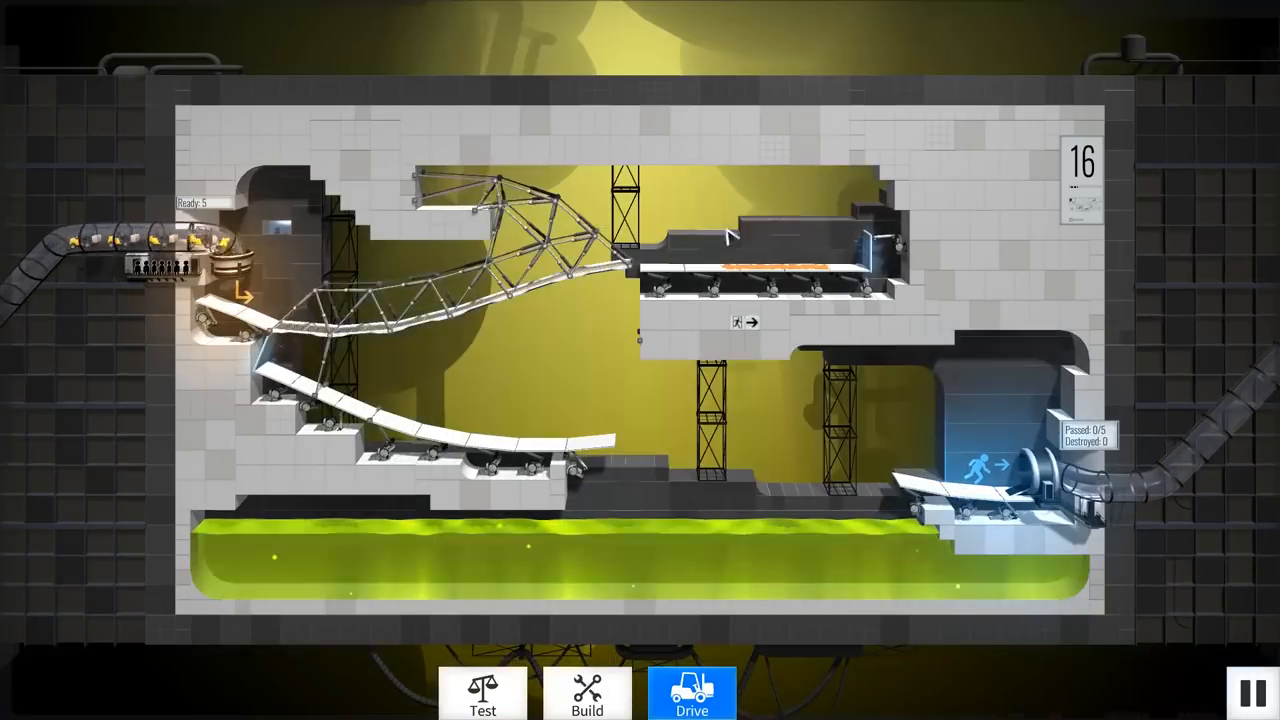
pyautogui.click(587, 693)
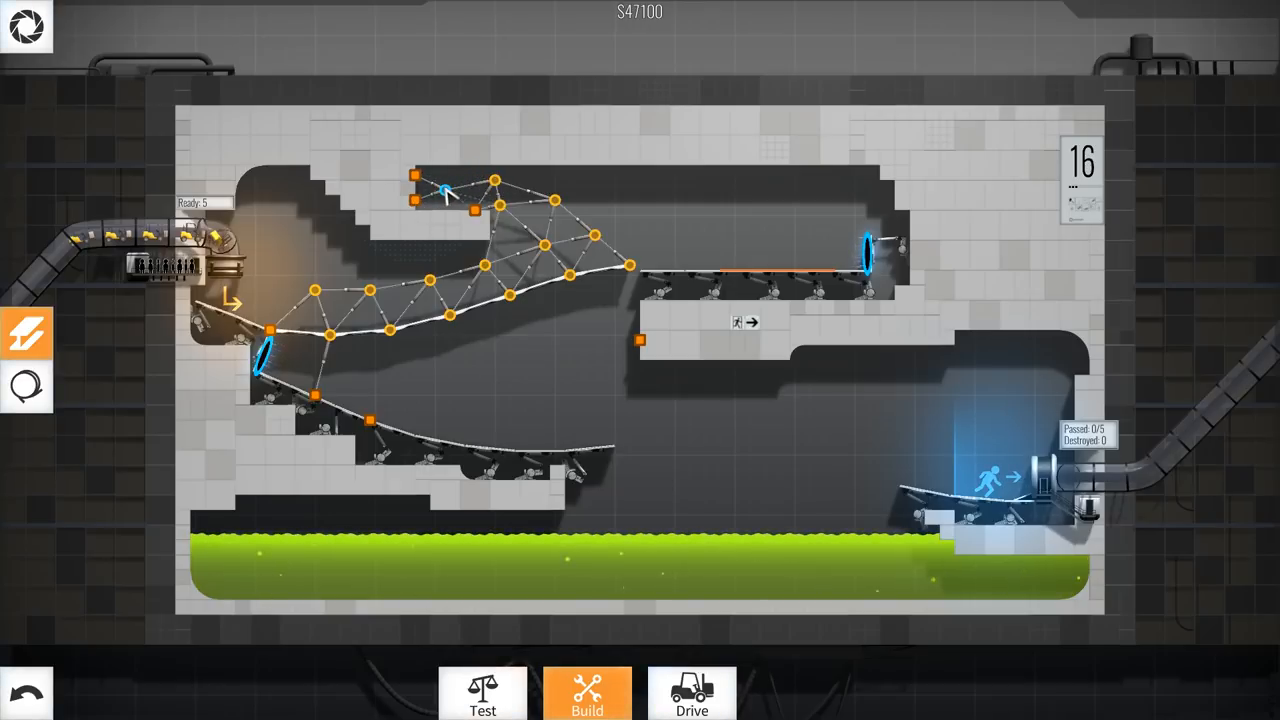
pyautogui.click(440, 190)
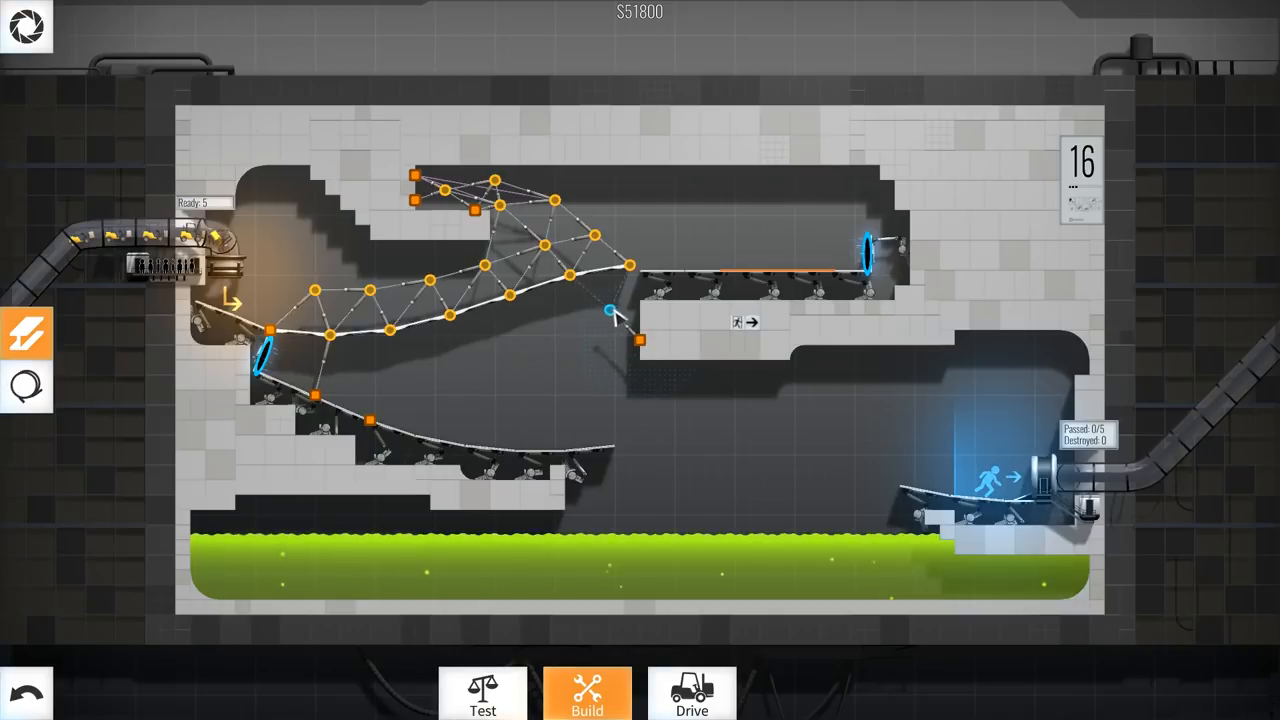
pyautogui.click(620, 307)
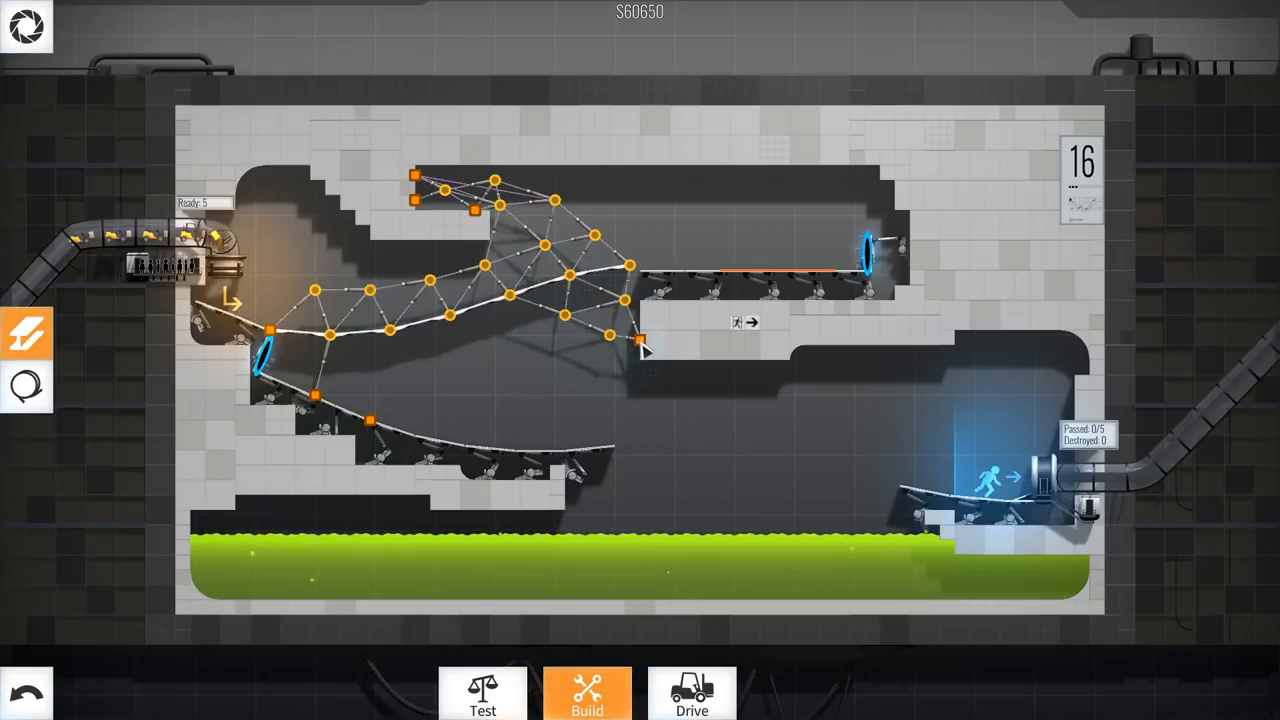
pyautogui.click(692, 693)
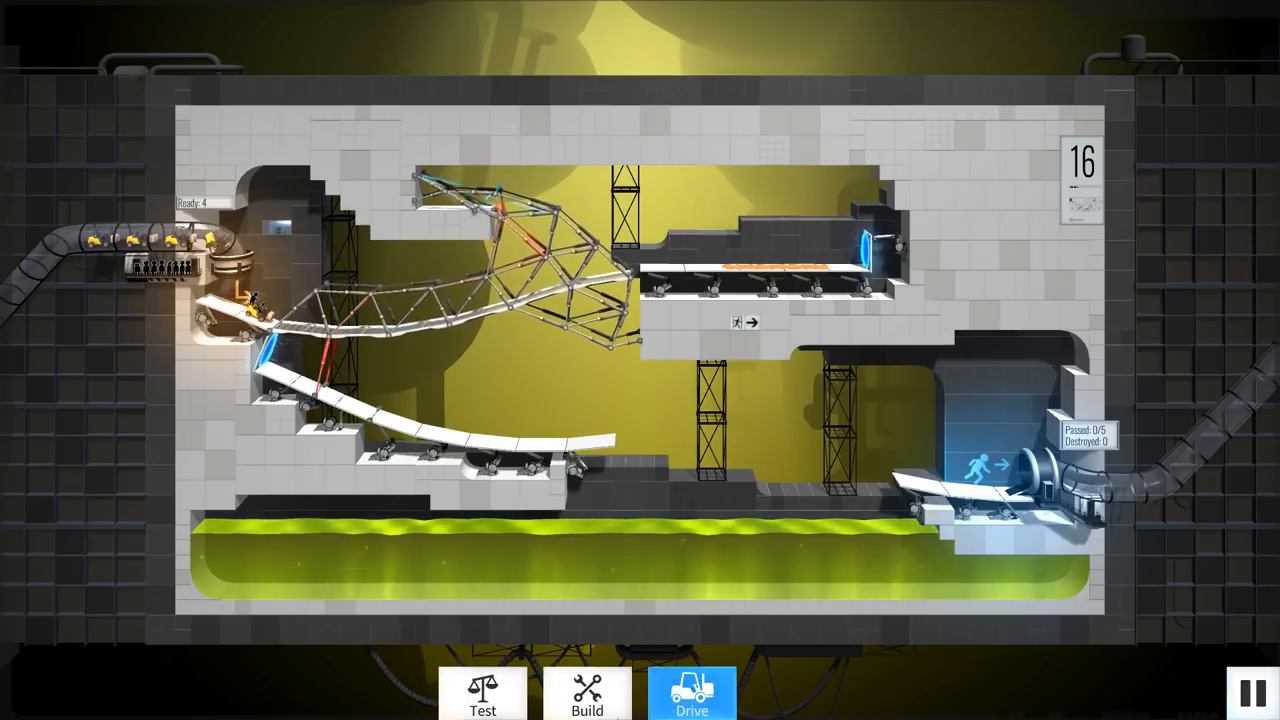
# Stop the convoy run and return to Build mode.
pyautogui.click(587, 694)
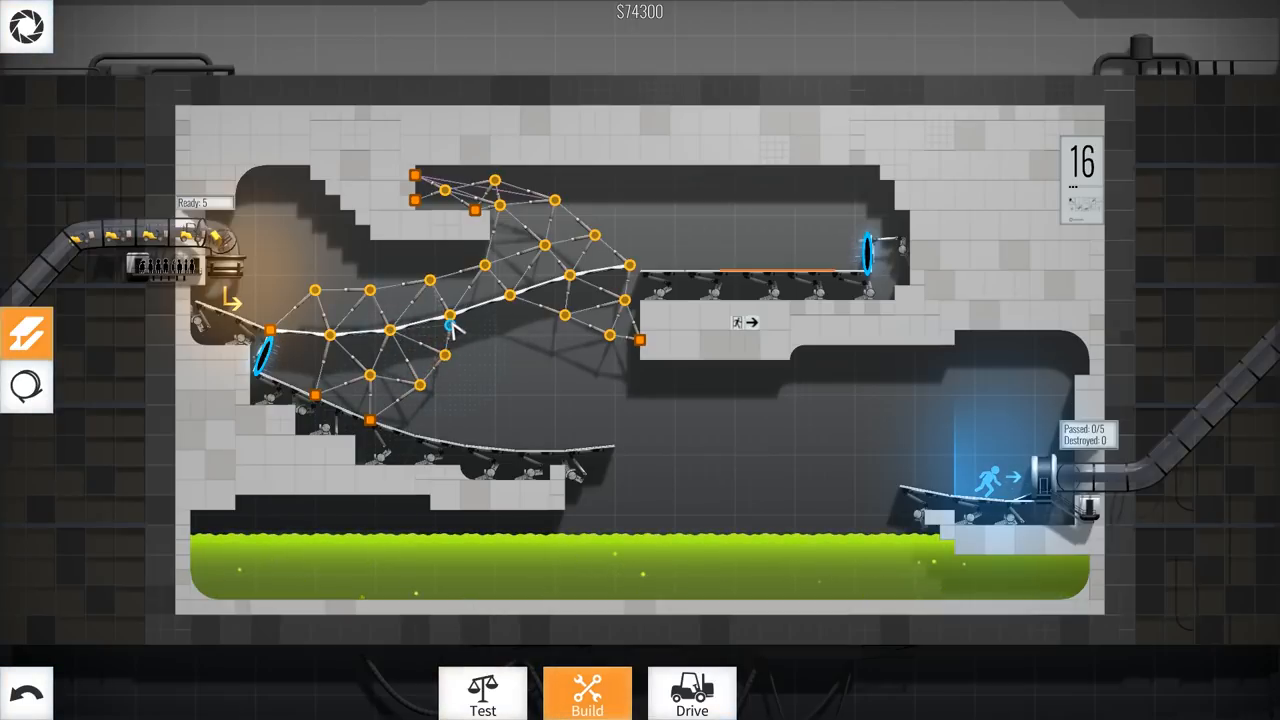
# Test the reinforced bridge, add a final beam at the upper road end, and drive again.
pyautogui.click(691, 693)
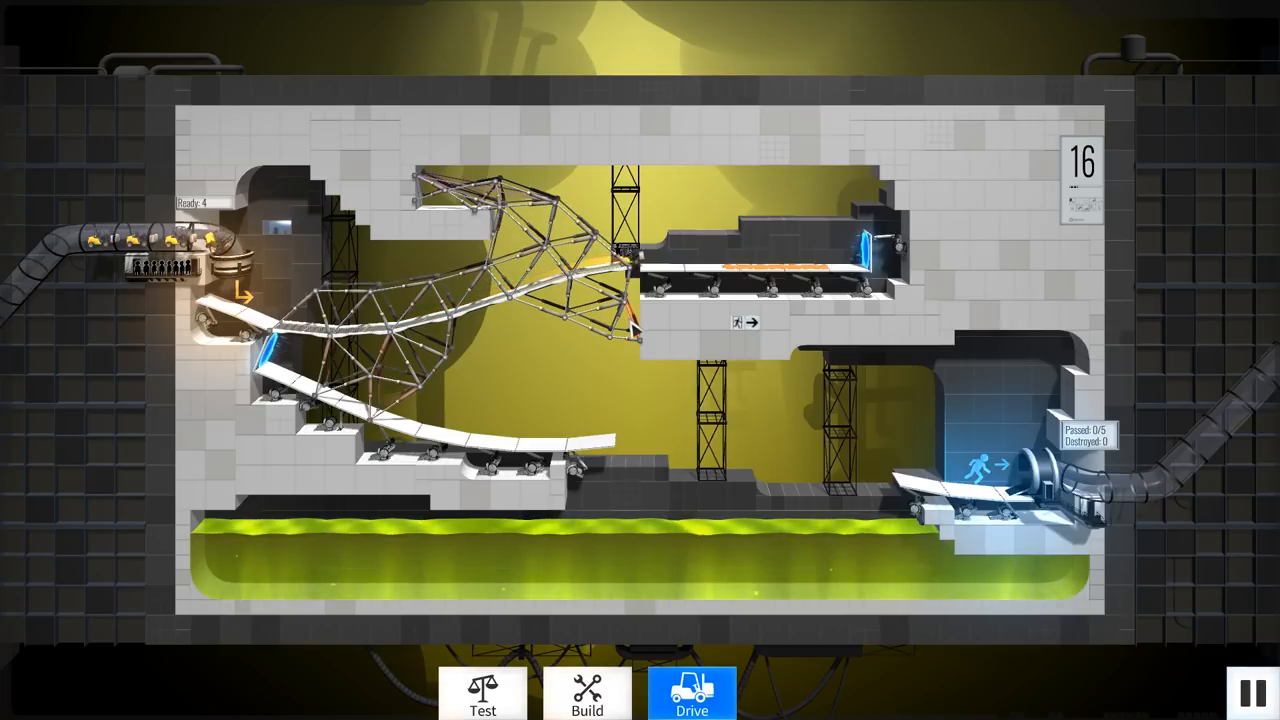
pyautogui.click(587, 693)
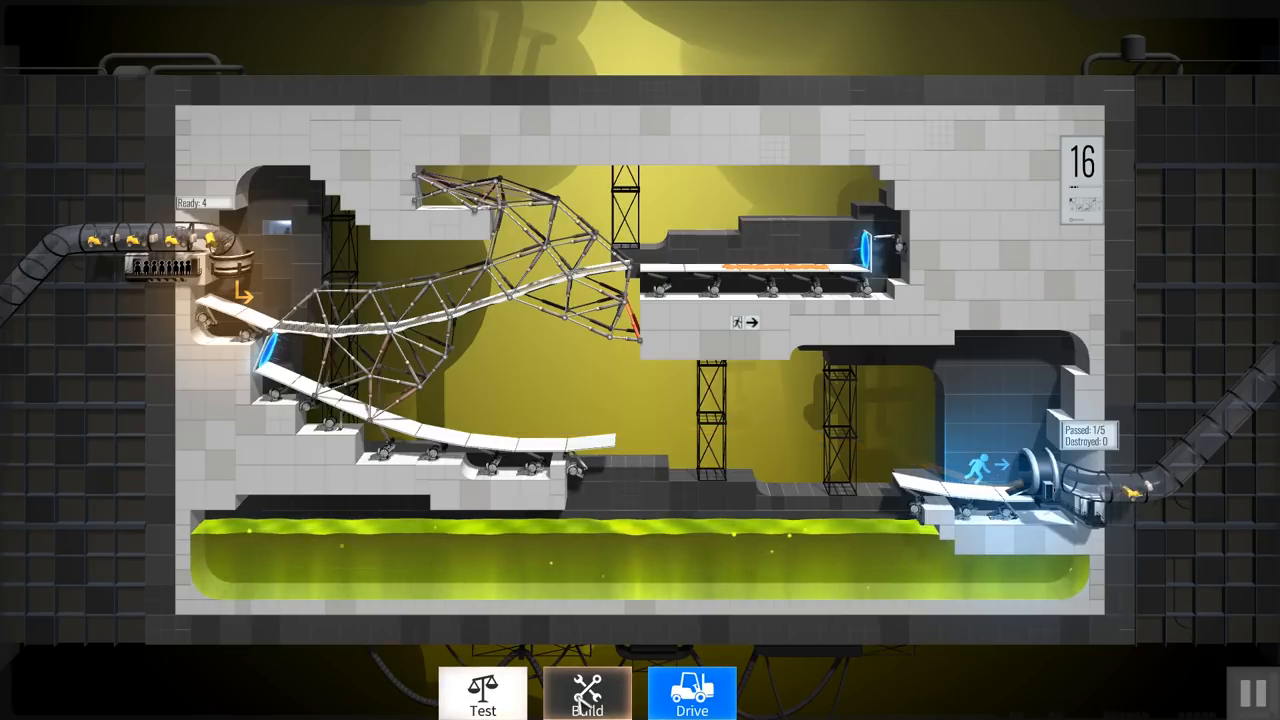
pyautogui.click(587, 695)
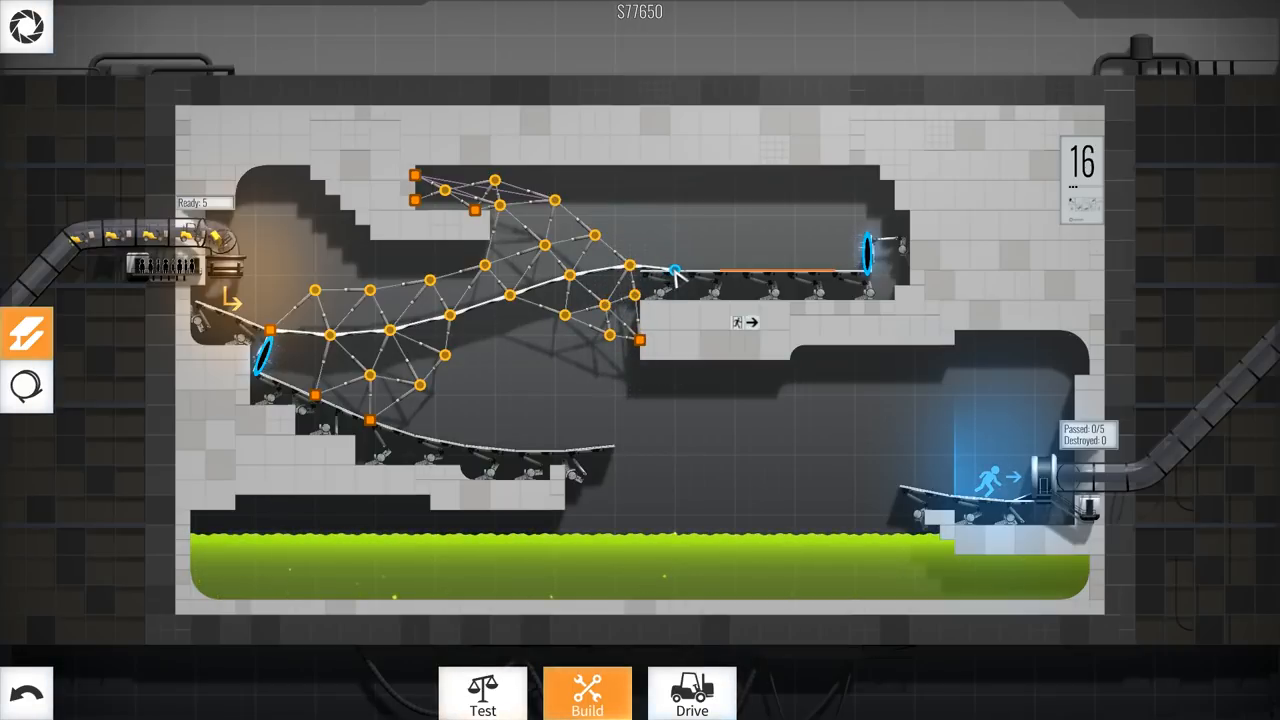
pyautogui.click(482, 693)
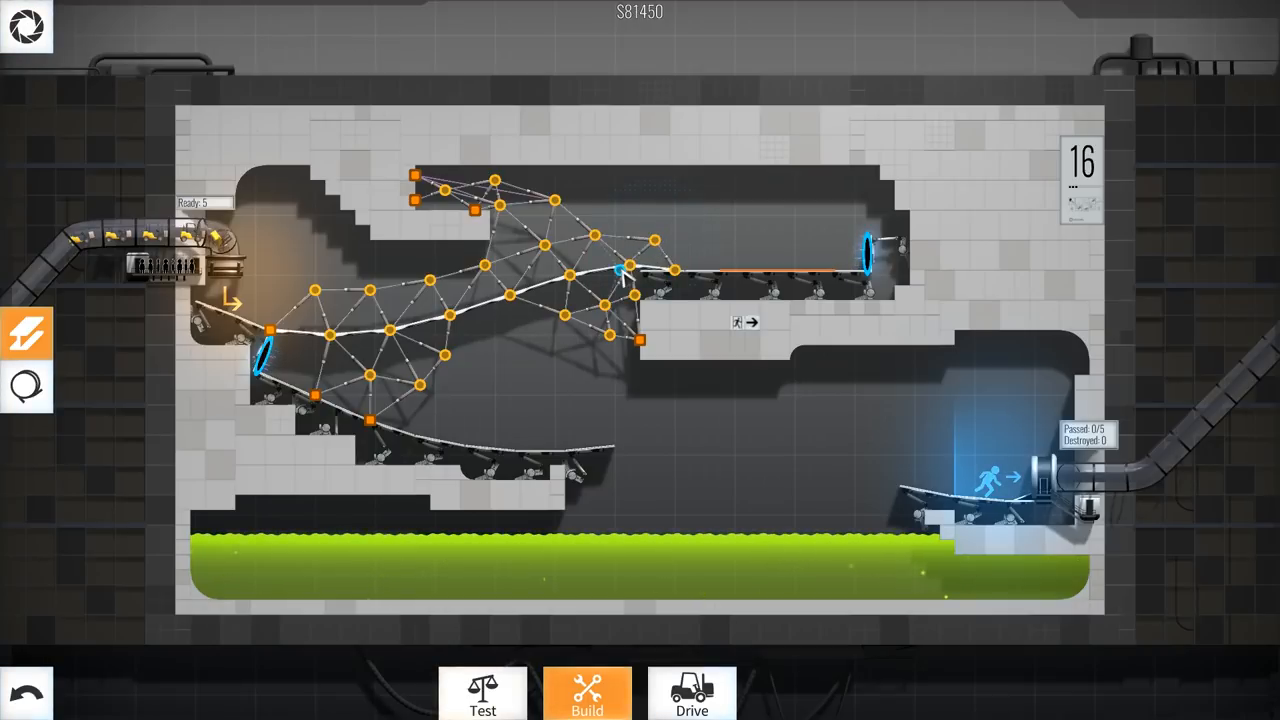
pyautogui.click(691, 692)
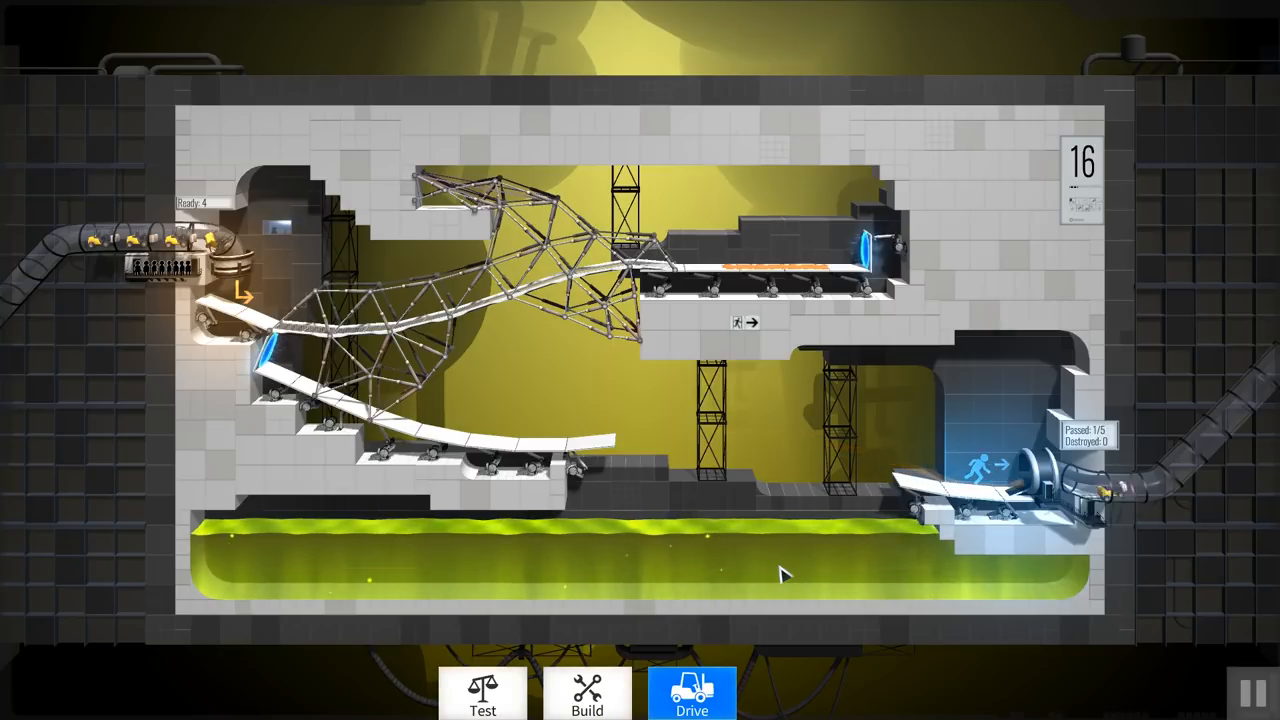
# Let the drive deliver all five vehicles for an Excellent rating at $82,350.
pyautogui.click(691, 692)
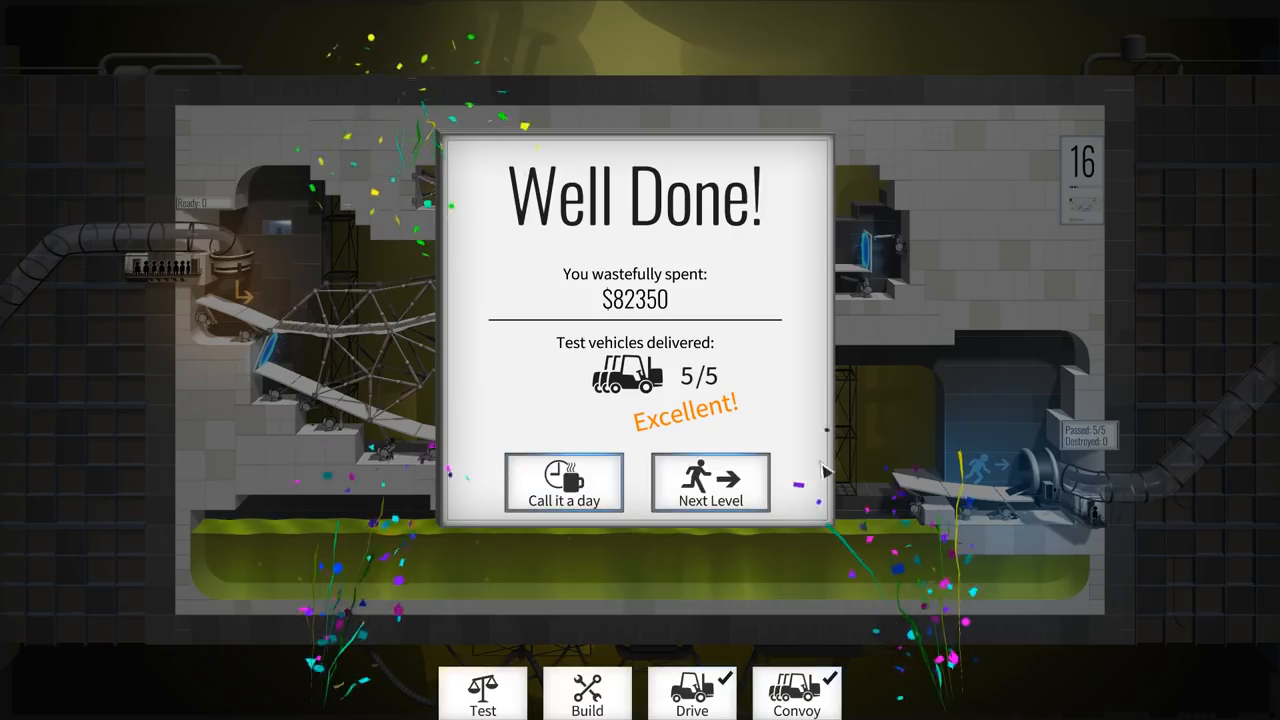
# Advance to level 17 'Bounce baby!' and dismiss the repulsion gel briefing.
pyautogui.click(710, 483)
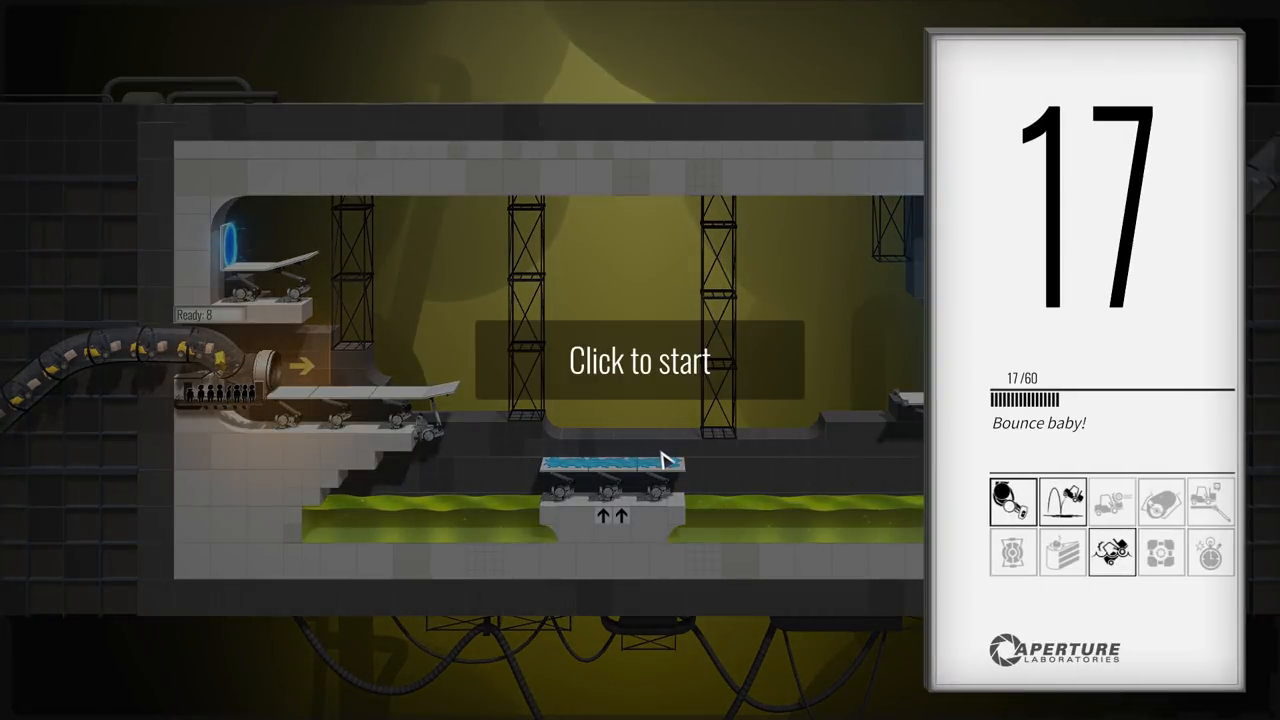
pyautogui.click(639, 361)
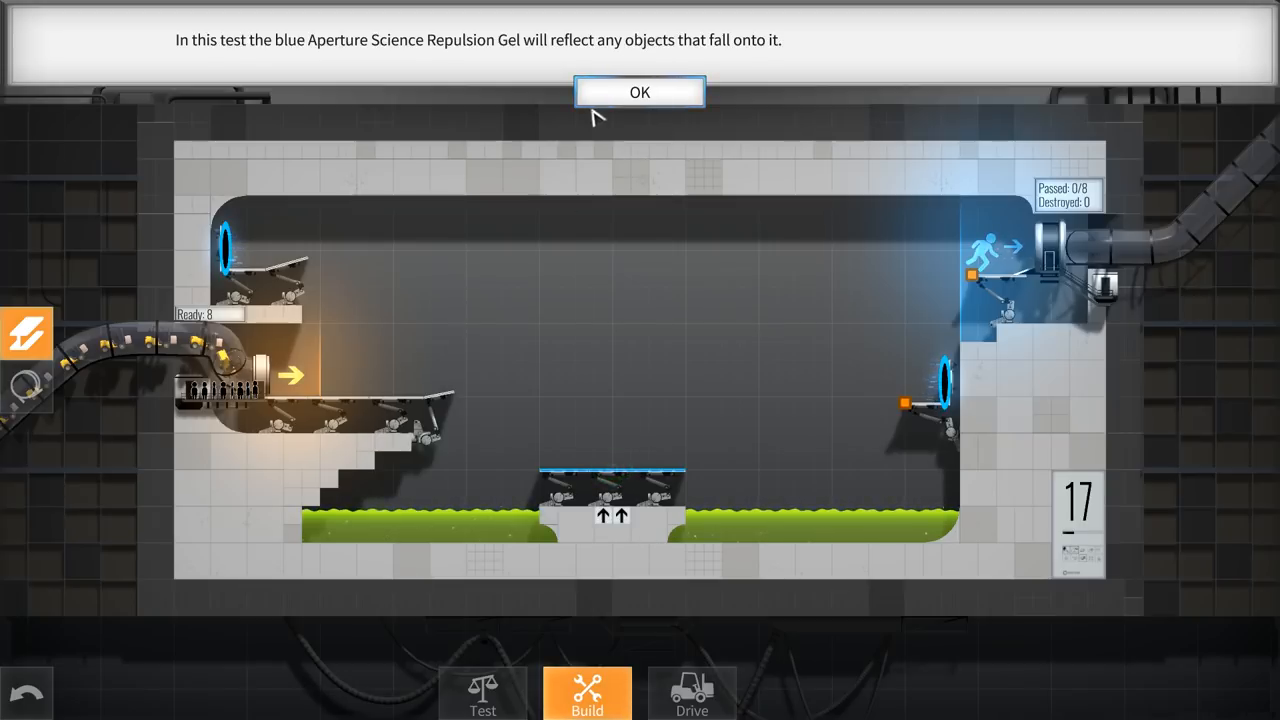
pyautogui.click(639, 92)
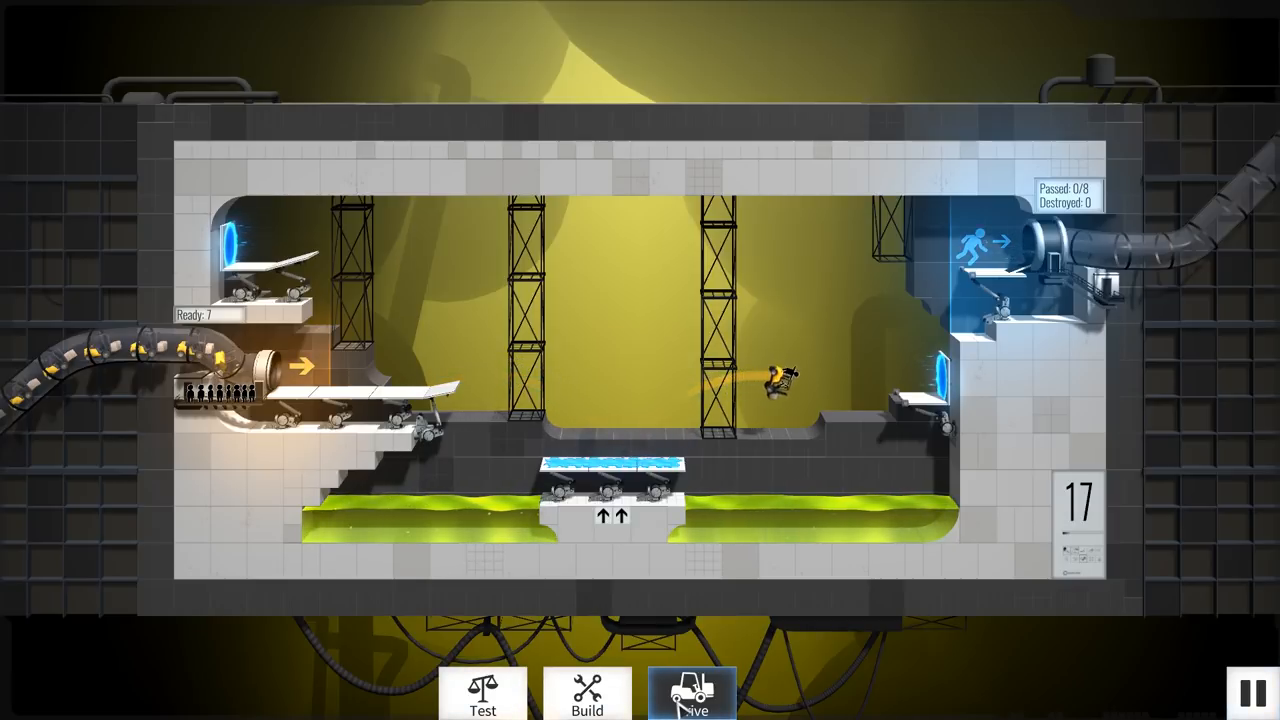
# Build a $20,400 trussed road reaching out from the right portal toward the gel.
pyautogui.click(587, 693)
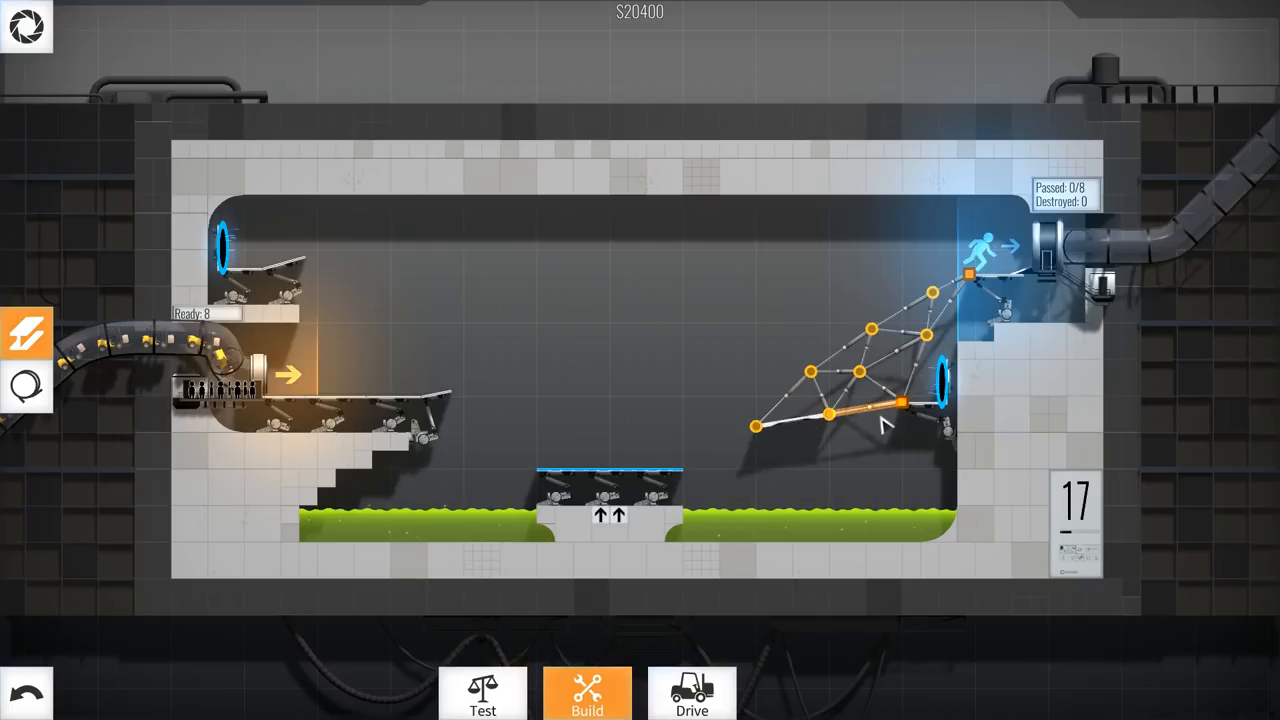
pyautogui.click(691, 693)
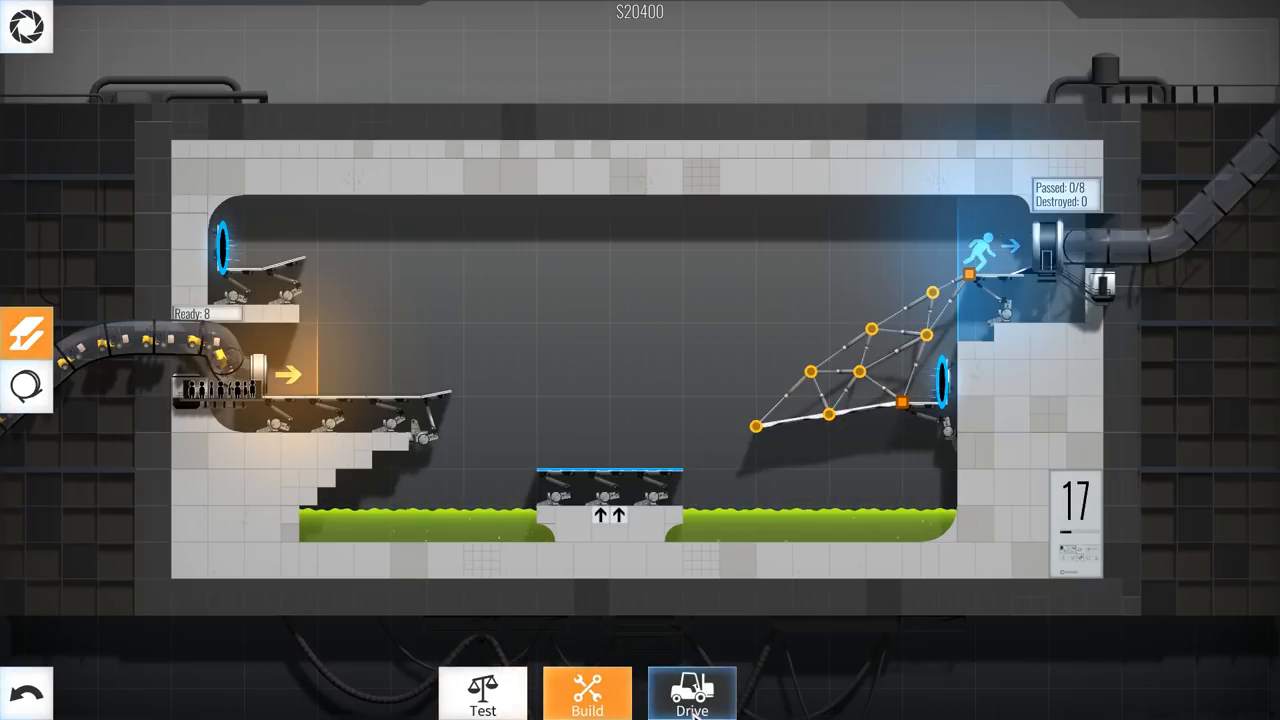
# Test the ramp, add cable bracing to its truss, and test again.
pyautogui.click(691, 693)
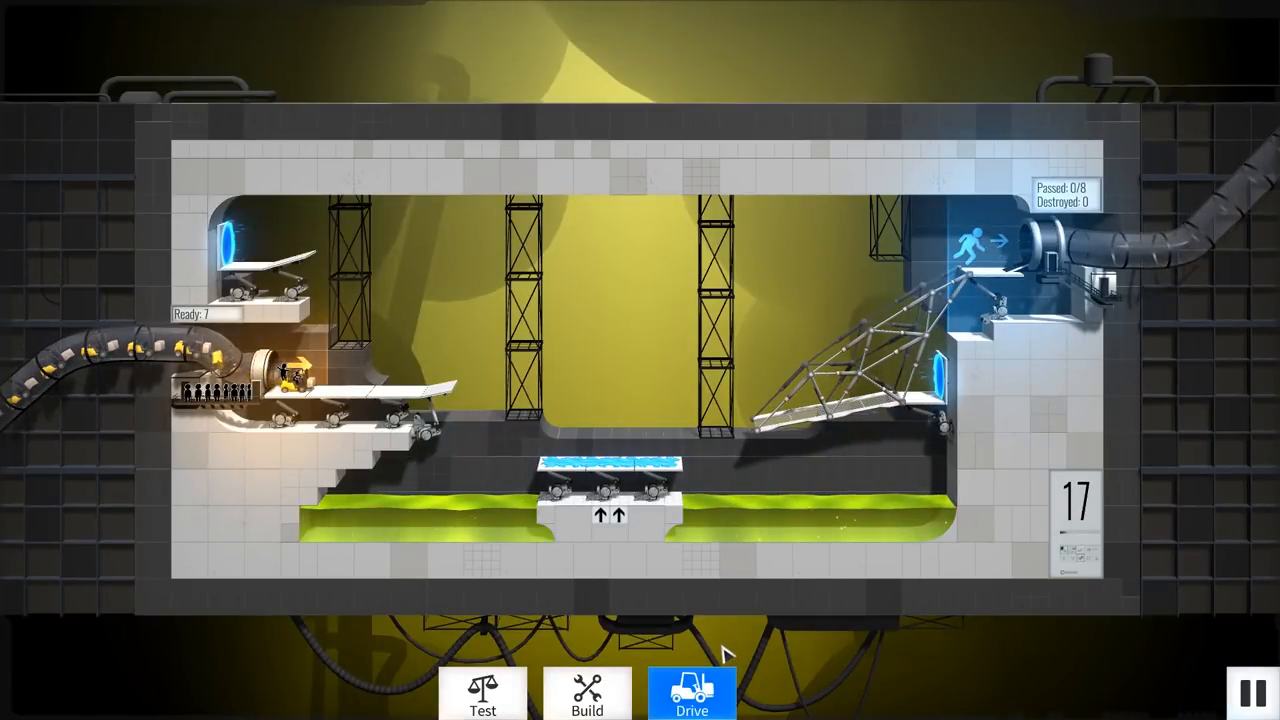
pyautogui.click(587, 693)
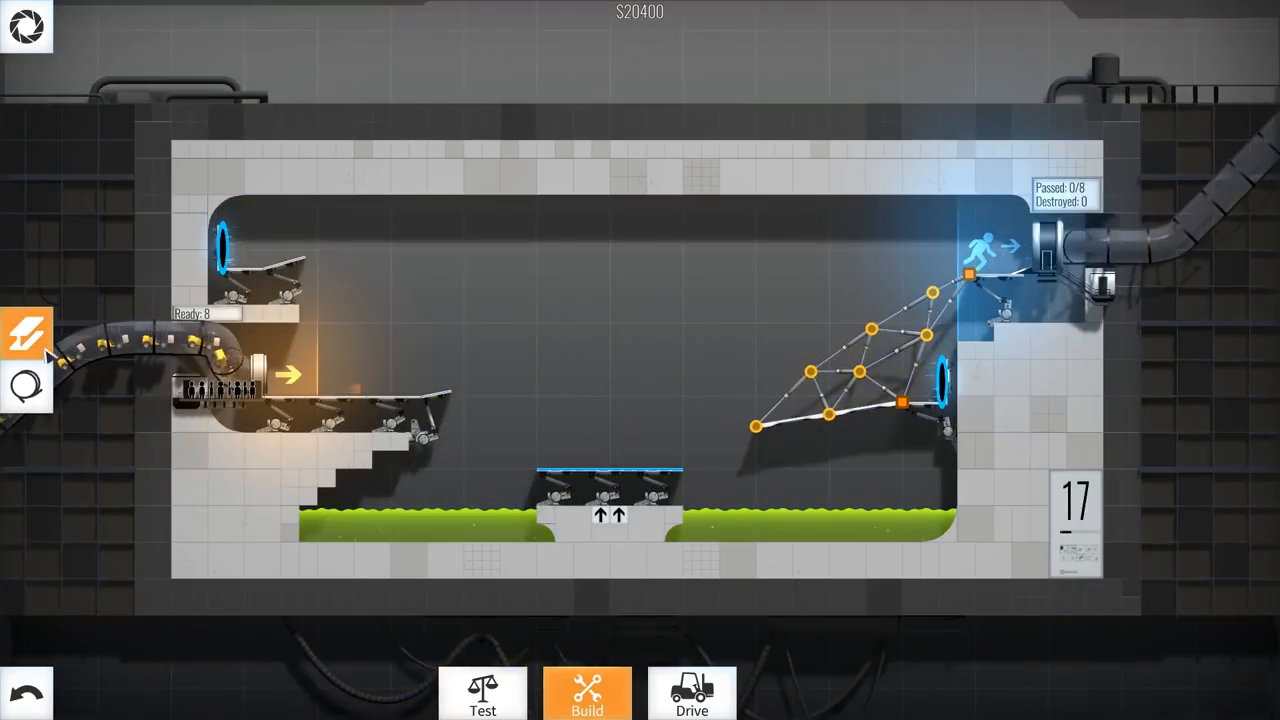
pyautogui.click(27, 387)
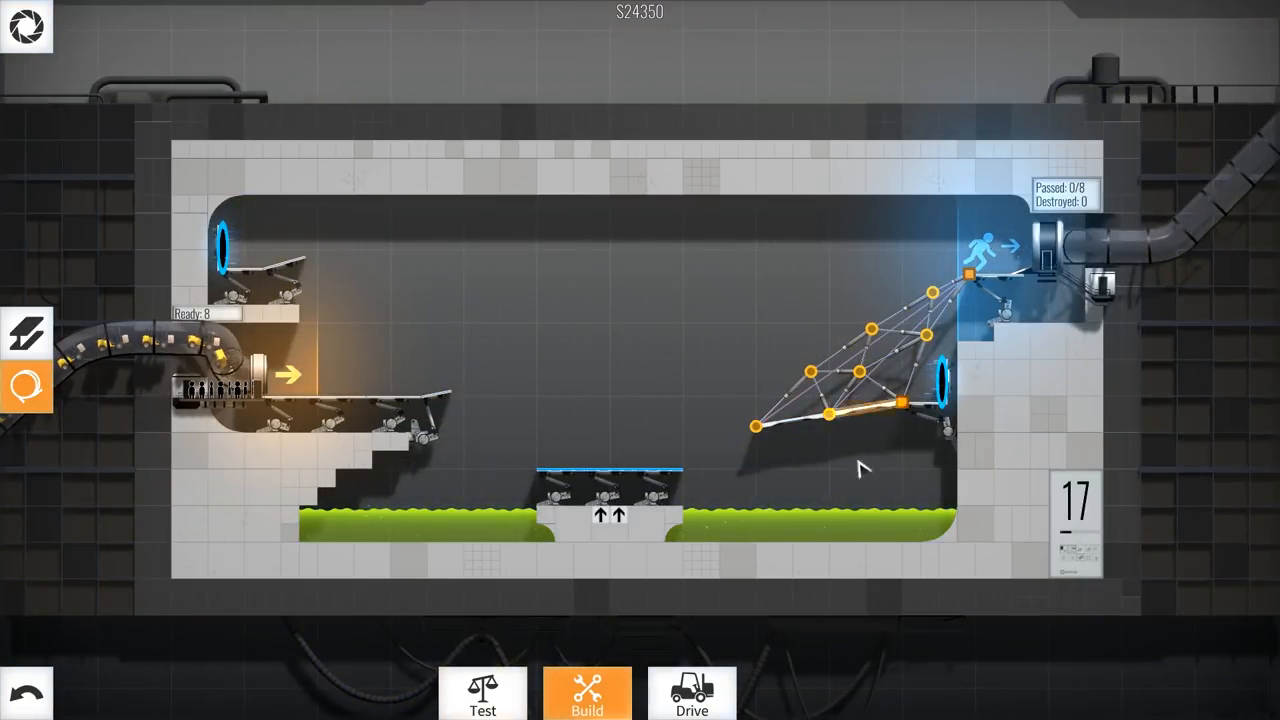
pyautogui.click(691, 692)
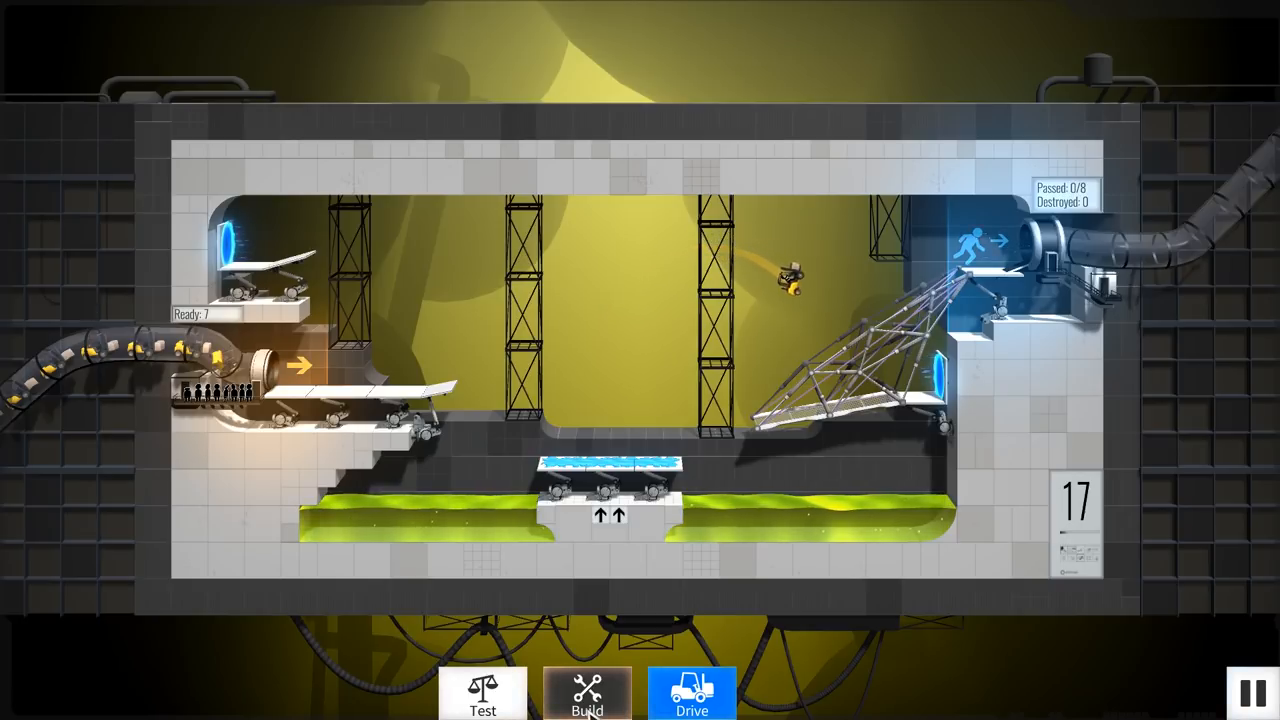
pyautogui.click(587, 693)
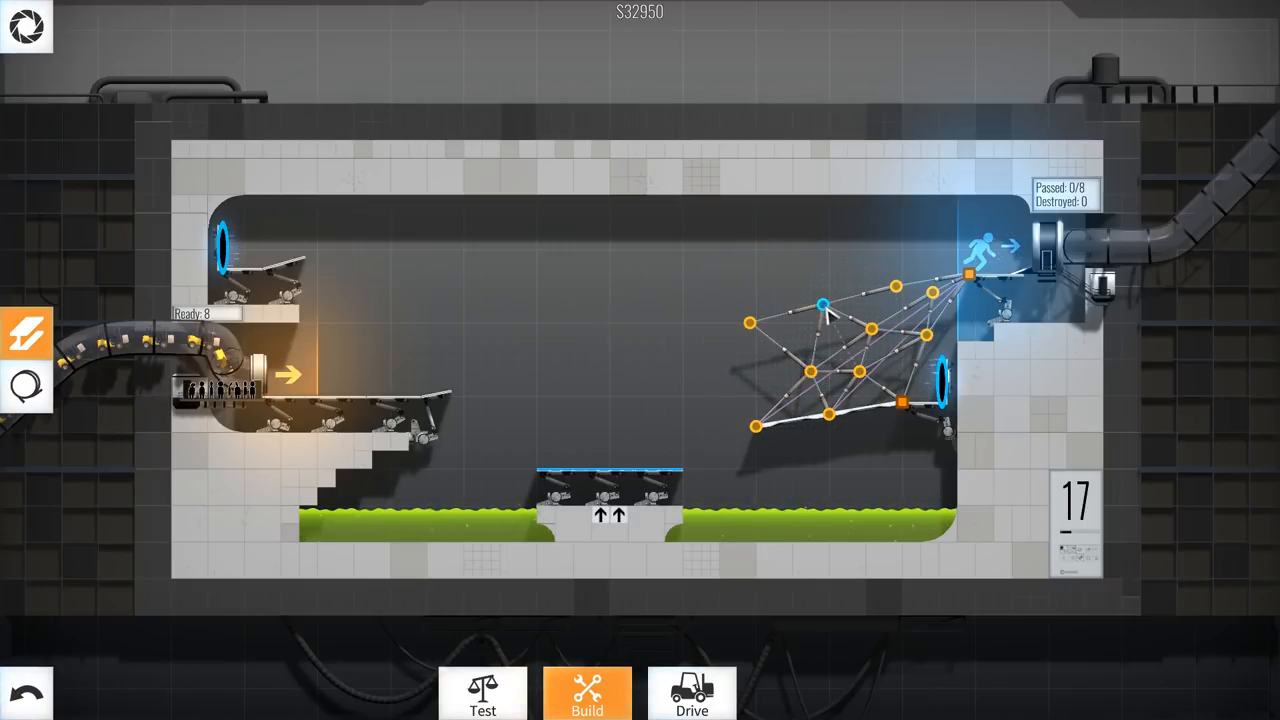
# Add a top beam and road deck over the right truss, brace it, and test.
pyautogui.moveTo(823, 303); pyautogui.dragTo(872, 330)
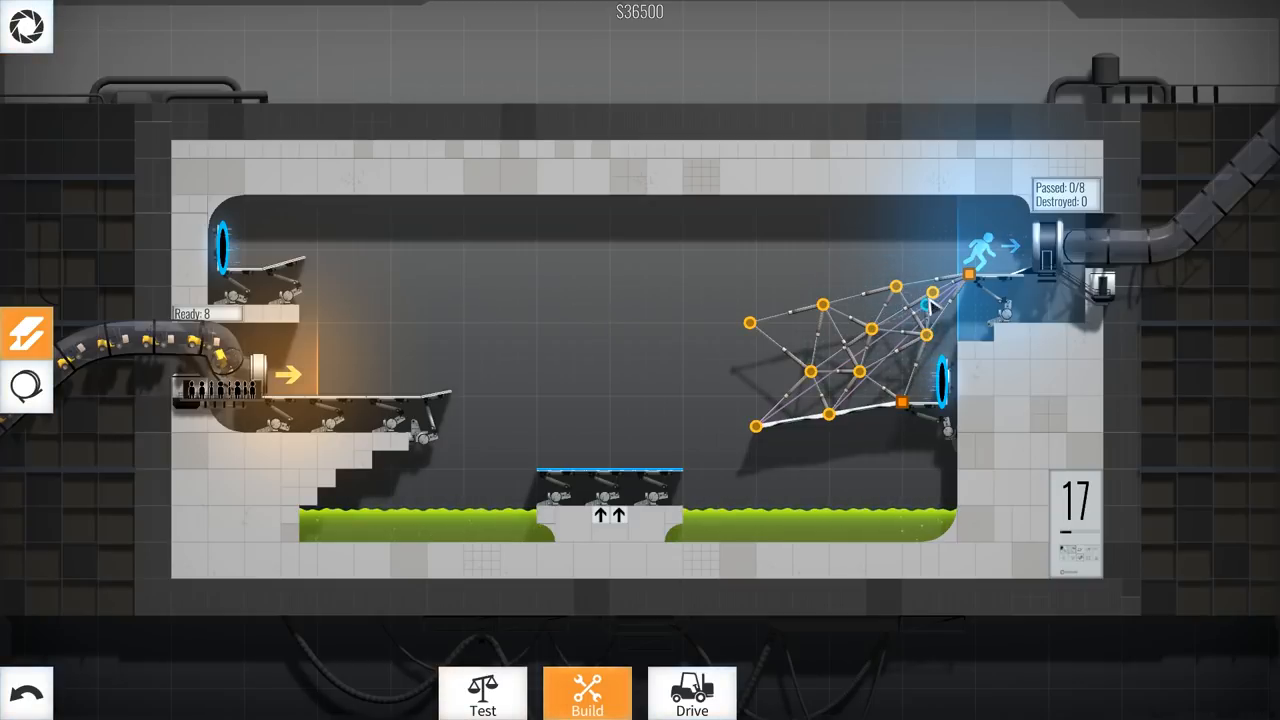
pyautogui.moveTo(930, 305); pyautogui.dragTo(750, 322)
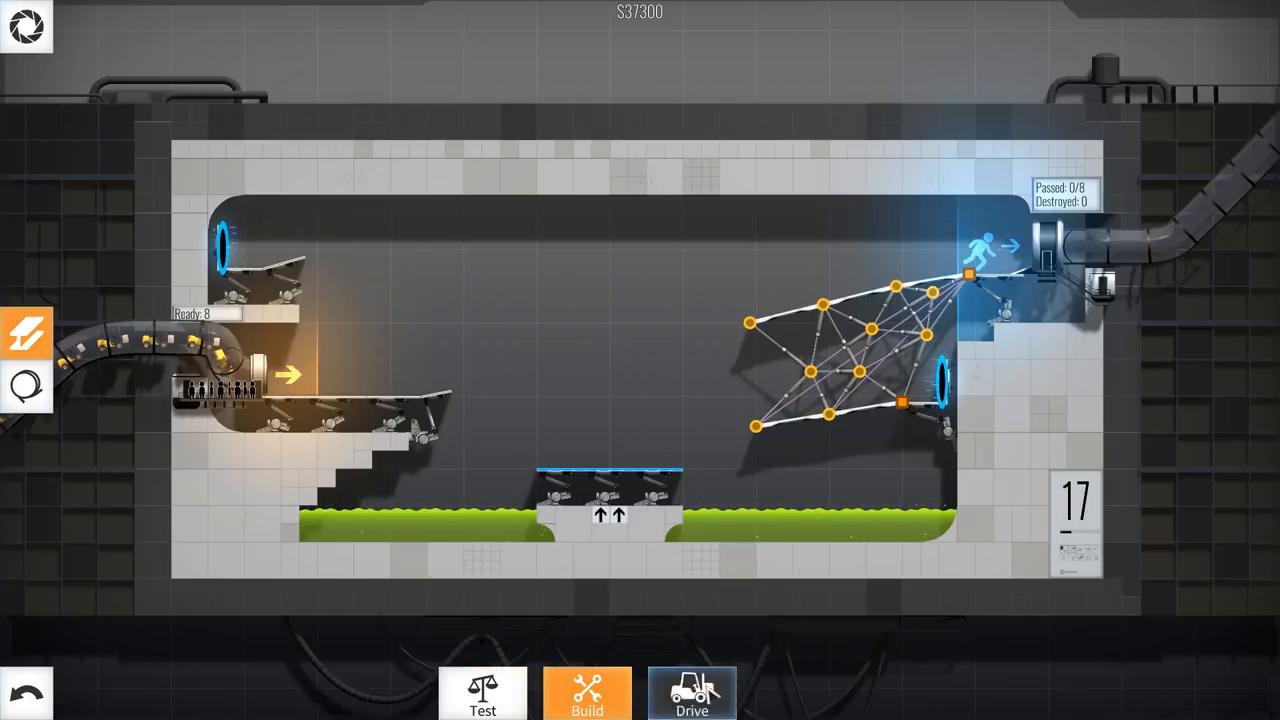
pyautogui.click(691, 693)
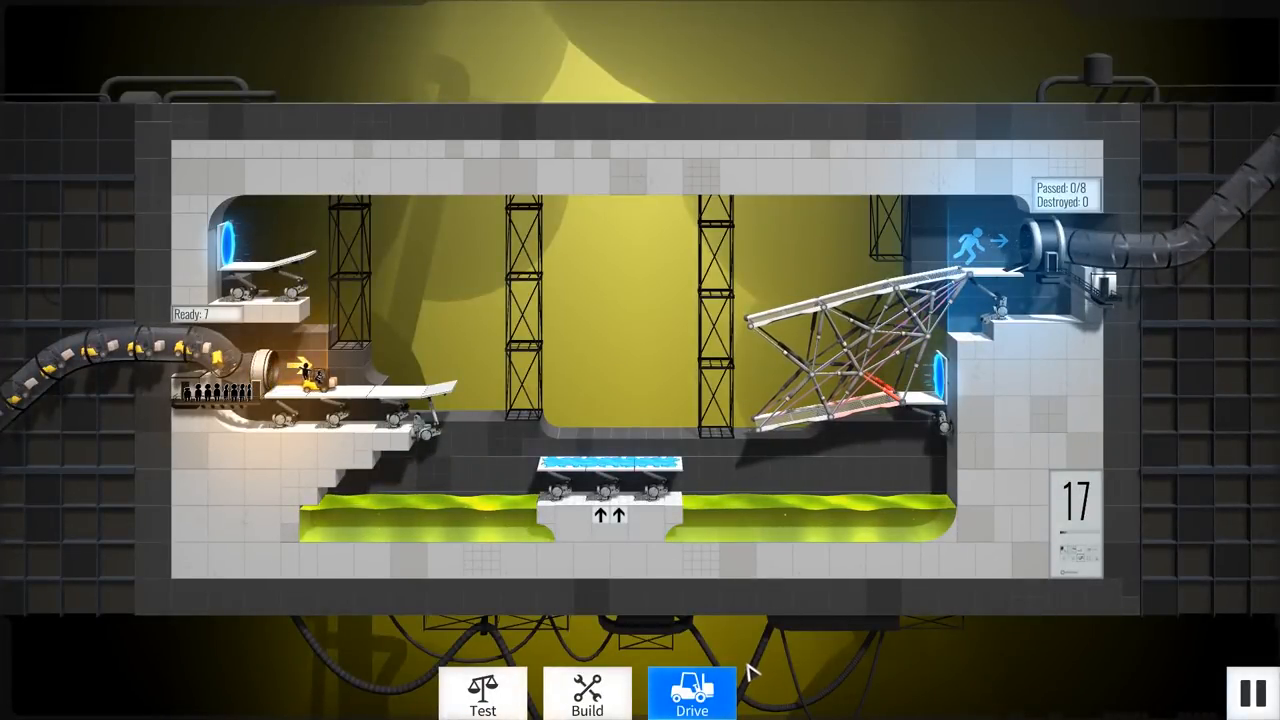
pyautogui.click(587, 693)
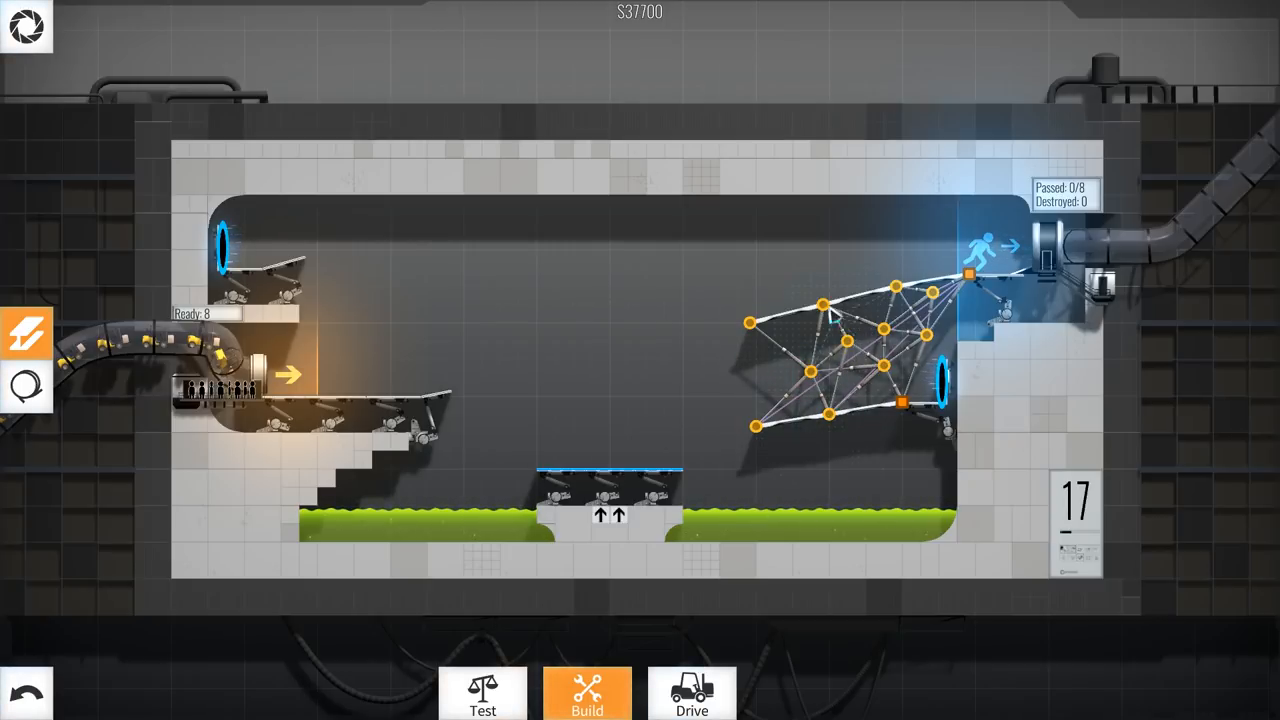
pyautogui.click(884, 330)
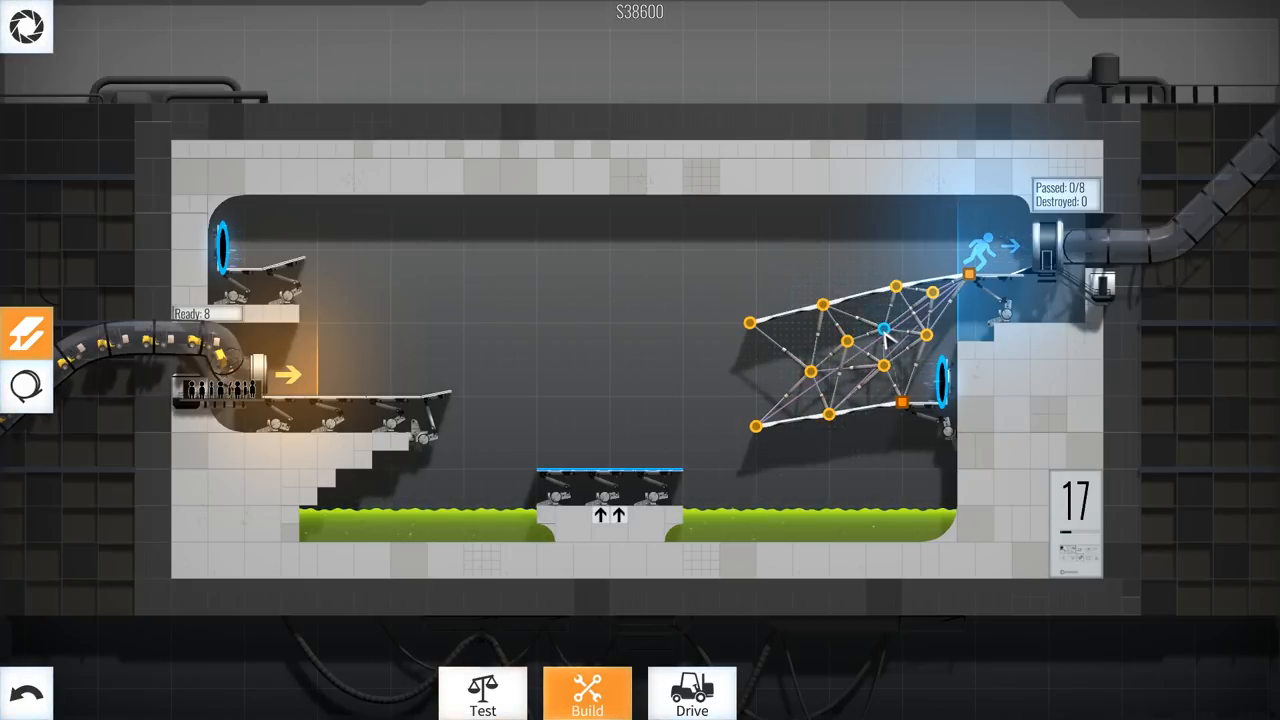
pyautogui.click(691, 693)
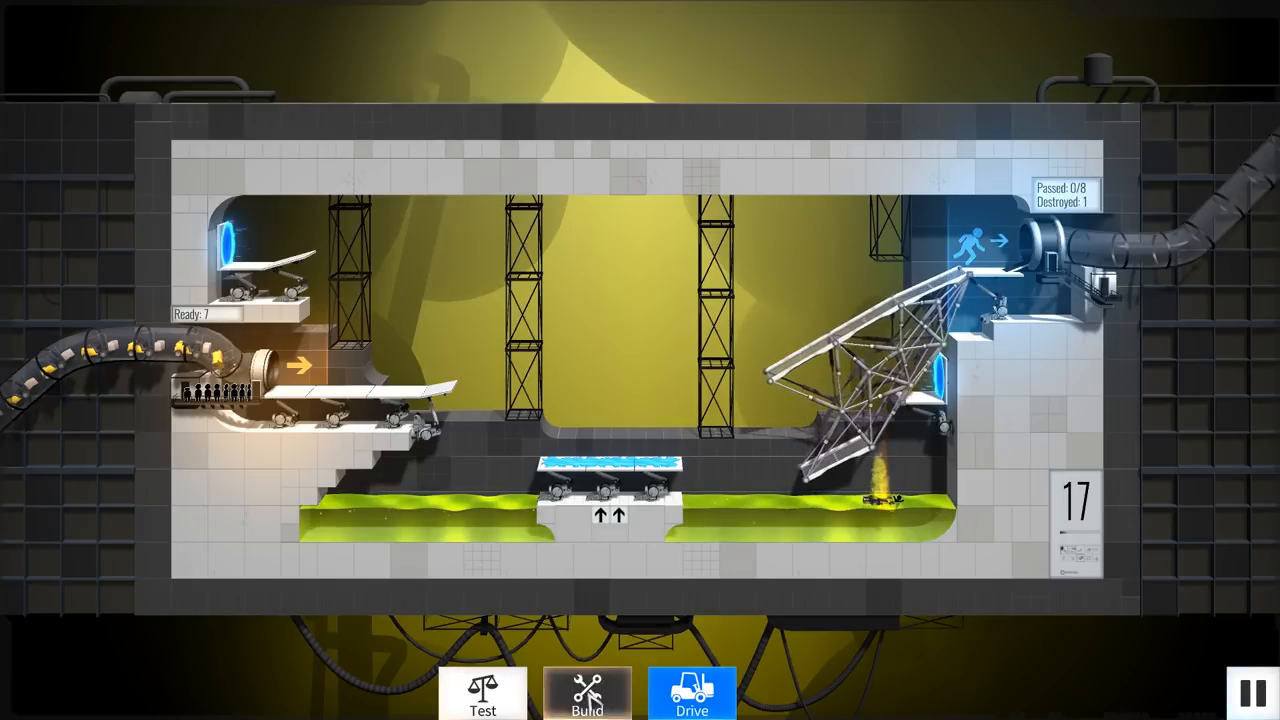
# Redo the truss bracing near the exit ledge for $31,550 and send vehicles again.
pyautogui.click(587, 692)
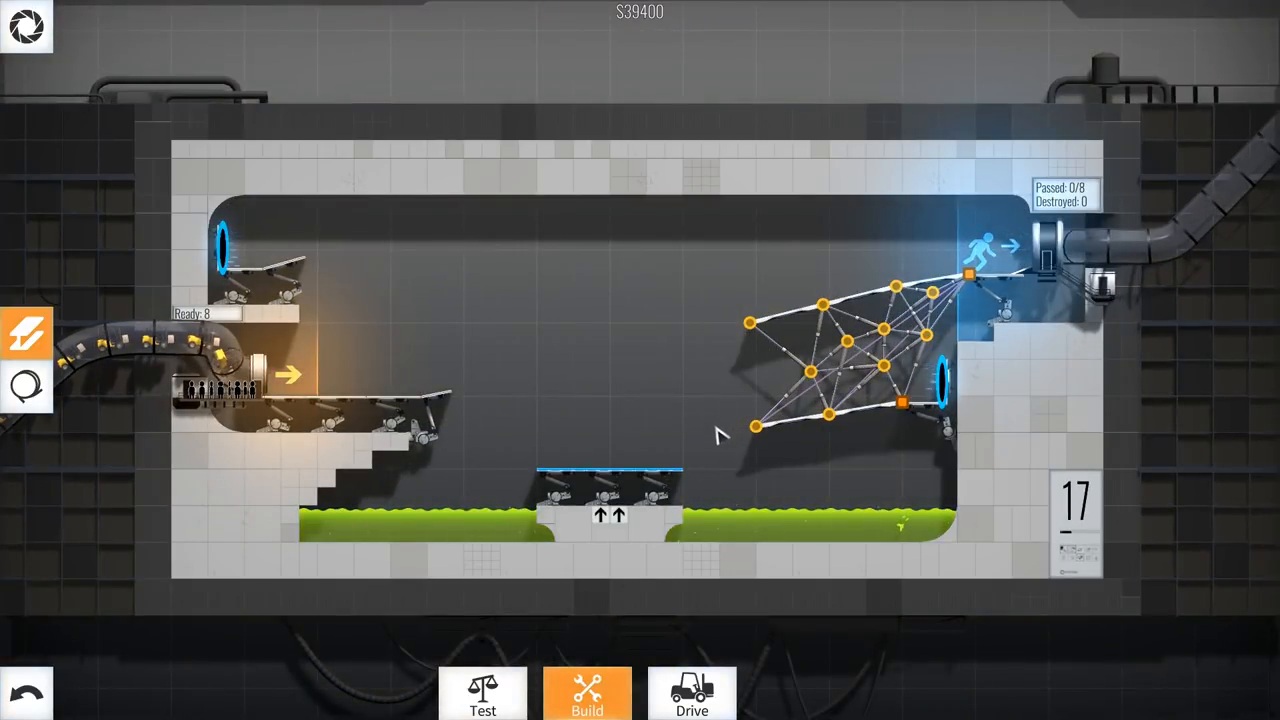
pyautogui.moveTo(693, 483)
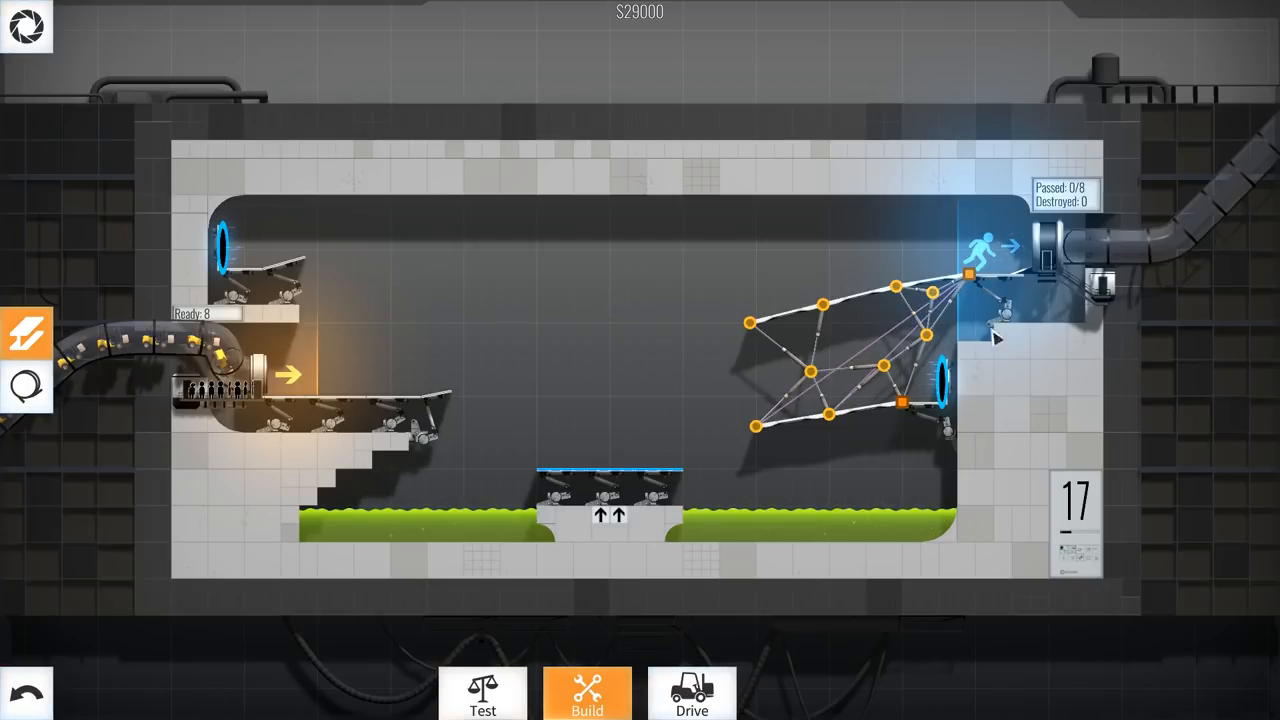
pyautogui.click(875, 355)
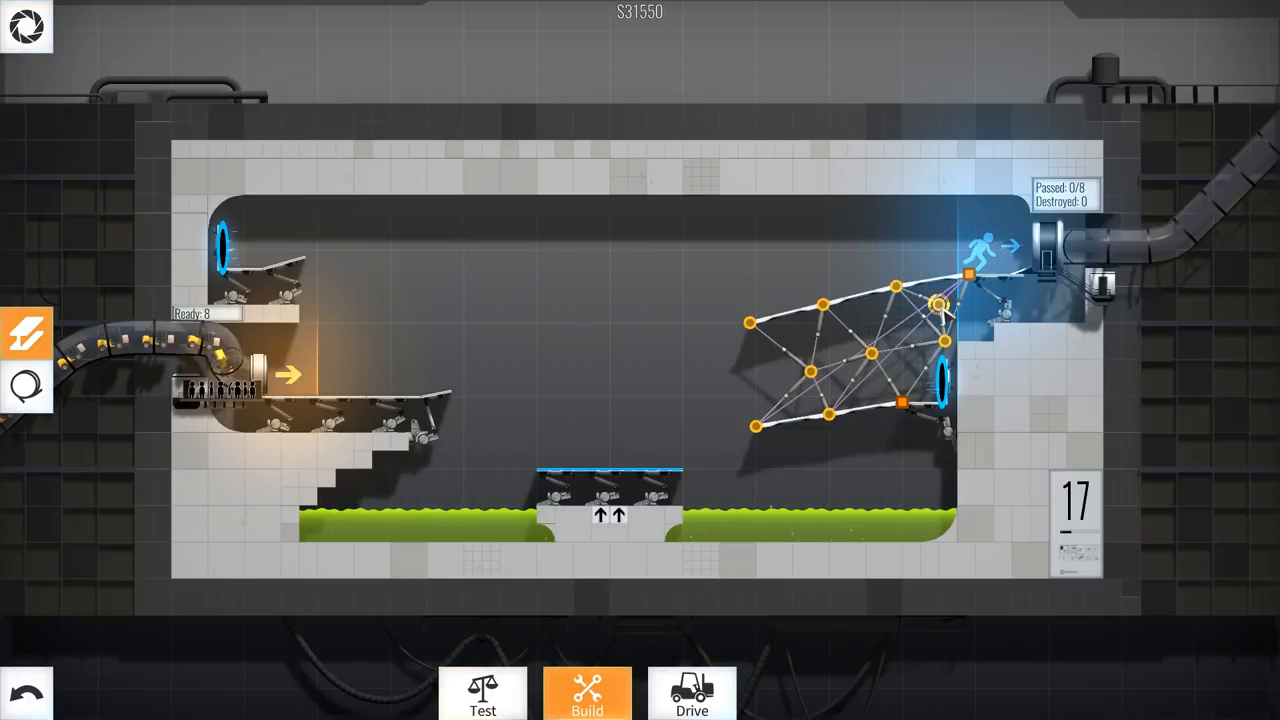
pyautogui.click(691, 693)
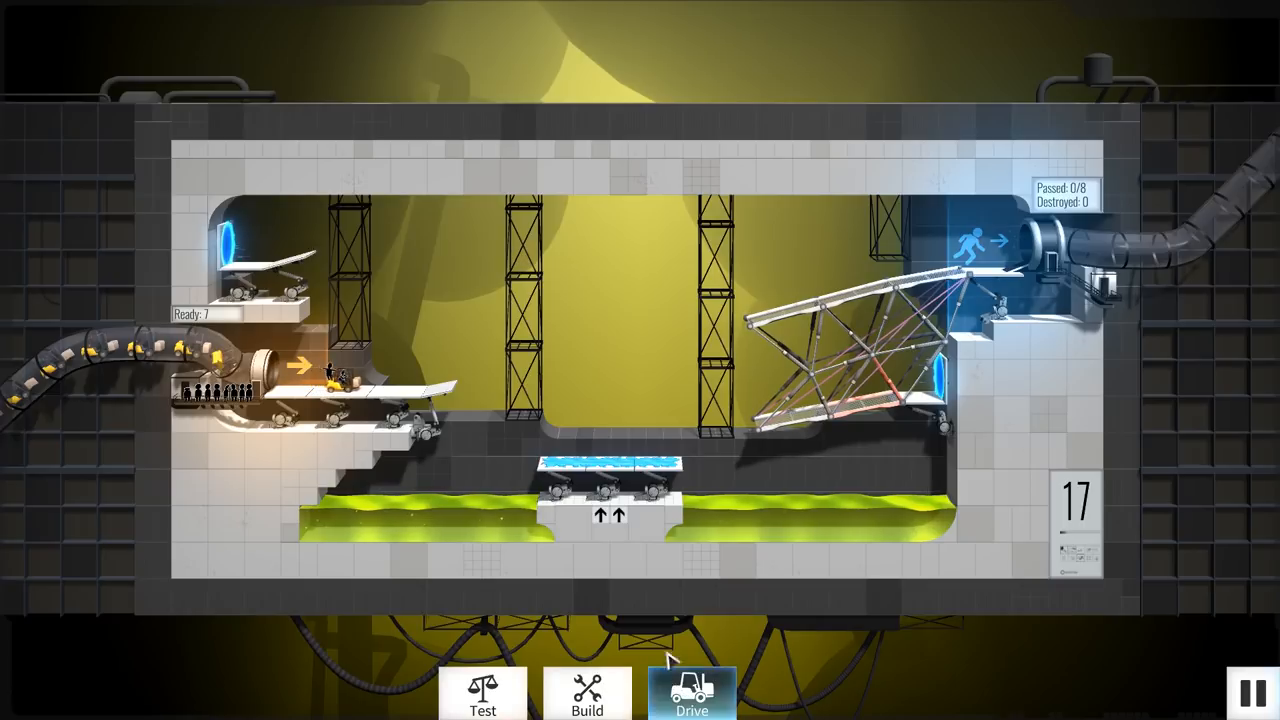
# Run a test drive so the vehicle bounces off the blue repulsion gel, then return to building.
pyautogui.click(691, 693)
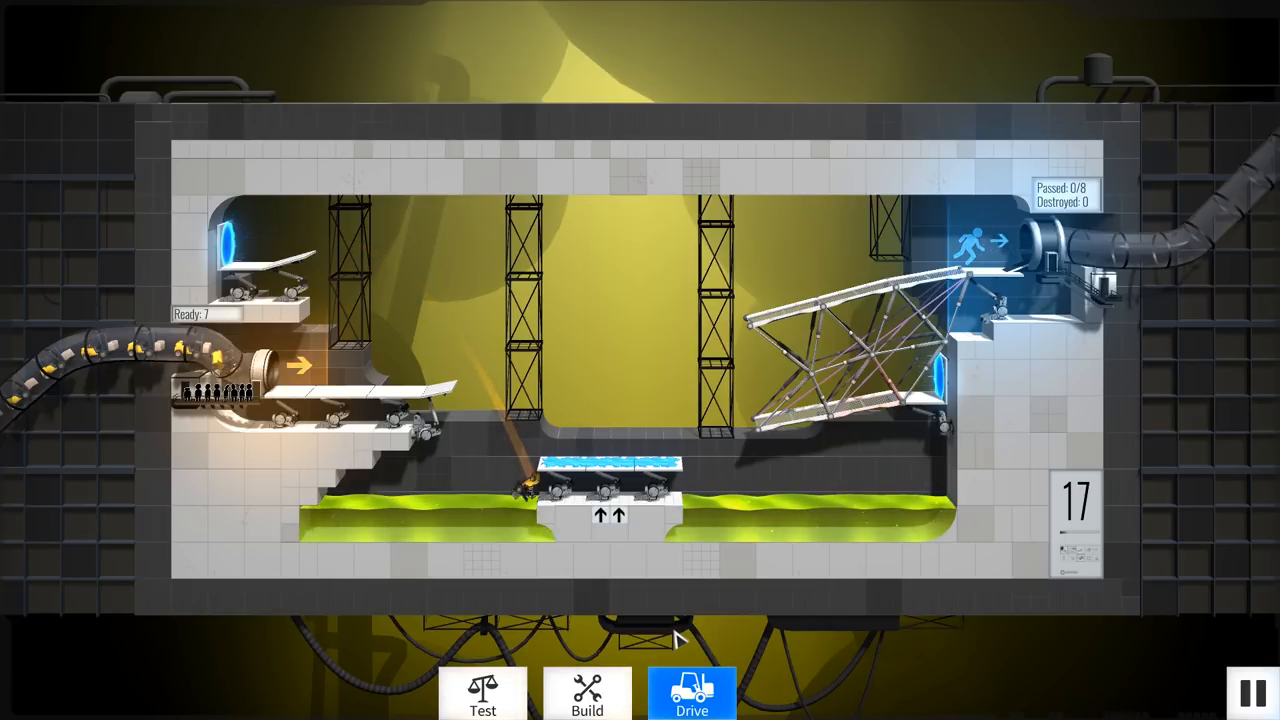
pyautogui.click(587, 693)
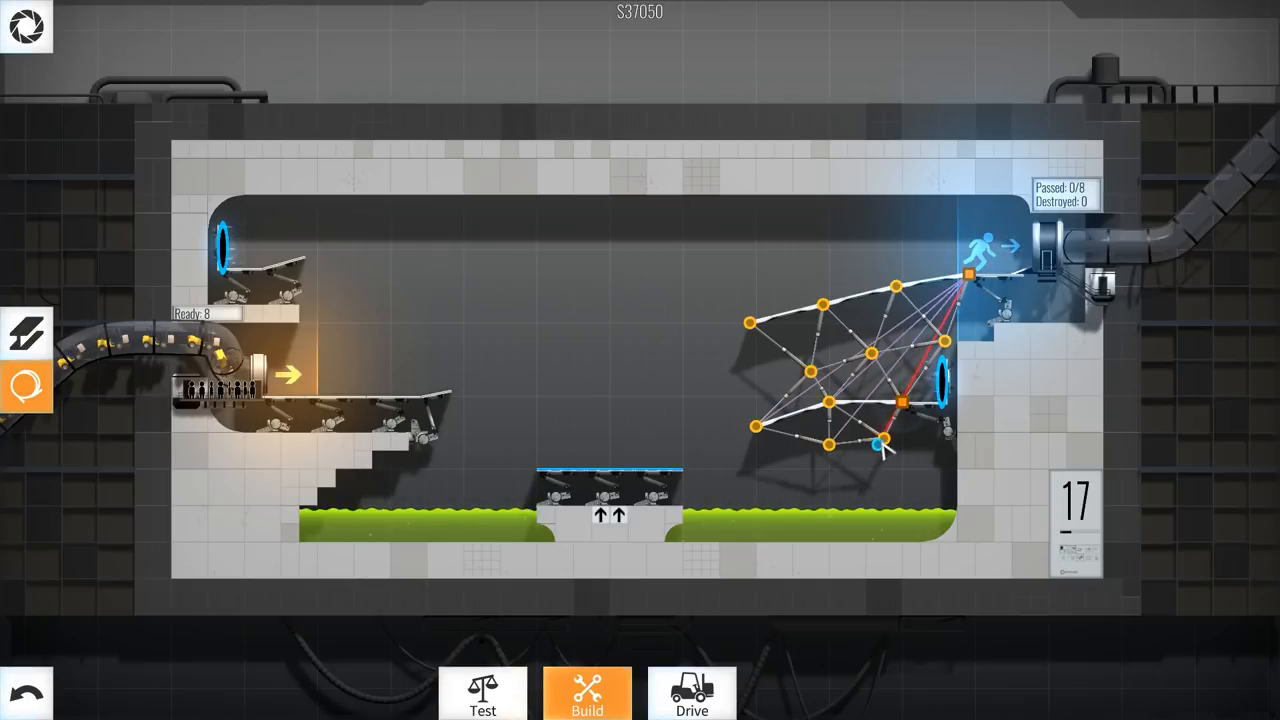
# Test-drive the right truss, return to Build, and rework its lower joints, bringing cost to $24,150.
pyautogui.click(691, 692)
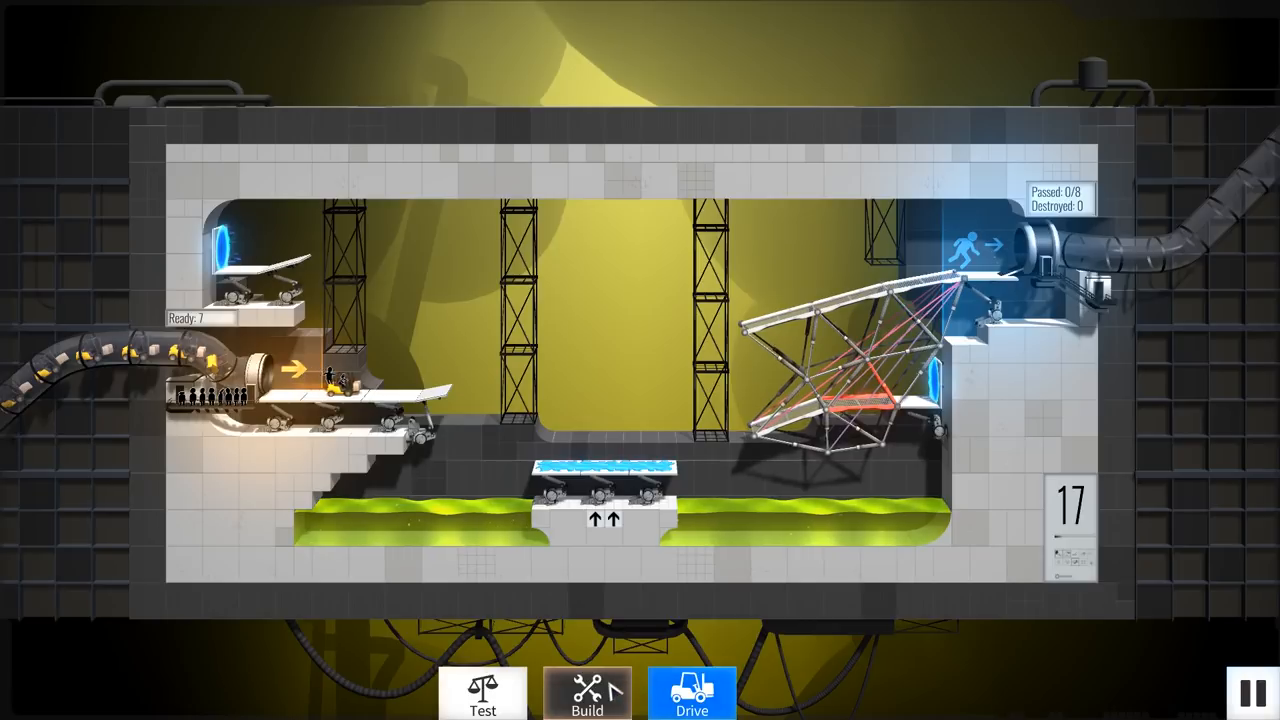
pyautogui.click(587, 693)
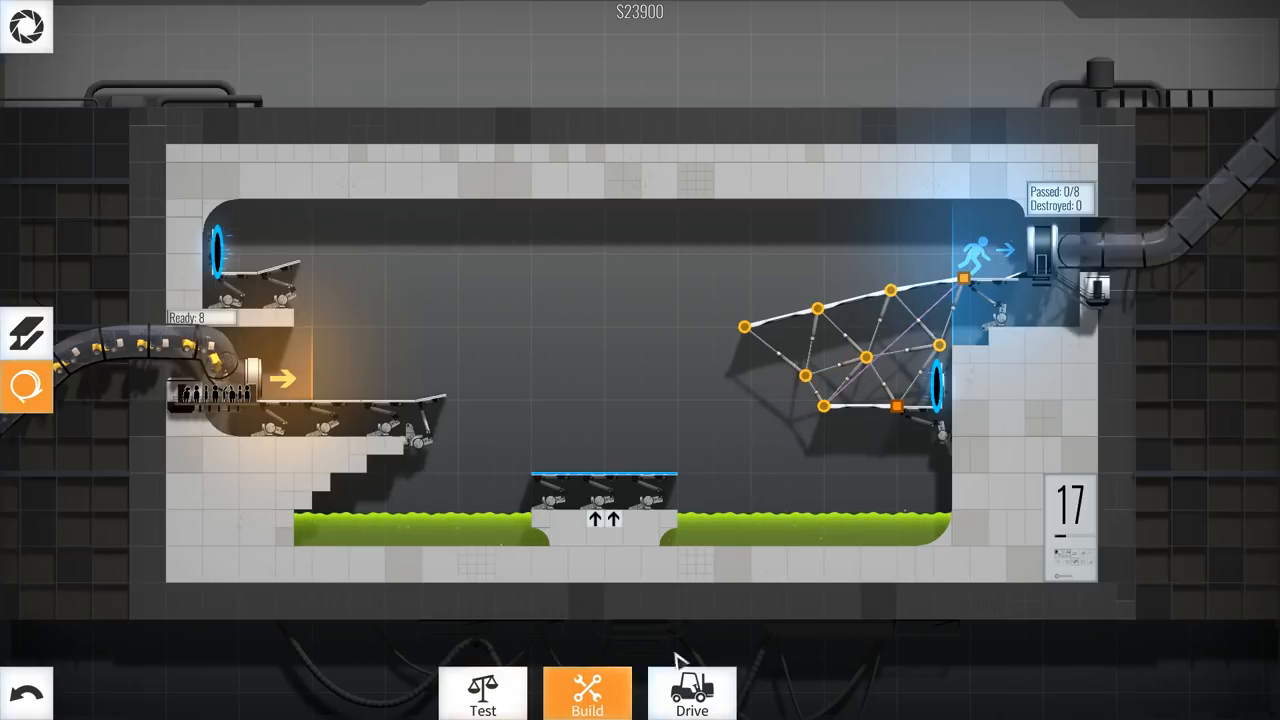
pyautogui.click(692, 693)
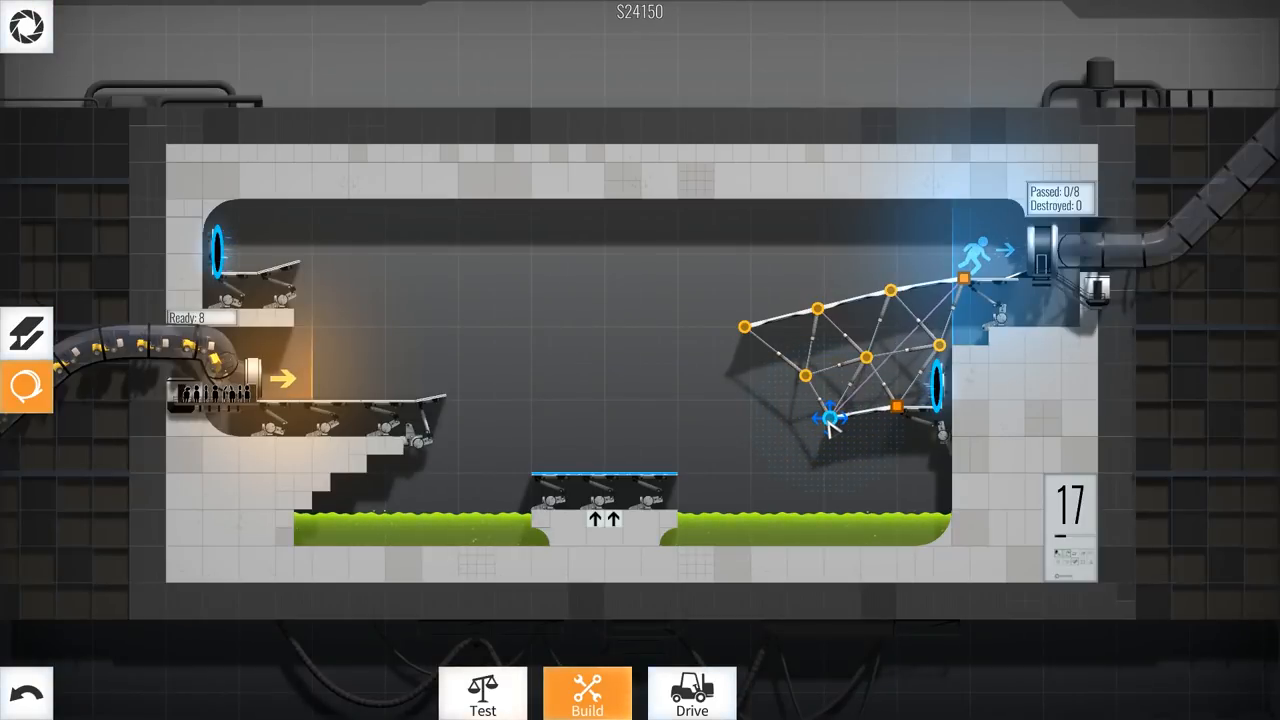
pyautogui.click(691, 692)
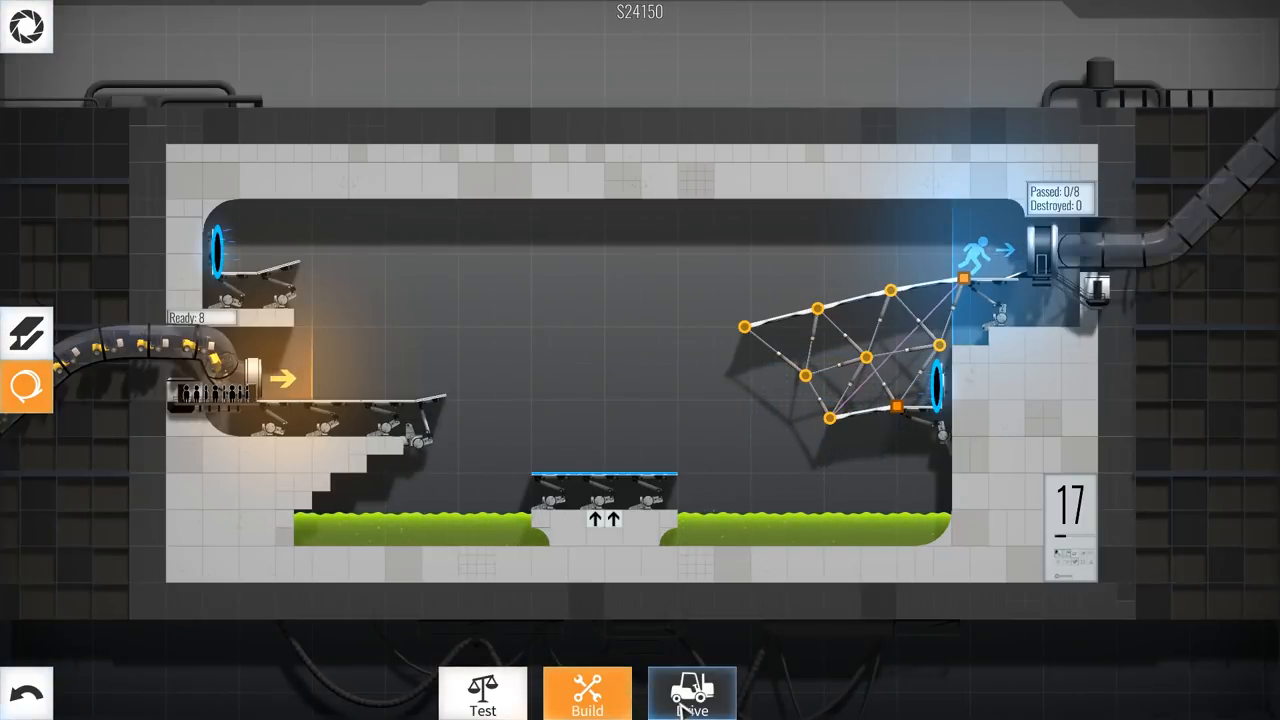
# Drive a test vehicle through all chambers to clear level 17 and dismiss the Well Done summary.
pyautogui.click(691, 693)
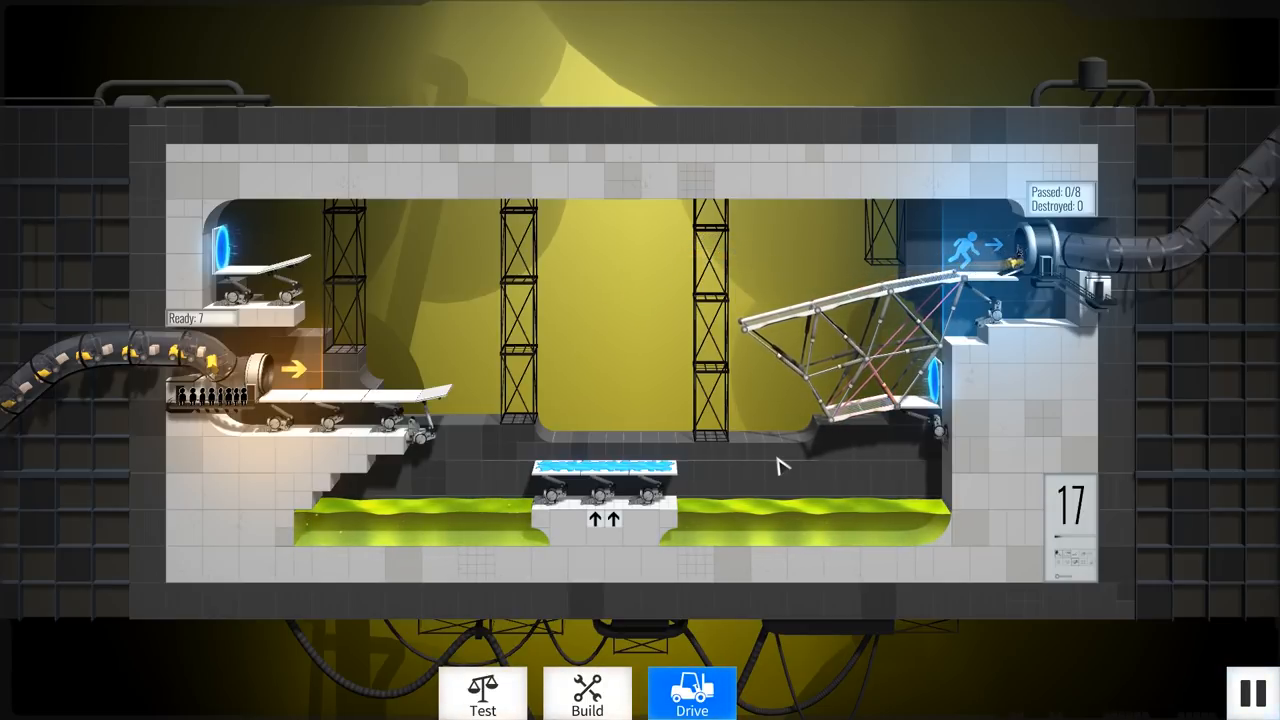
pyautogui.click(691, 692)
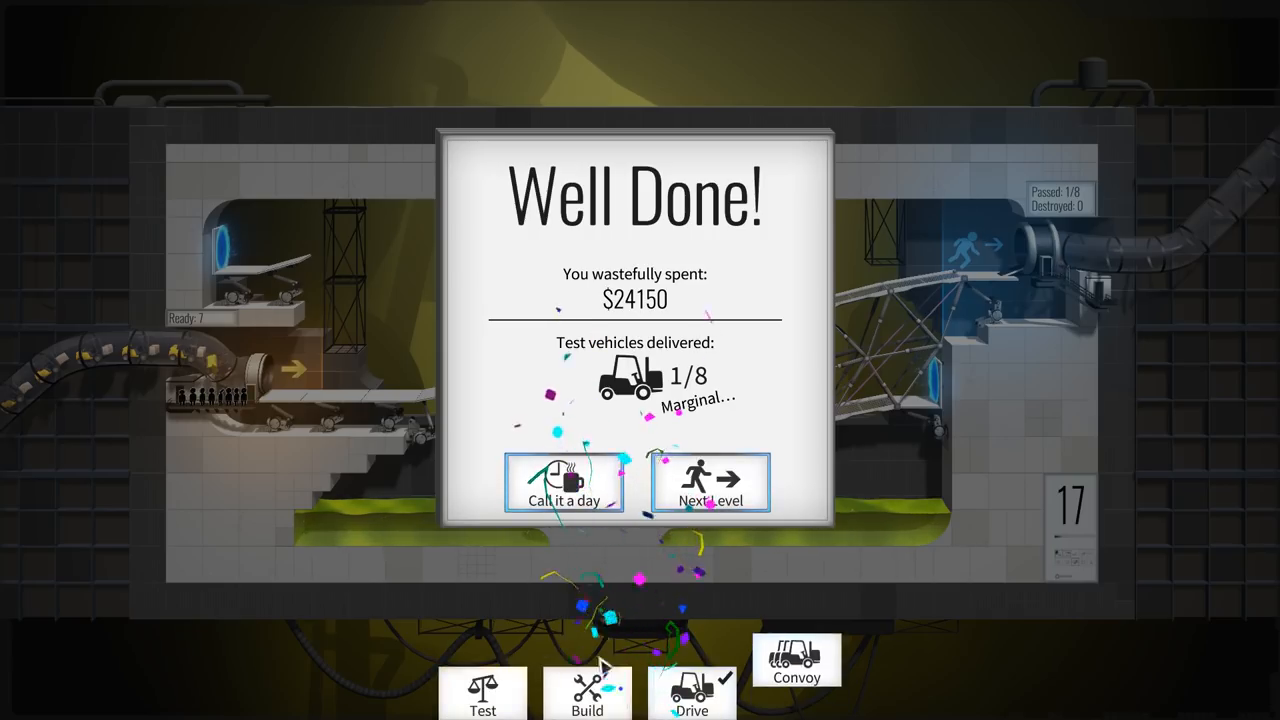
pyautogui.click(564, 483)
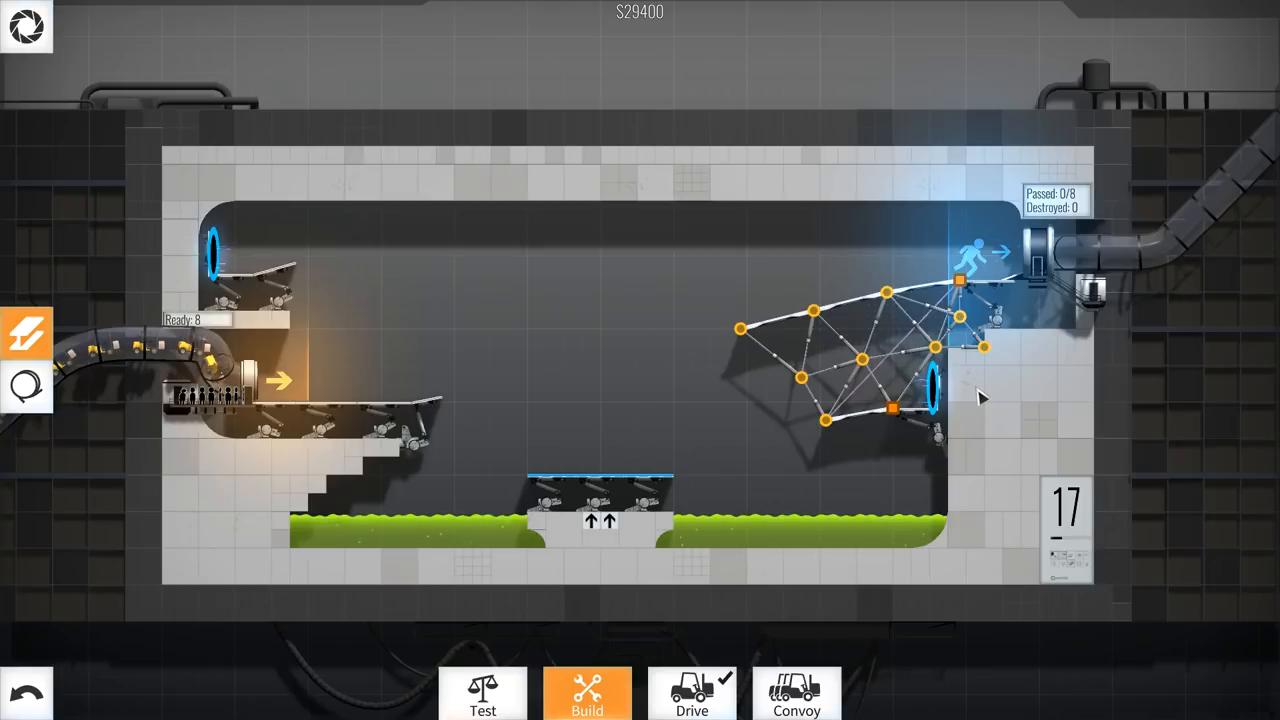
# Run two more test drives of the downward-extended right truss, returning to Build after each.
pyautogui.click(691, 694)
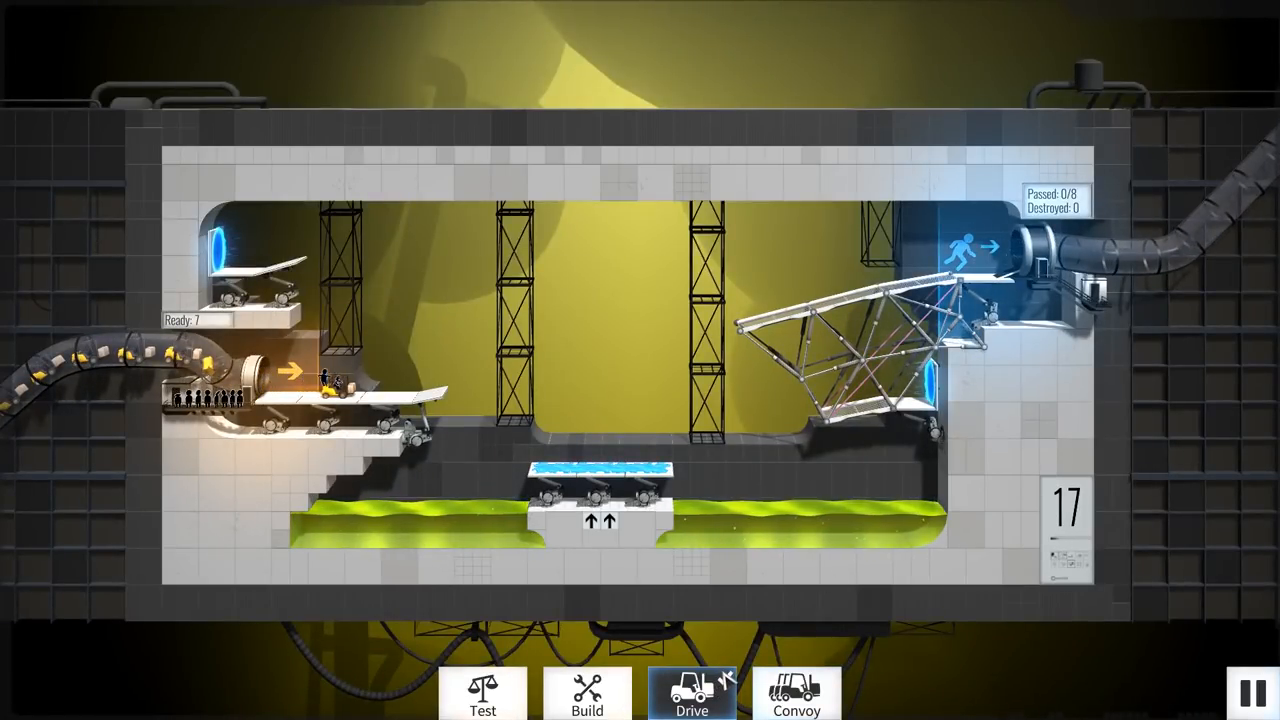
pyautogui.click(691, 692)
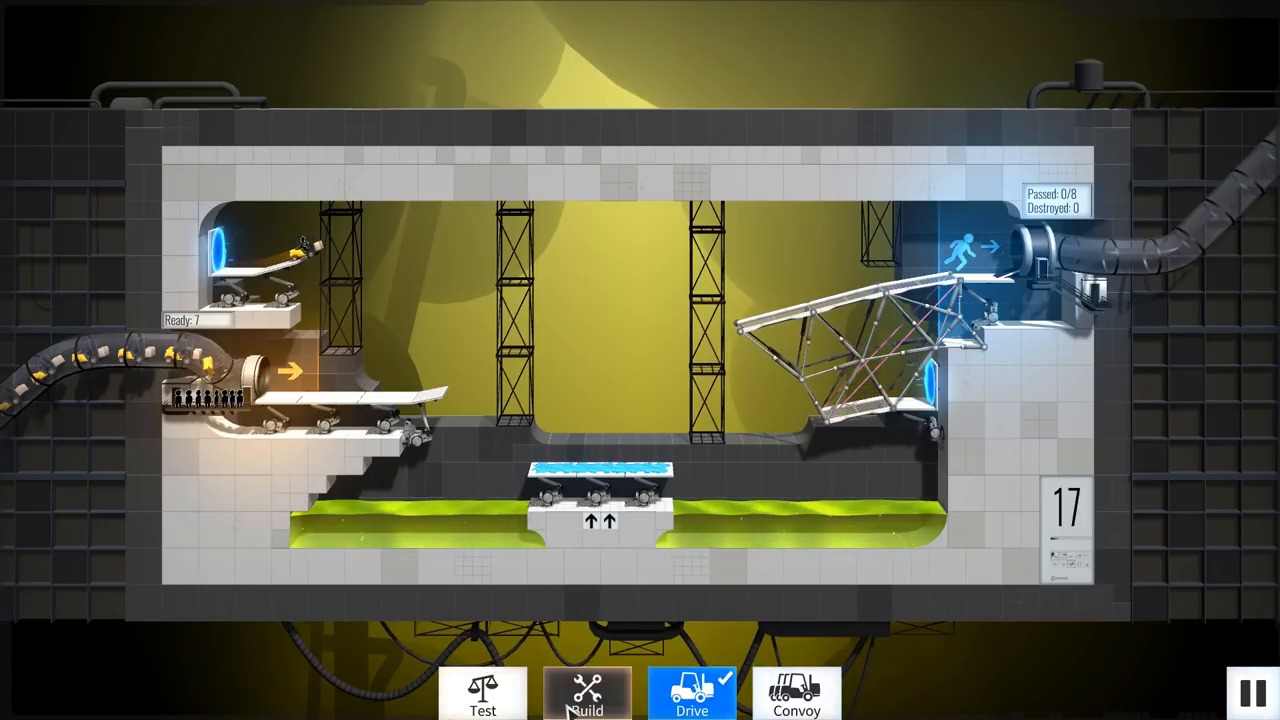
pyautogui.click(587, 693)
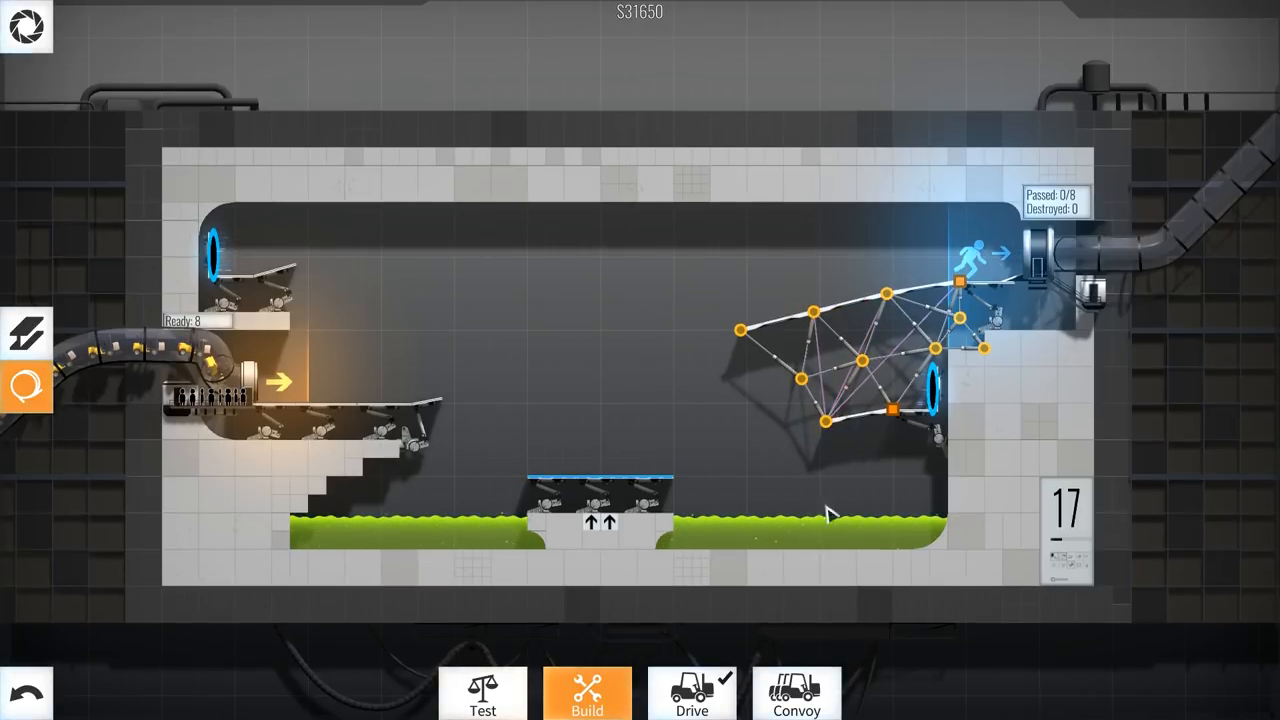
pyautogui.click(691, 692)
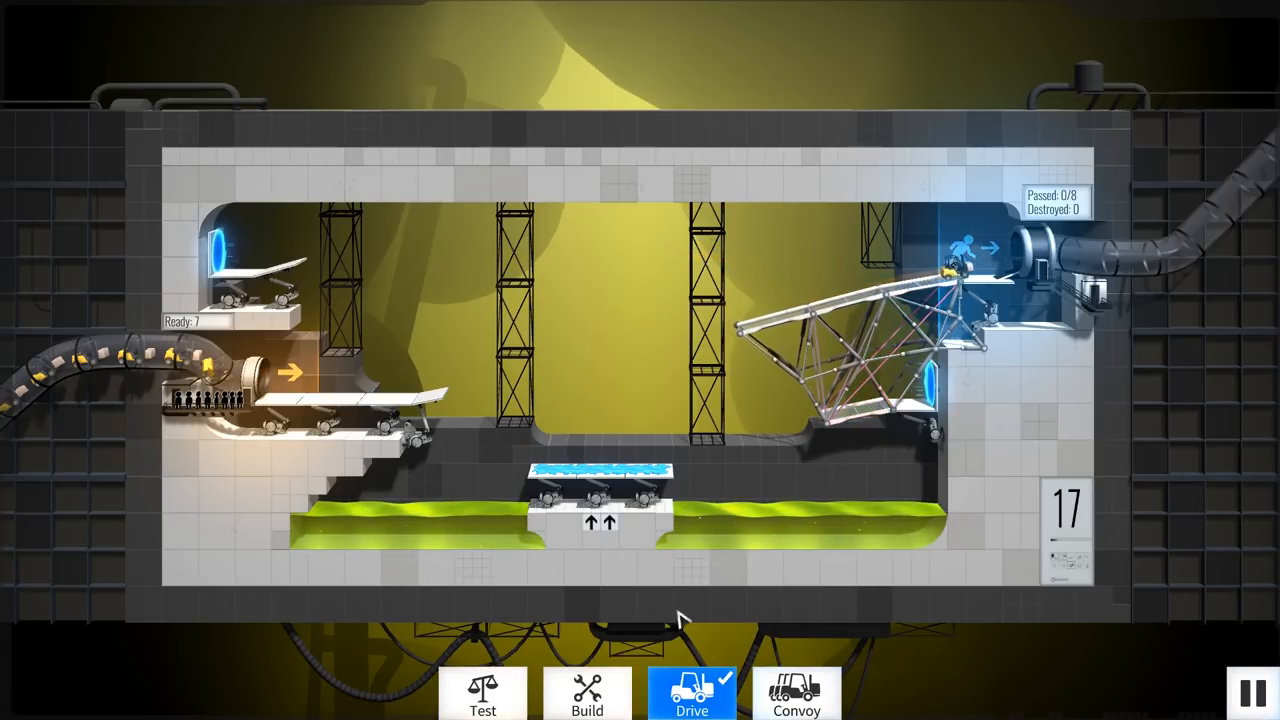
pyautogui.click(587, 693)
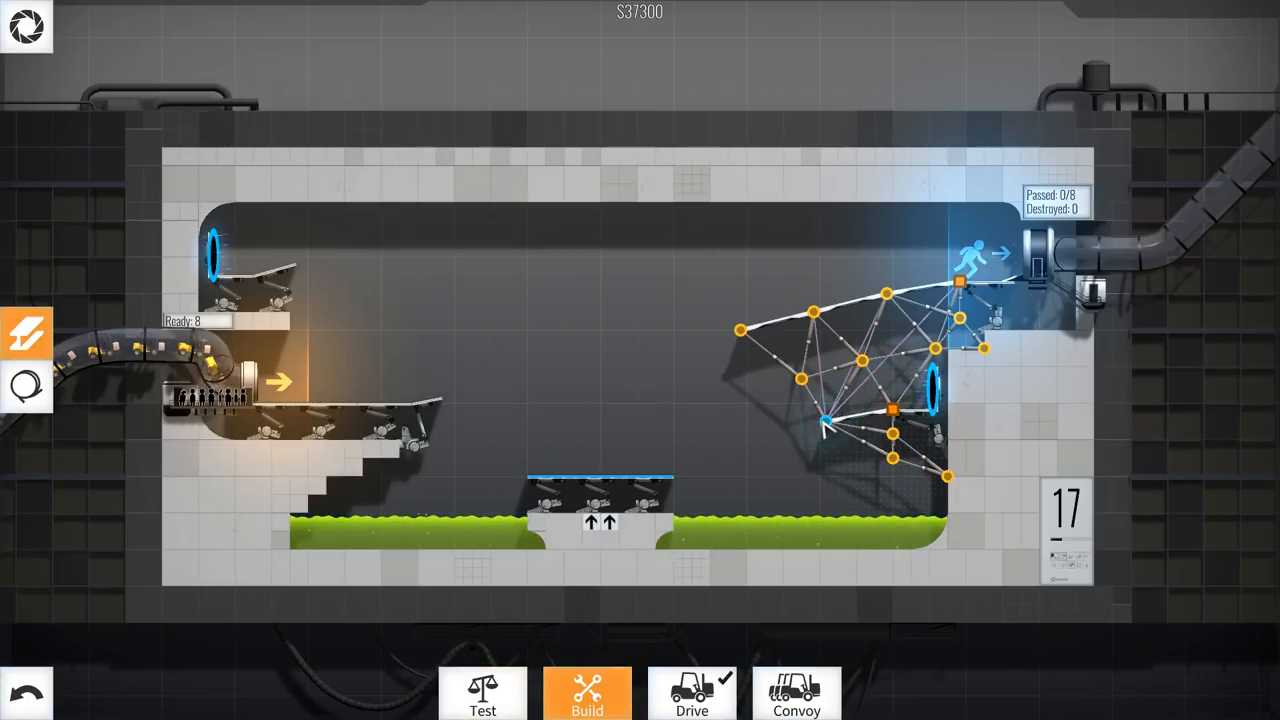
# Start a brief convoy, switch to a single test drive, then return to building.
pyautogui.click(796, 693)
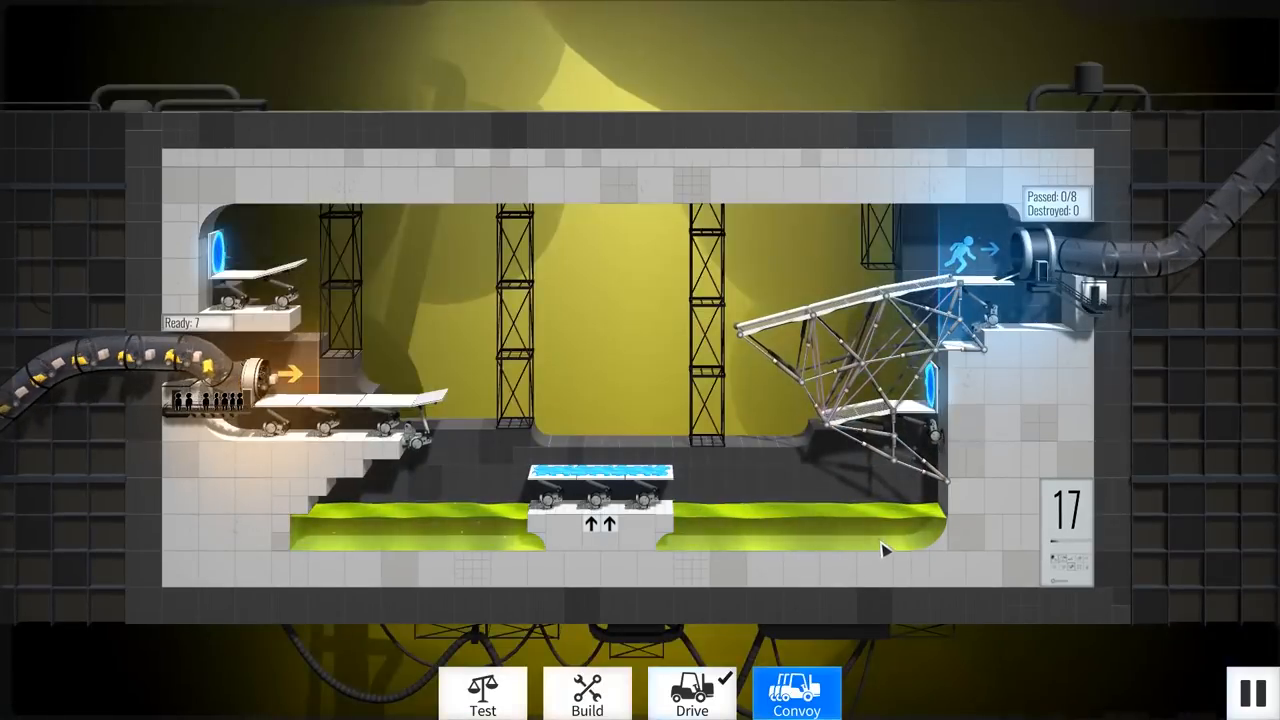
pyautogui.click(691, 692)
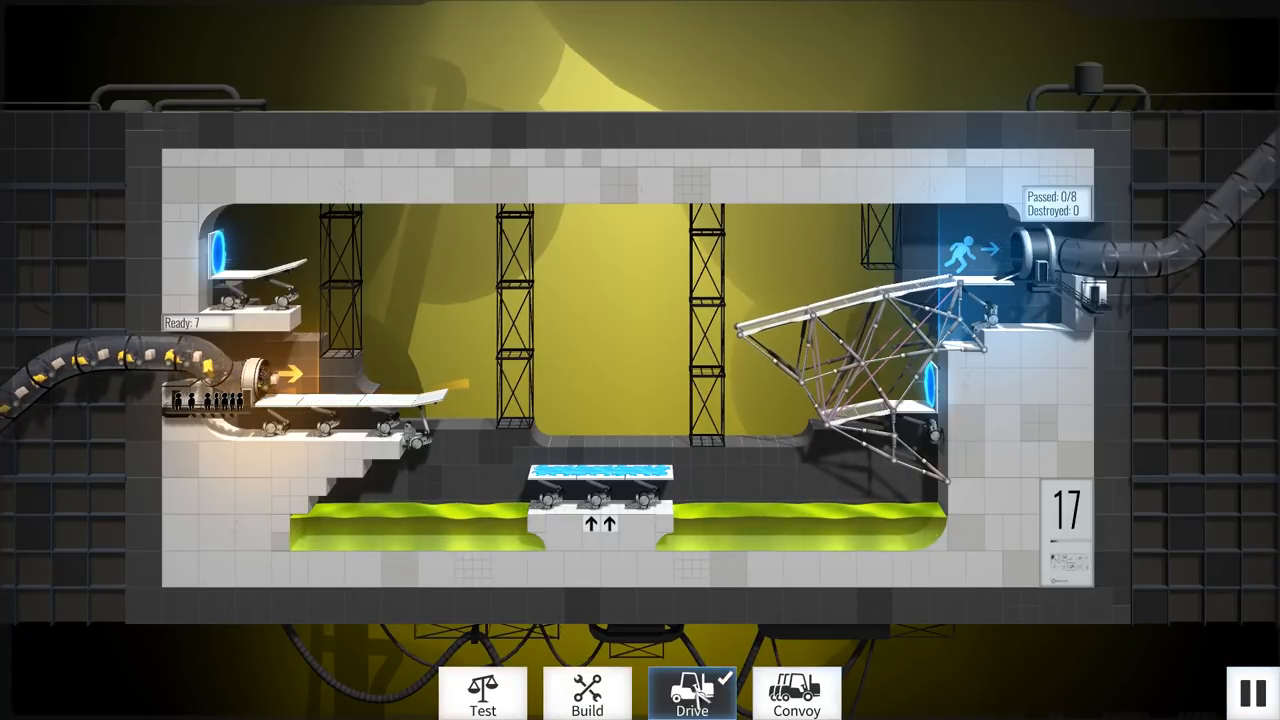
pyautogui.click(587, 693)
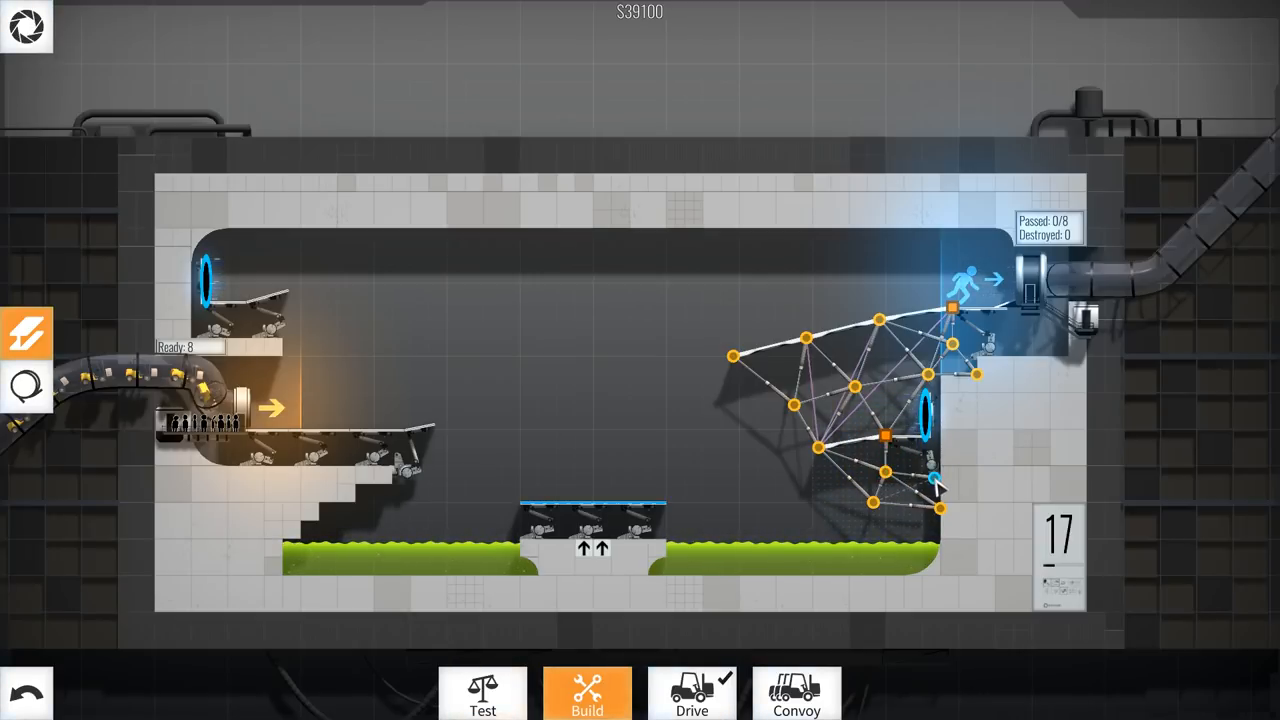
# Add a joint under the right truss, then test-drive and run the convoy, delivering 3 of 8 vehicles.
pyautogui.click(935, 478)
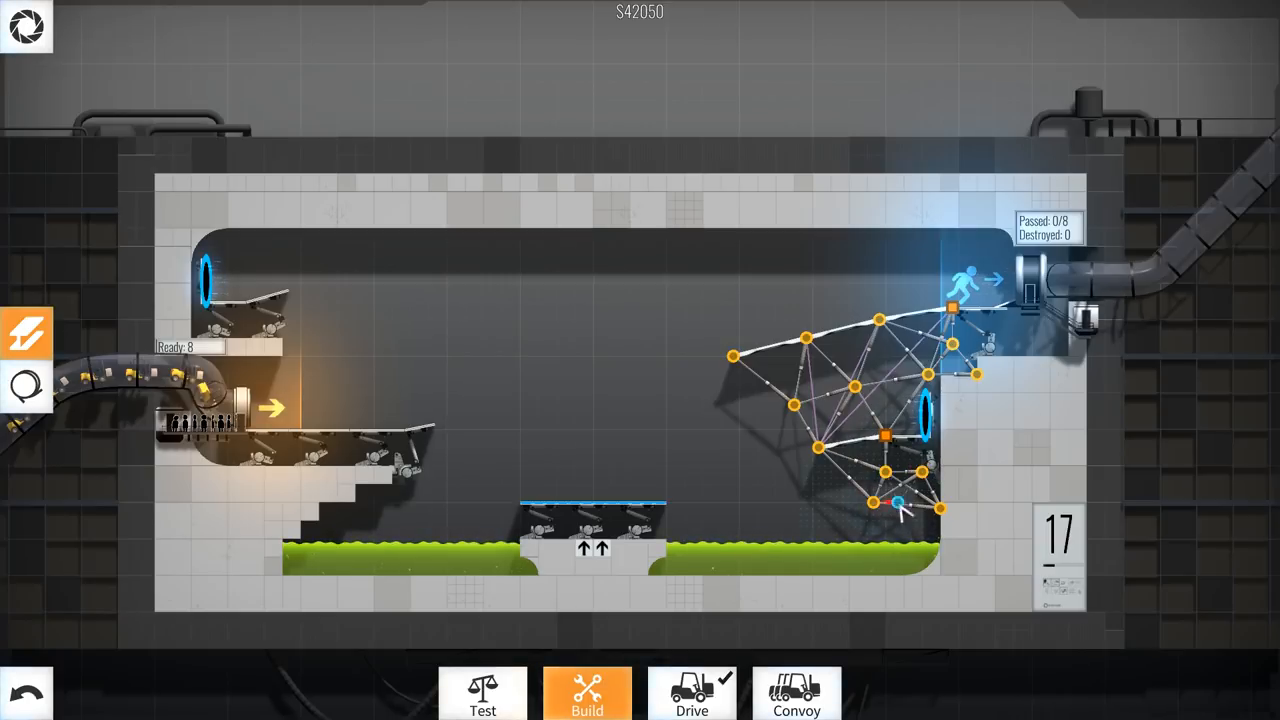
pyautogui.click(692, 693)
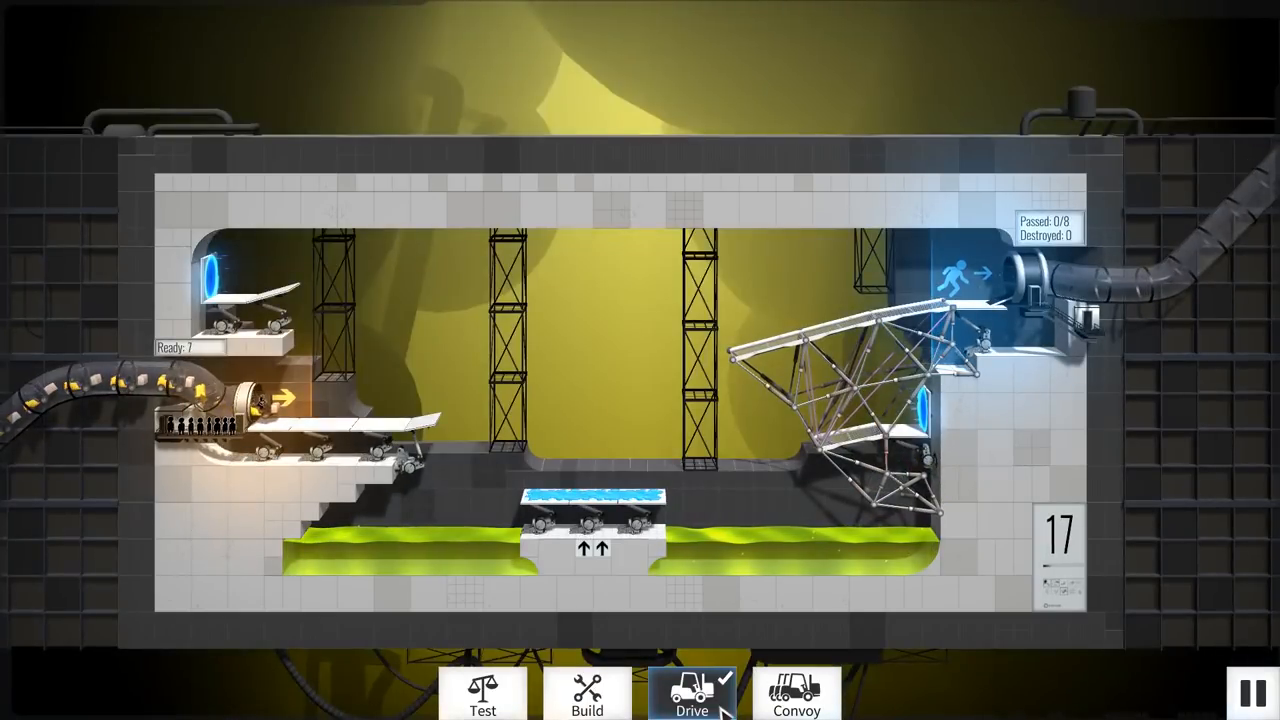
pyautogui.click(691, 693)
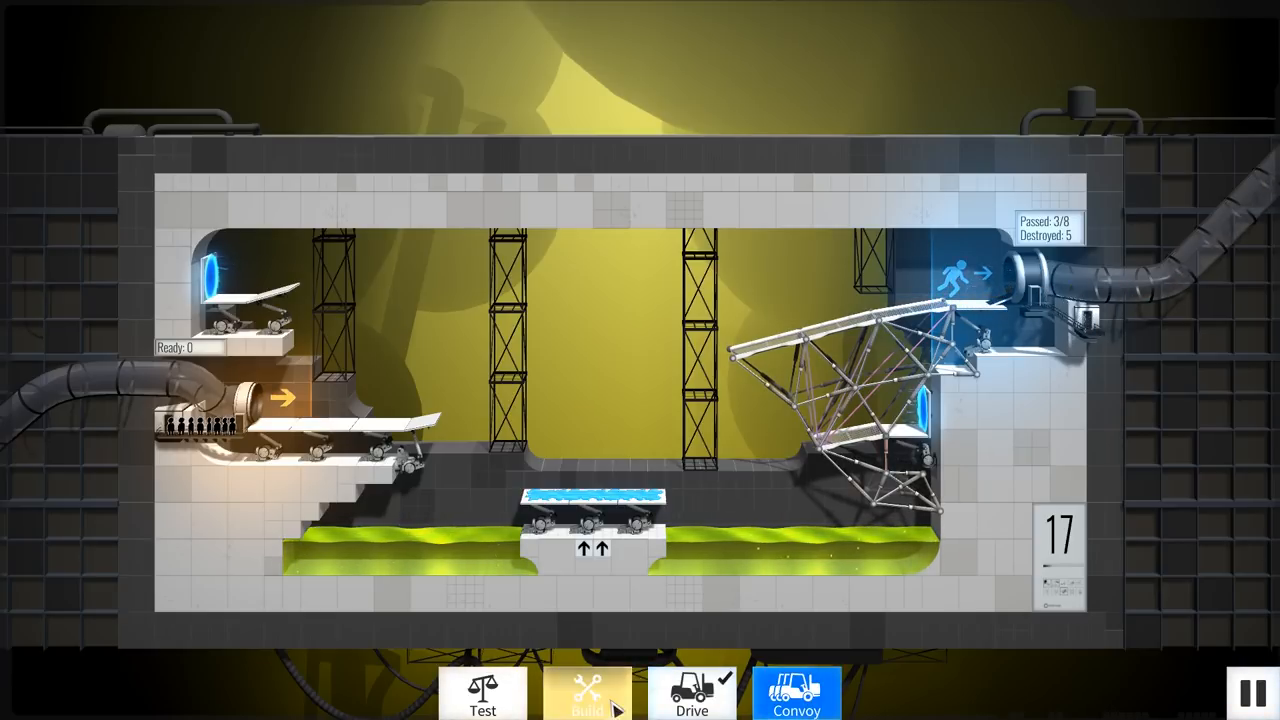
# End the convoy run and remove lower members from the right truss.
pyautogui.click(587, 693)
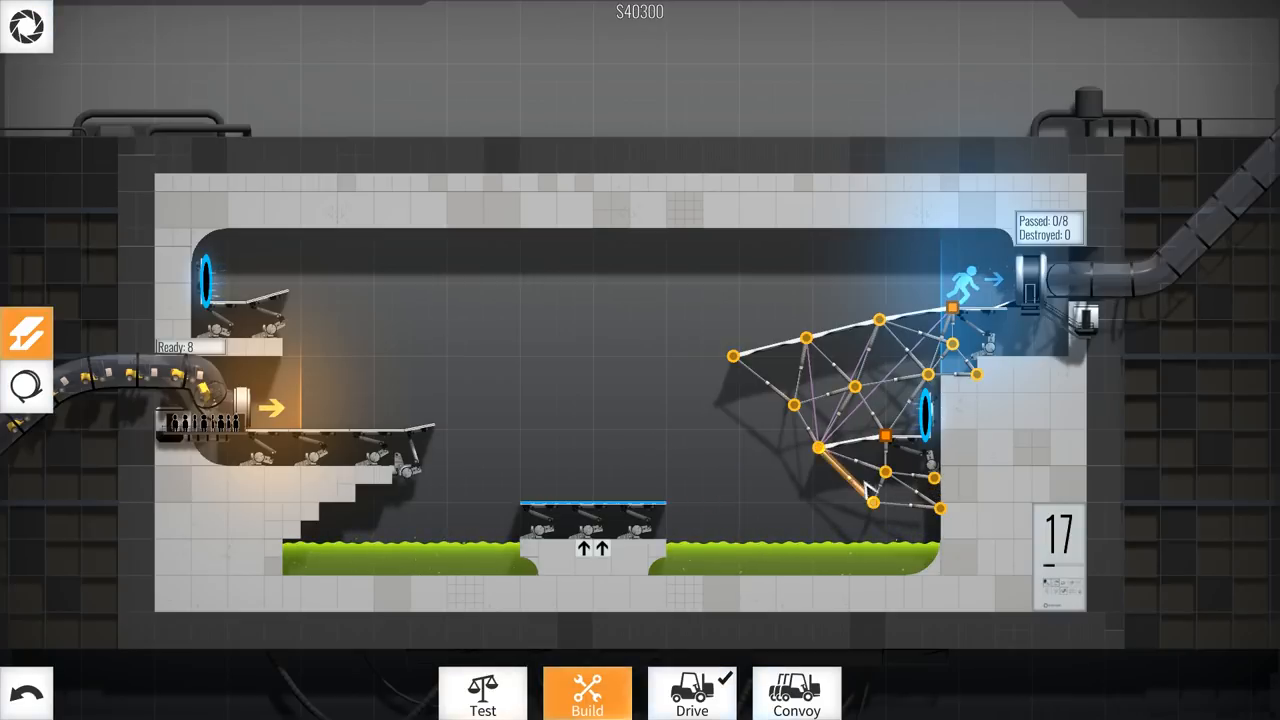
pyautogui.click(26, 25)
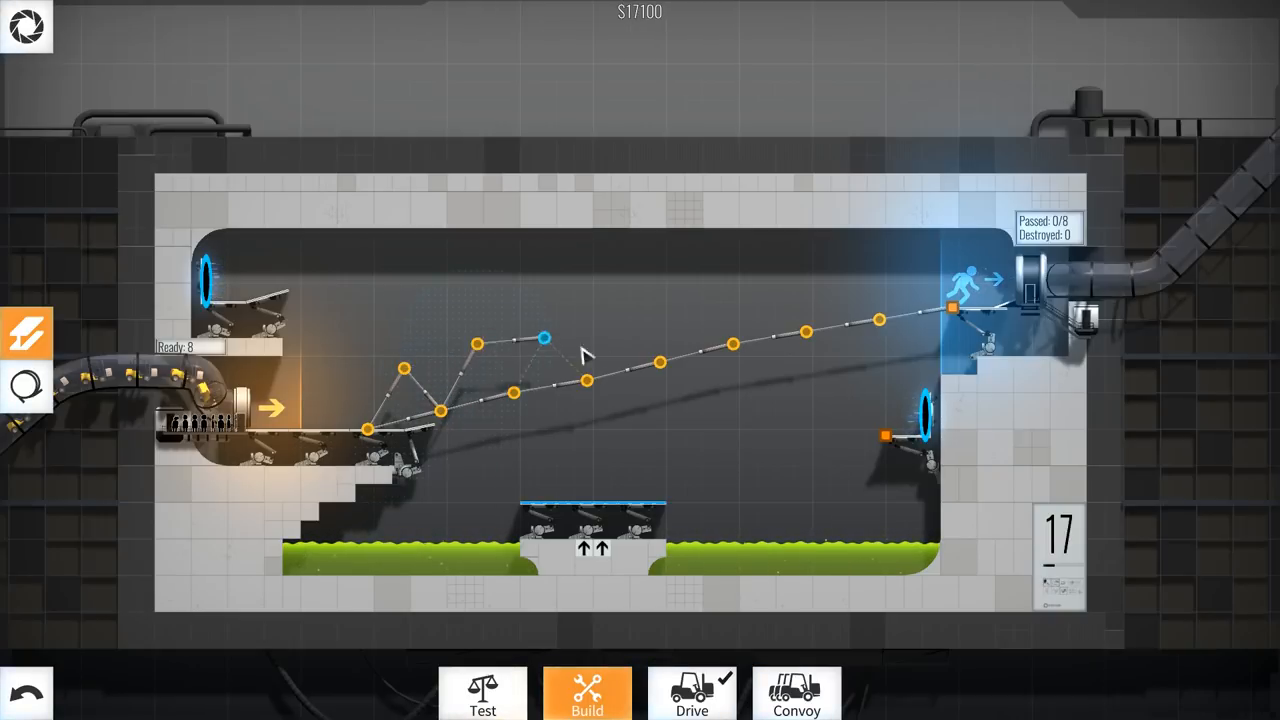
# Extend the ramp's upper chord toward the exit and add lower truss triangles from its left end.
pyautogui.moveTo(543, 337); pyautogui.dragTo(623, 313)
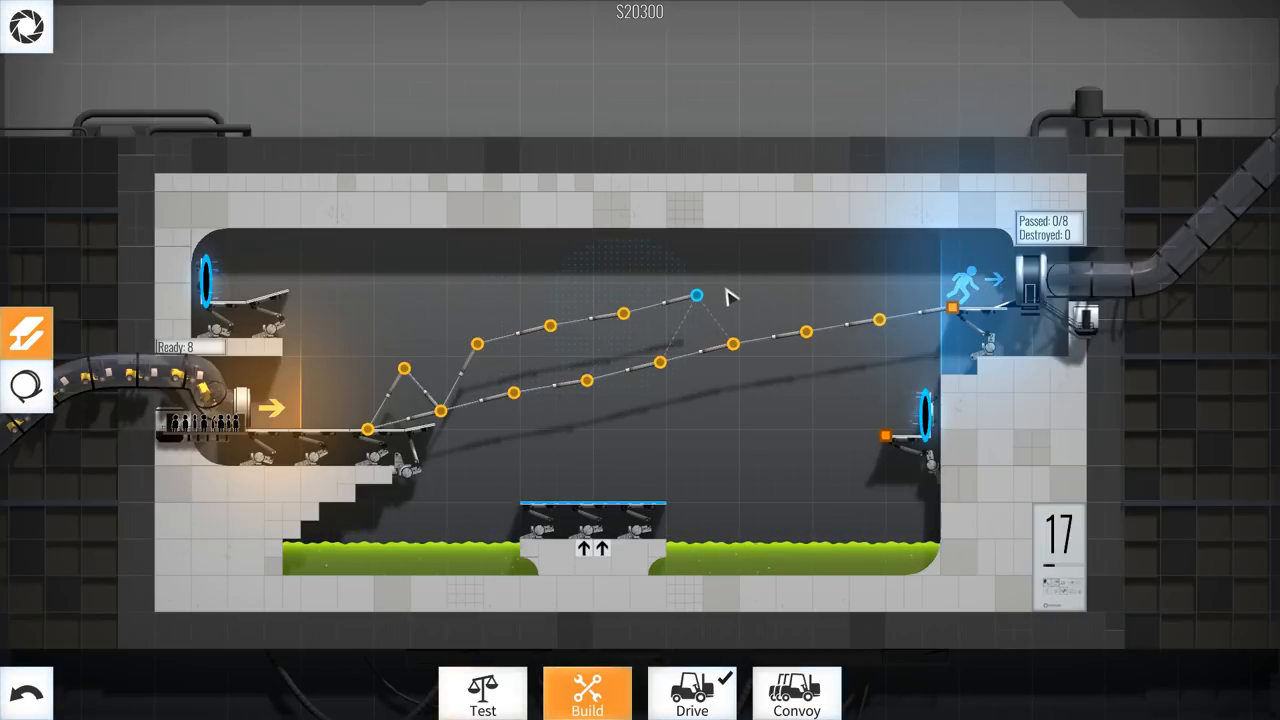
pyautogui.moveTo(695, 295); pyautogui.dragTo(843, 265)
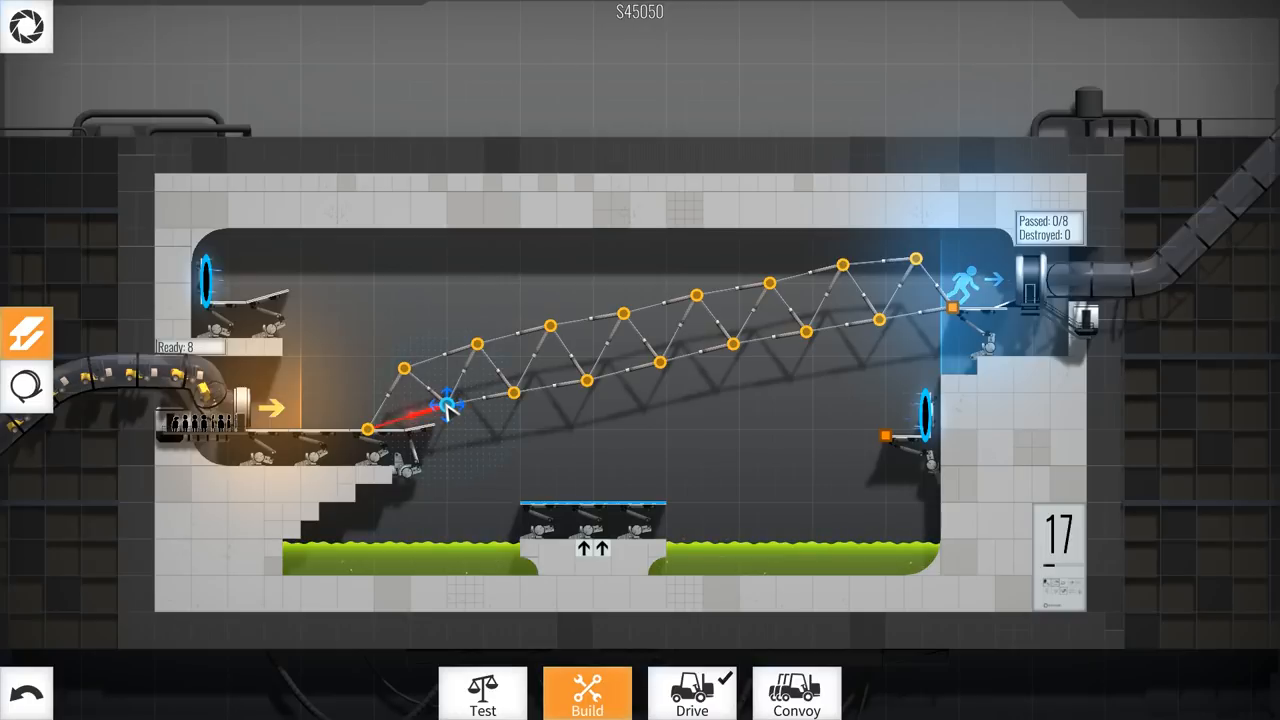
pyautogui.click(440, 405)
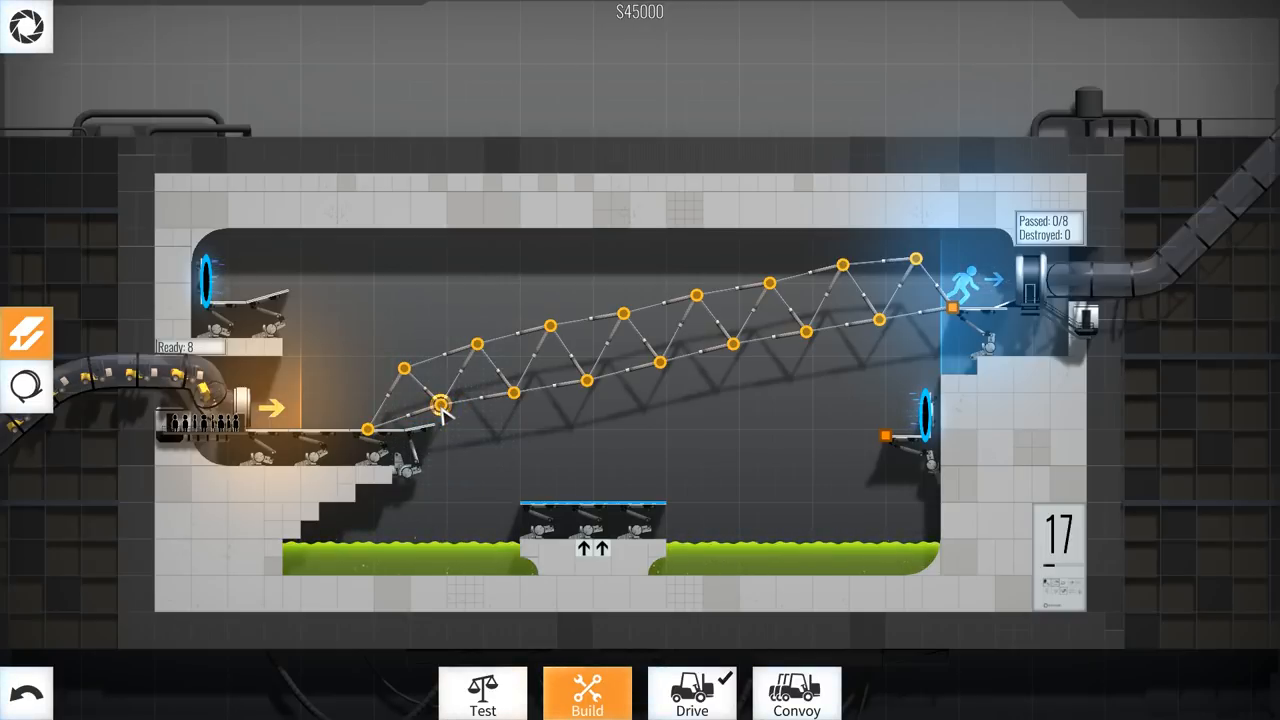
pyautogui.moveTo(440, 405); pyautogui.dragTo(513, 393)
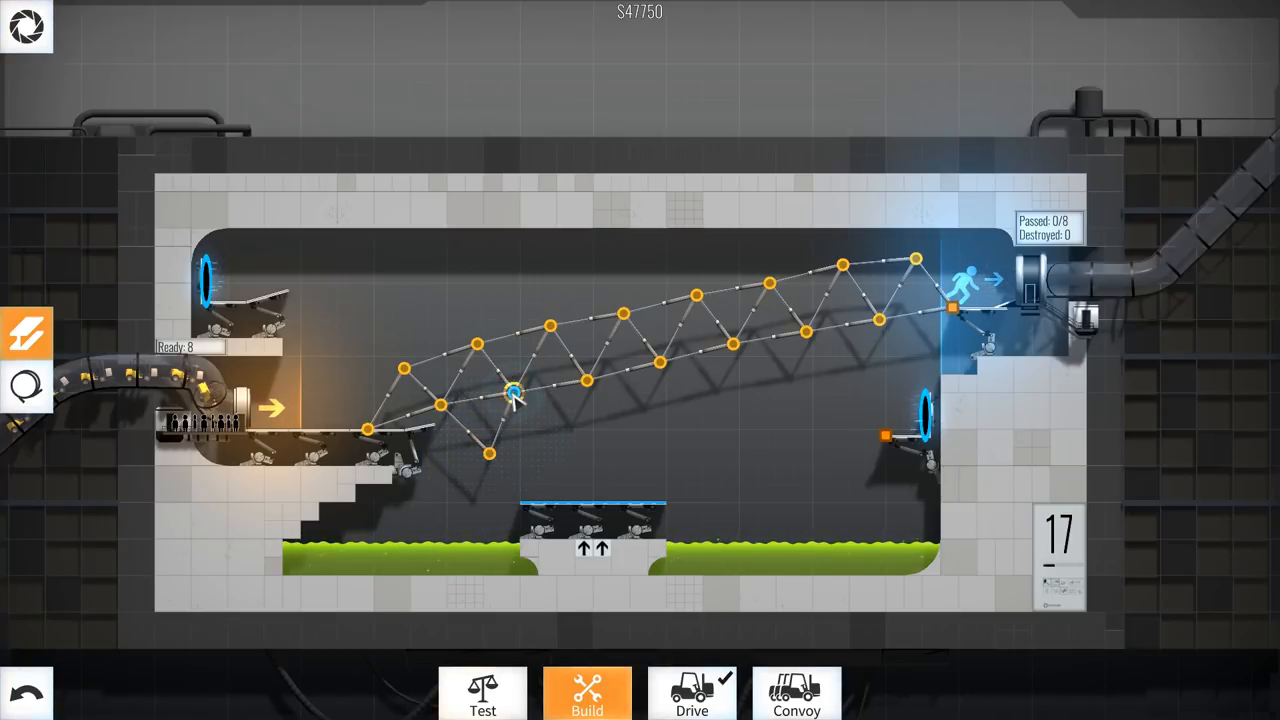
pyautogui.moveTo(513, 391); pyautogui.dragTo(635, 435)
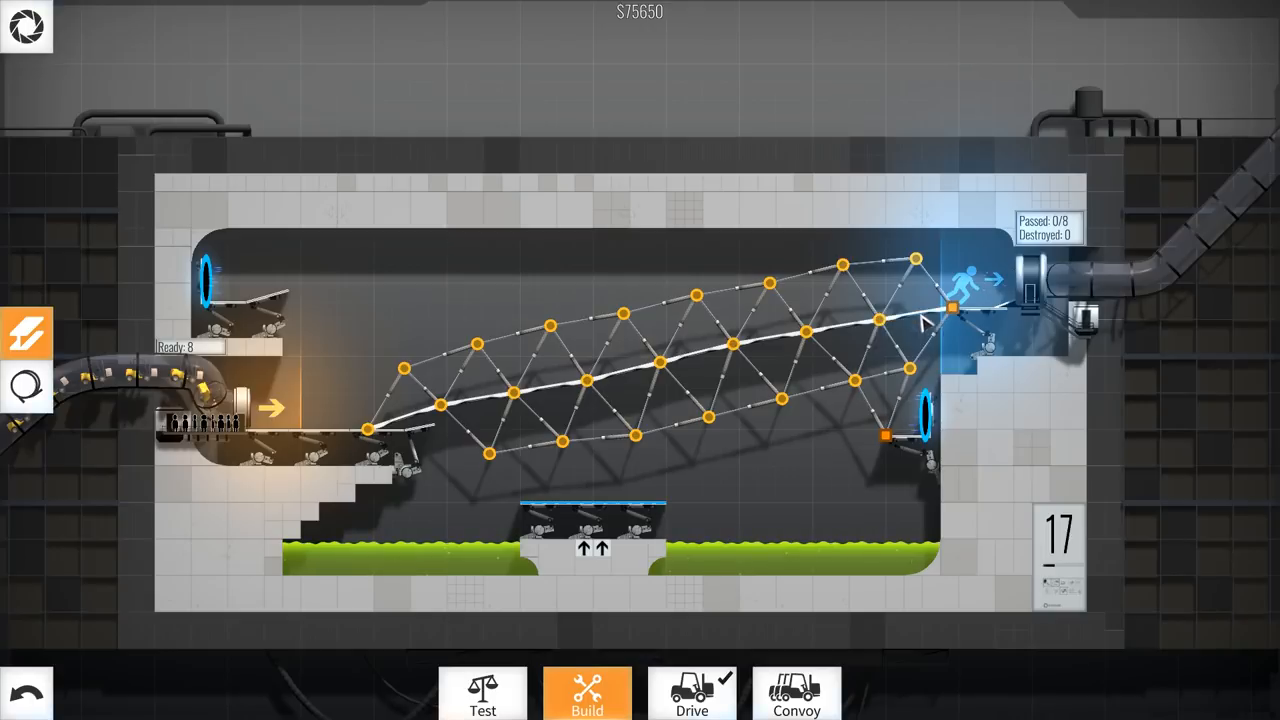
pyautogui.moveTo(483, 694)
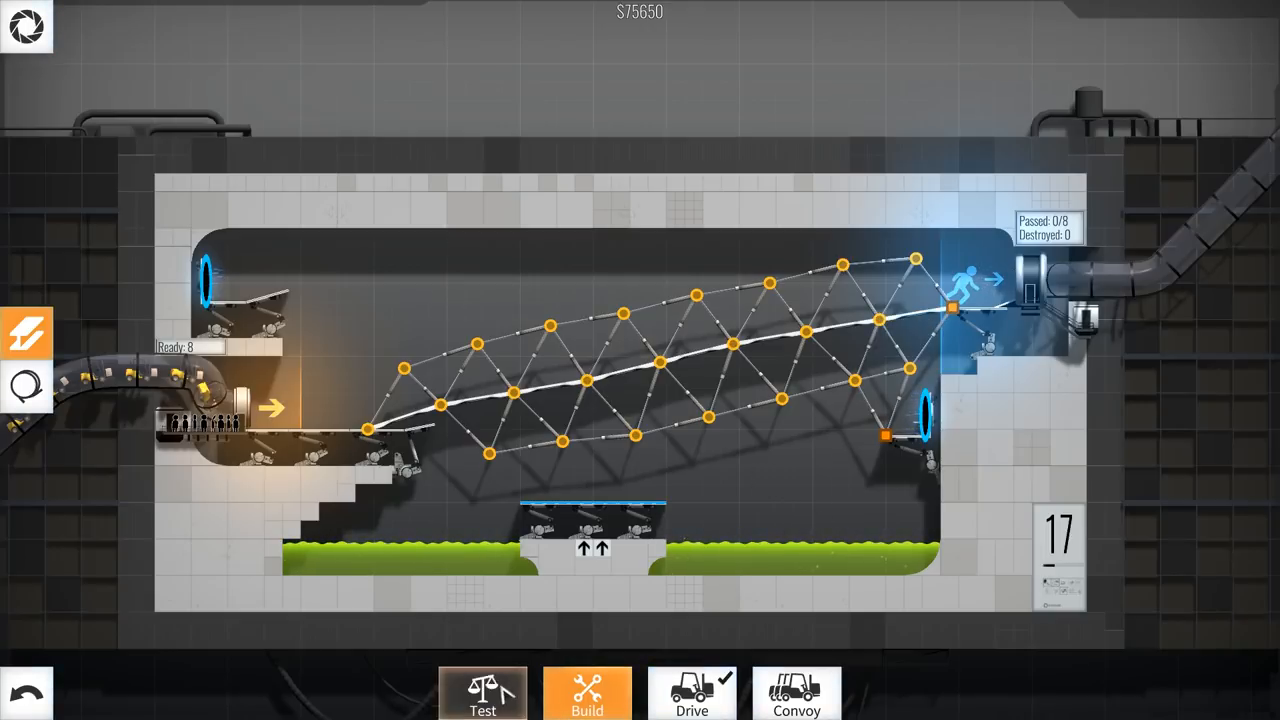
# View member stress, then add a support from the truss middle down to the central platform.
pyautogui.click(483, 693)
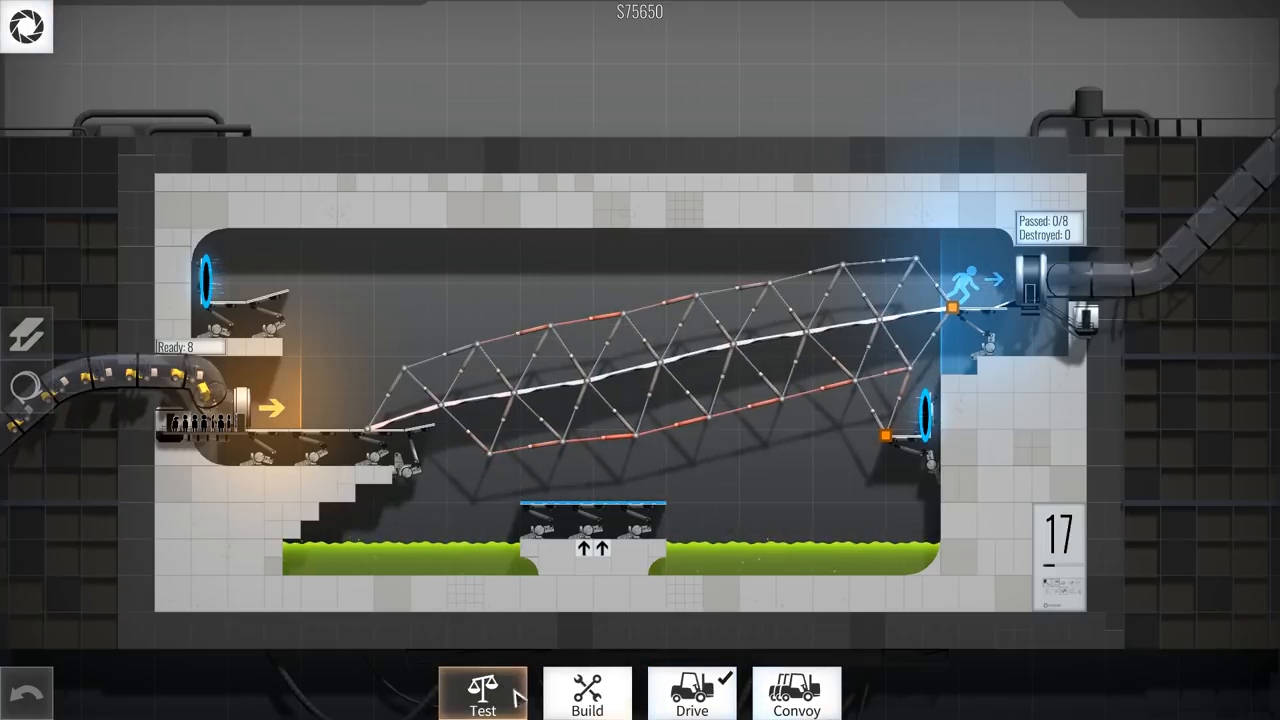
pyautogui.click(587, 693)
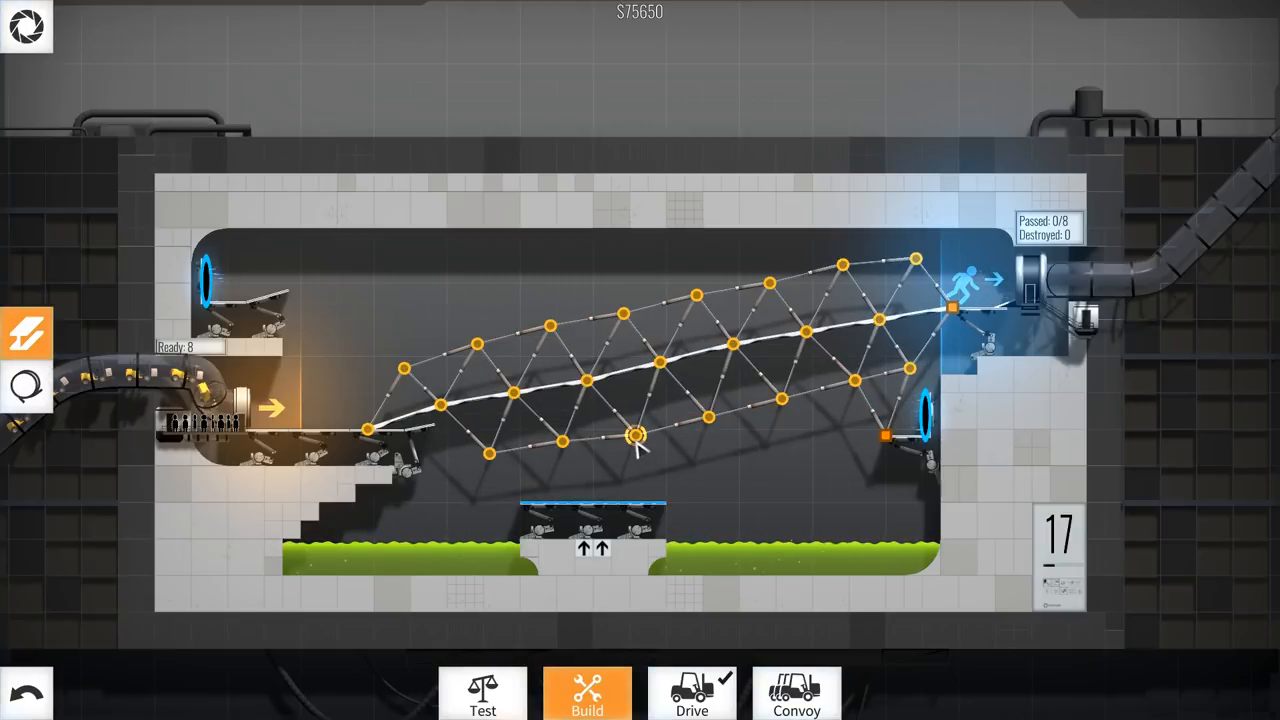
pyautogui.moveTo(635, 435); pyautogui.dragTo(618, 497)
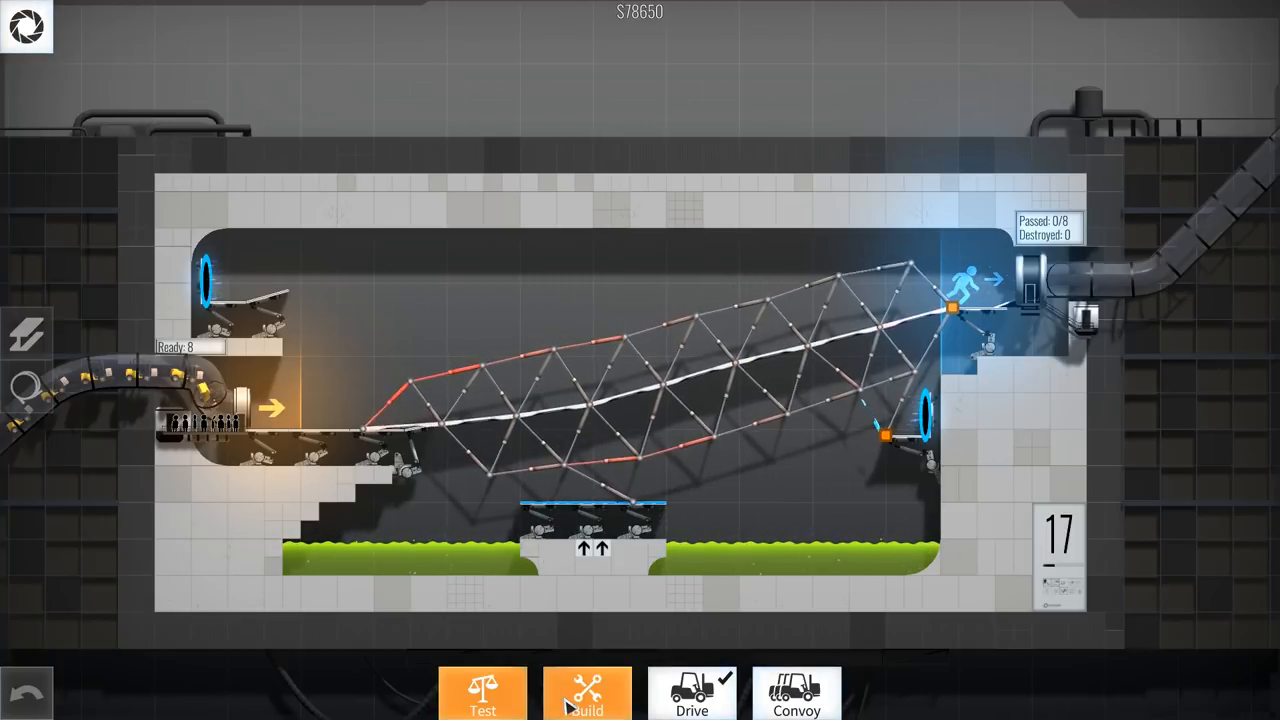
pyautogui.click(587, 693)
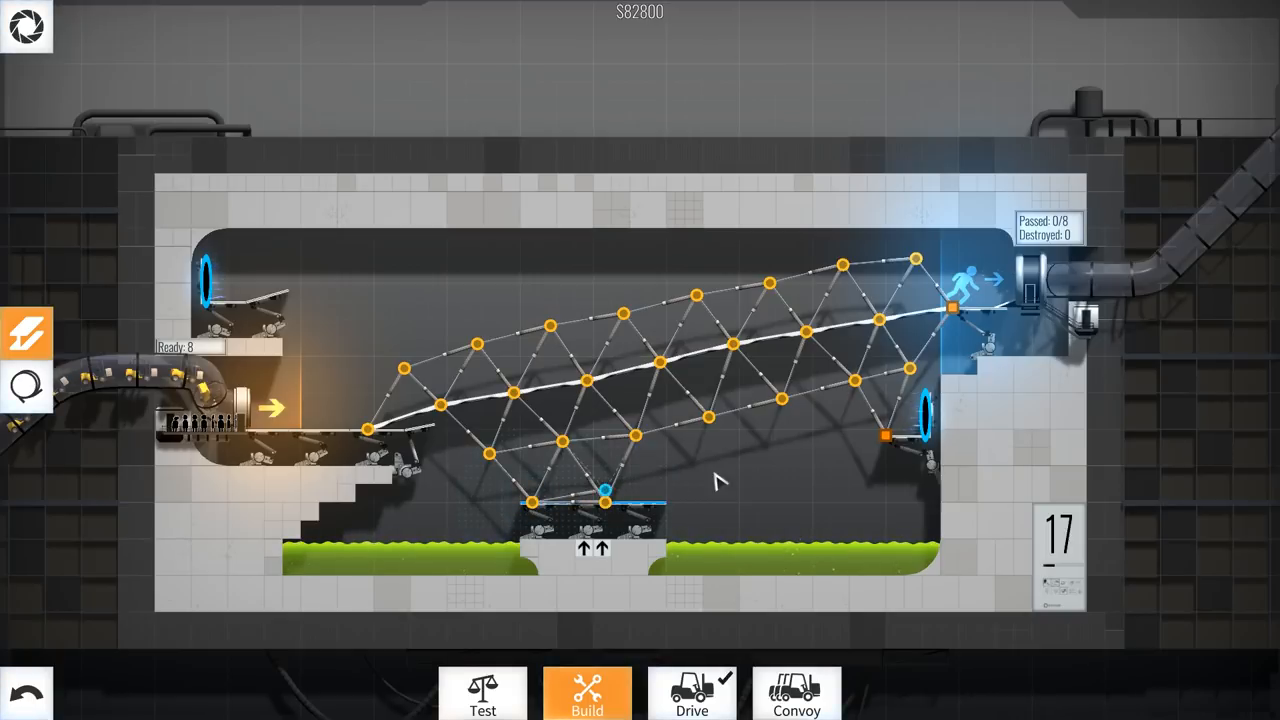
# Add more lower truss triangles toward the right ledge and send a vehicle across.
pyautogui.moveTo(605, 490); pyautogui.dragTo(695, 476)
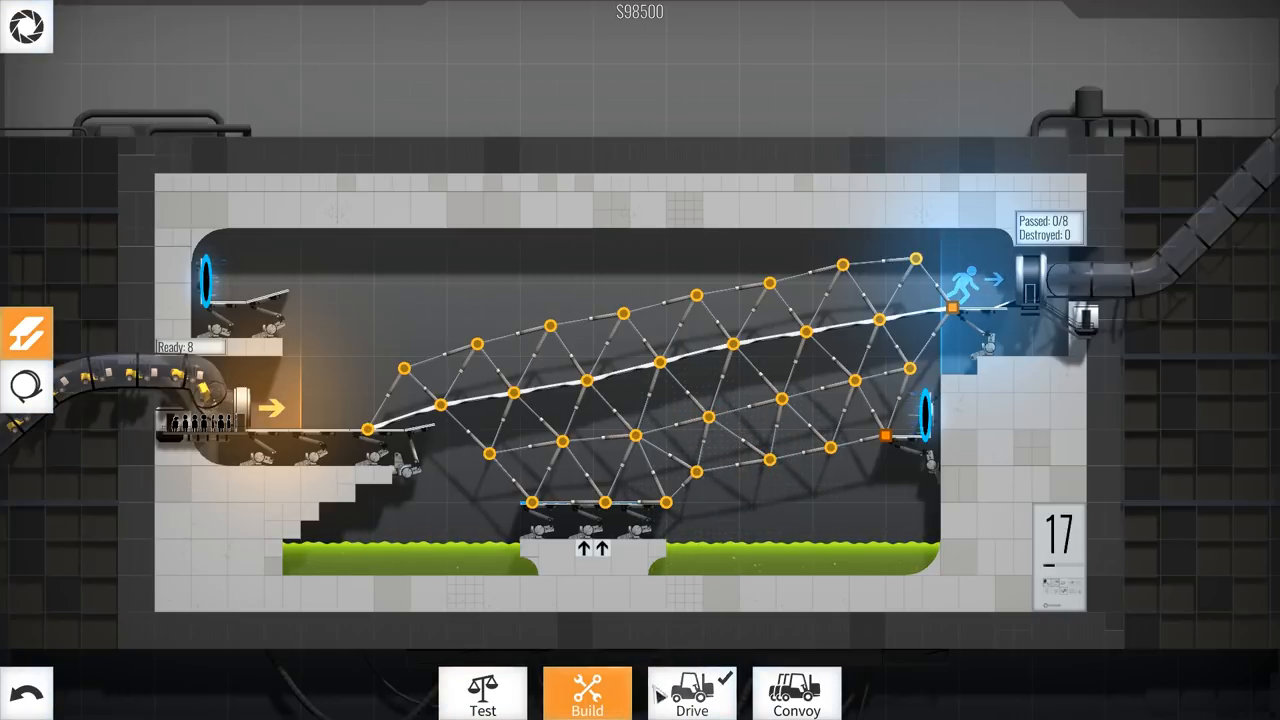
pyautogui.click(691, 693)
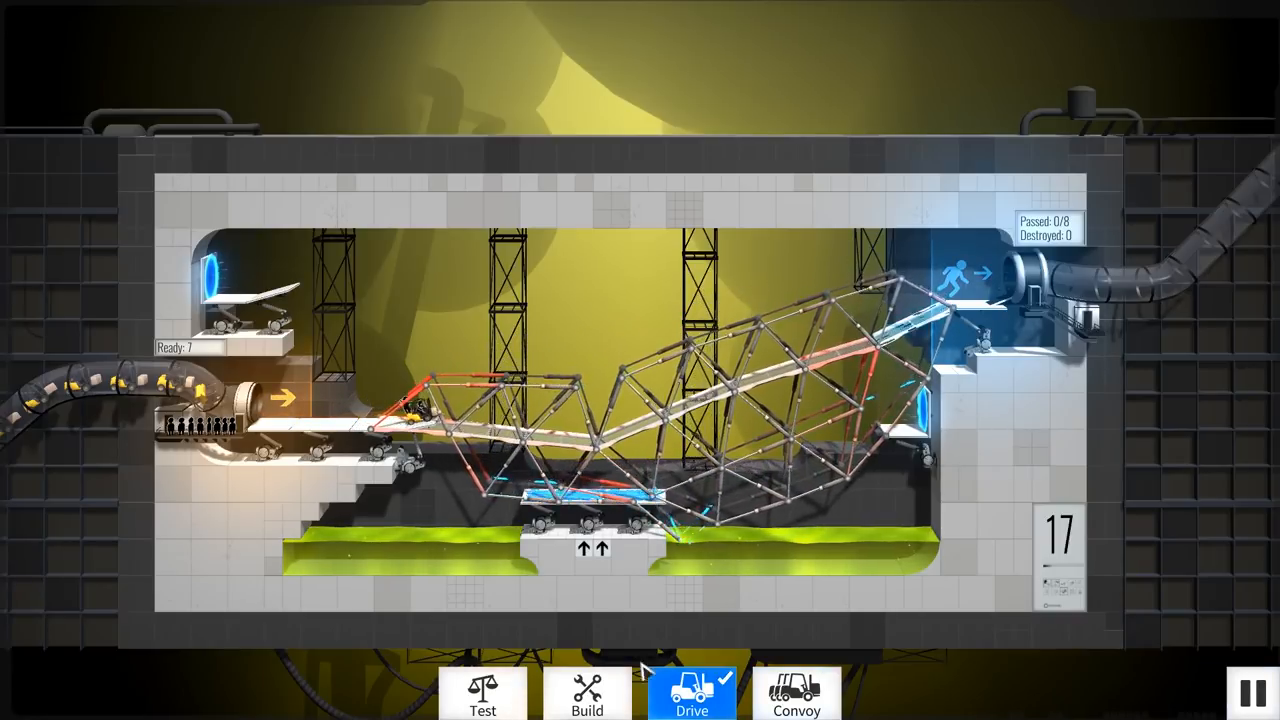
# Brace the truss down around the central platform's right edge, raising the cost to $109,900.
pyautogui.click(587, 695)
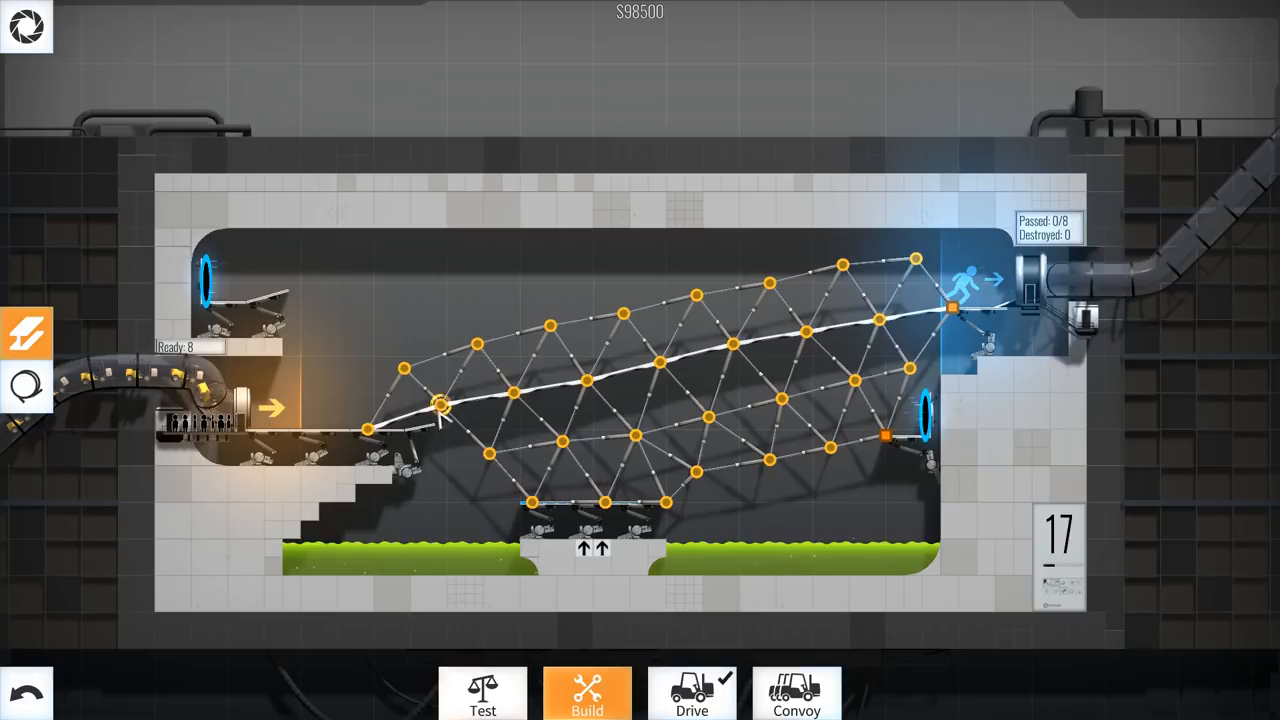
pyautogui.click(443, 410)
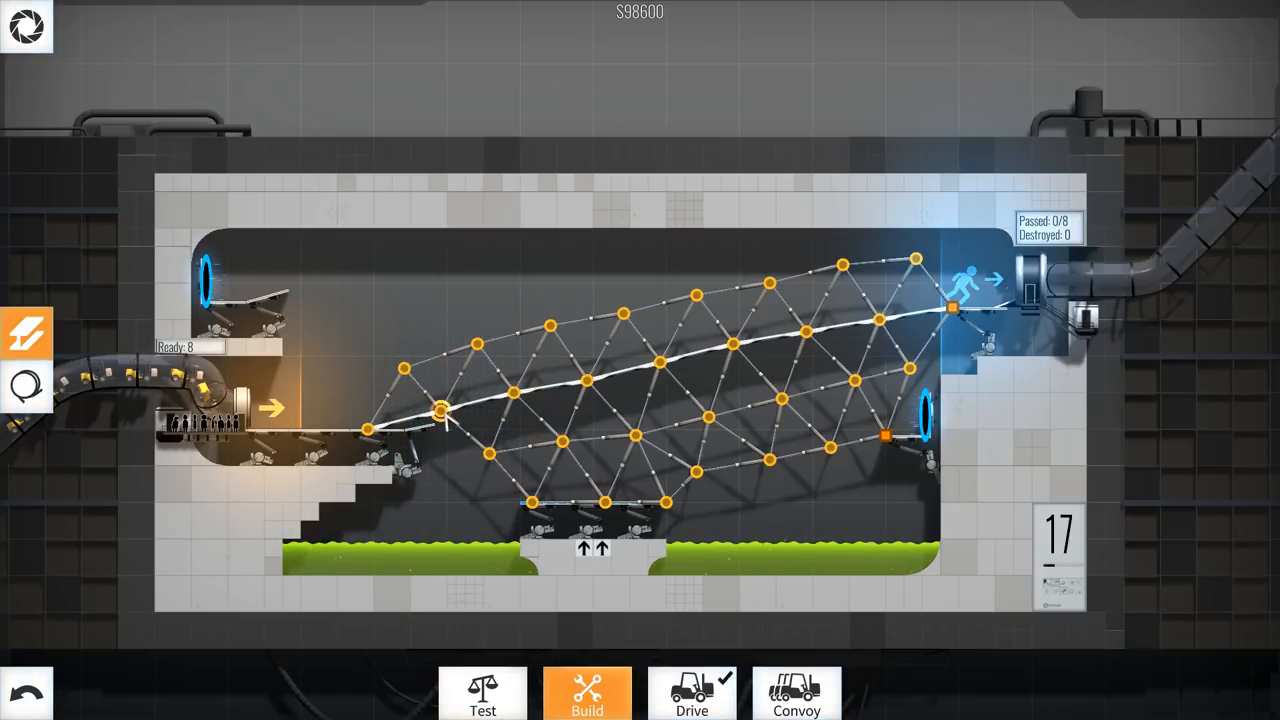
pyautogui.moveTo(440, 415); pyautogui.dragTo(470, 480)
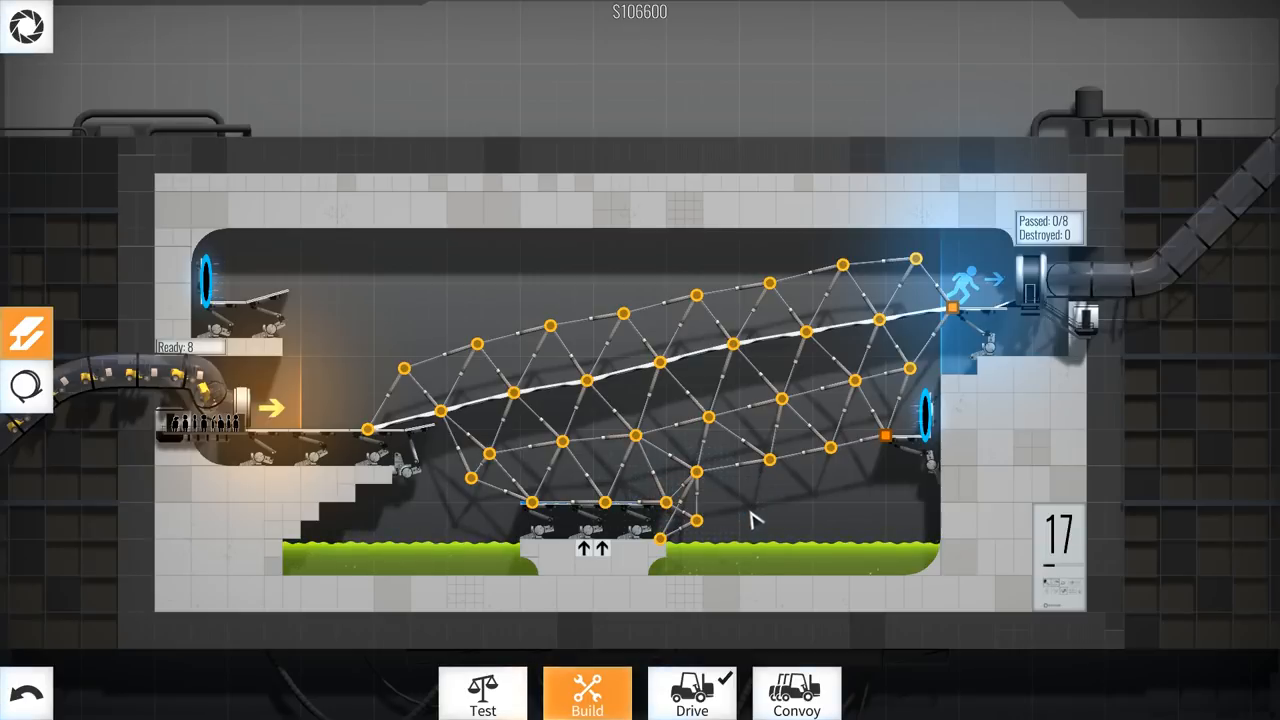
pyautogui.click(691, 694)
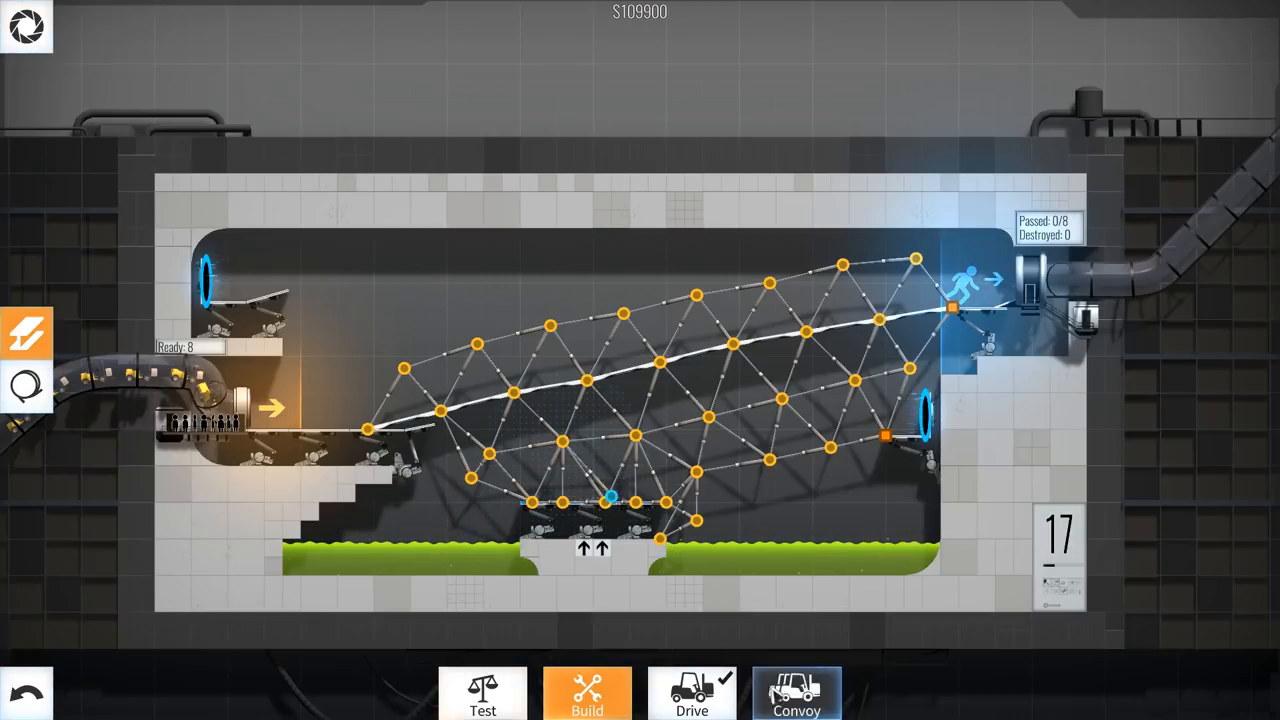
# Deliver all 8 convoy vehicles across level 17 and load level 18, 'Bounce to kill'.
pyautogui.click(796, 693)
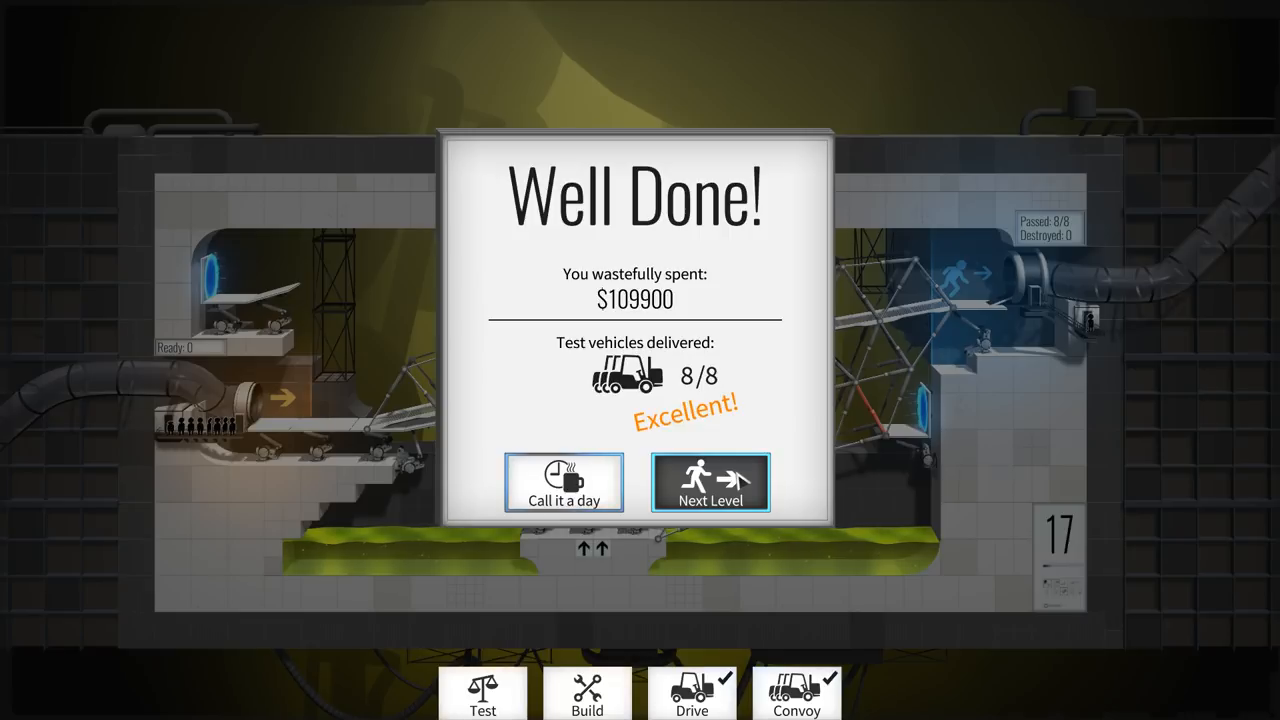
pyautogui.click(710, 483)
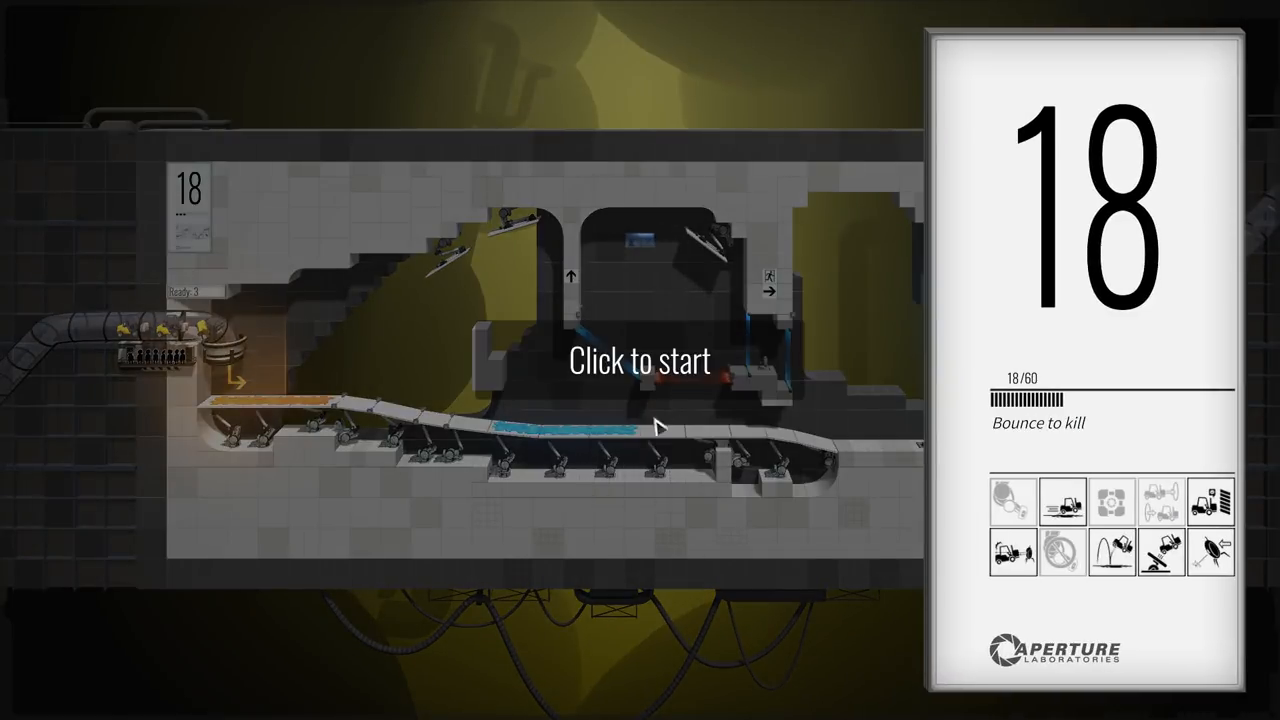
# Start level 18 and drive a vehicle through the existing course, which destroys it.
pyautogui.click(640, 360)
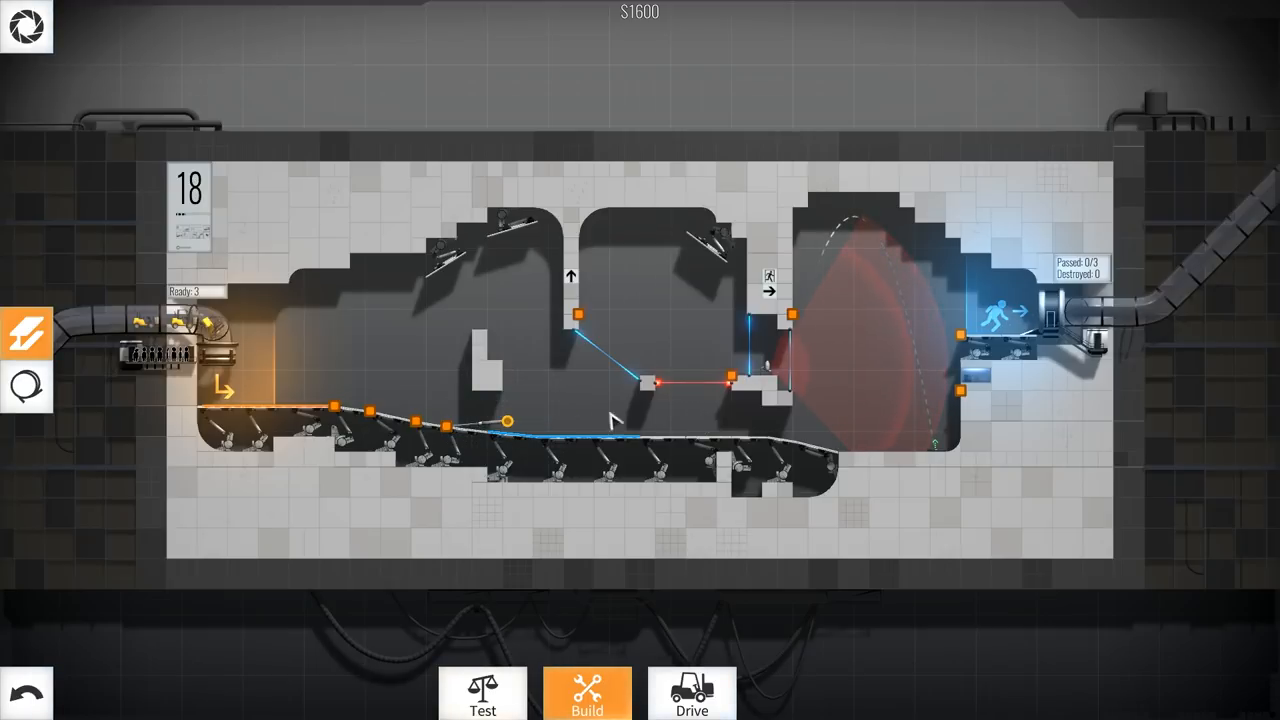
pyautogui.click(691, 693)
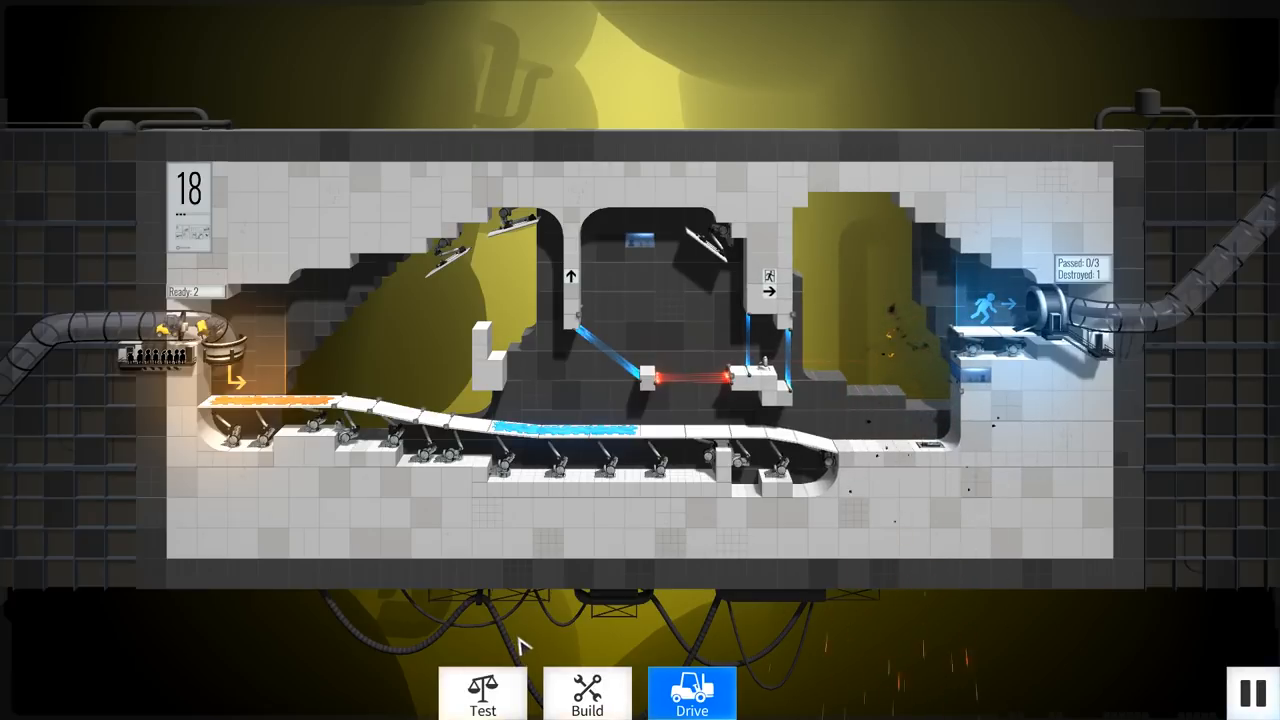
pyautogui.moveTo(283, 615)
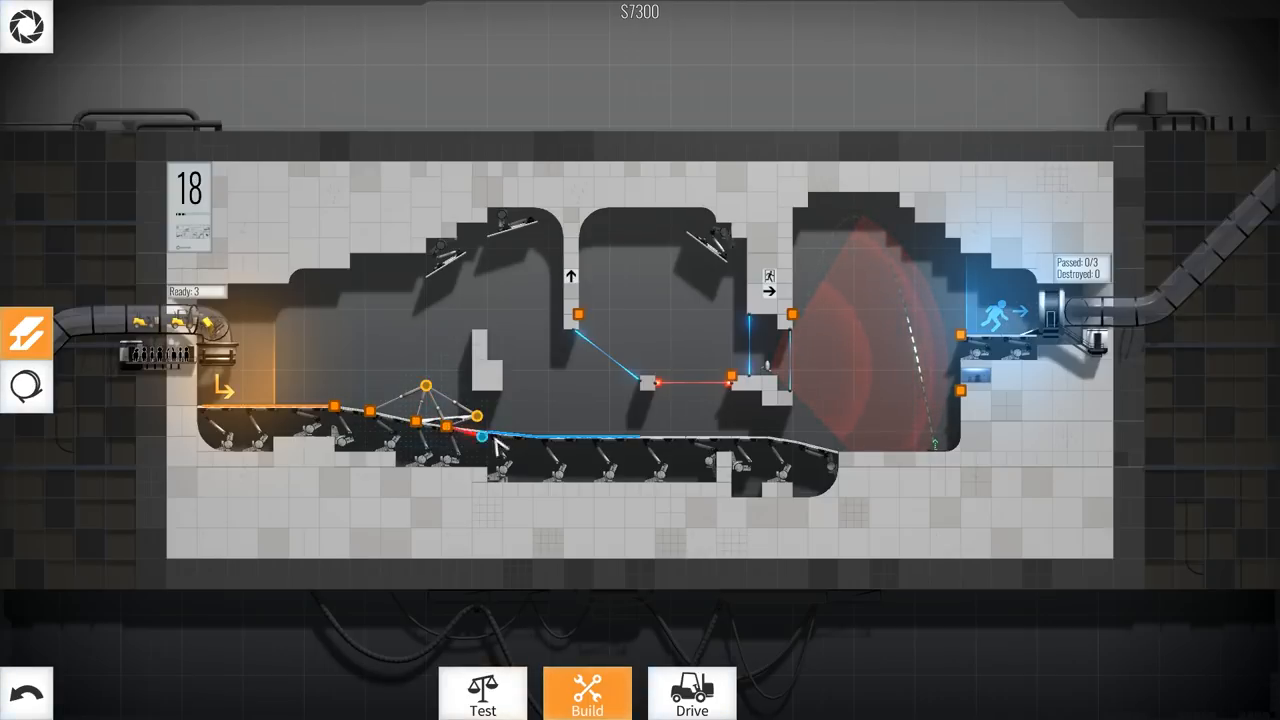
# Build a braced truss ramp up from the entrance road ($17,950) and test-drive it.
pyautogui.click(691, 692)
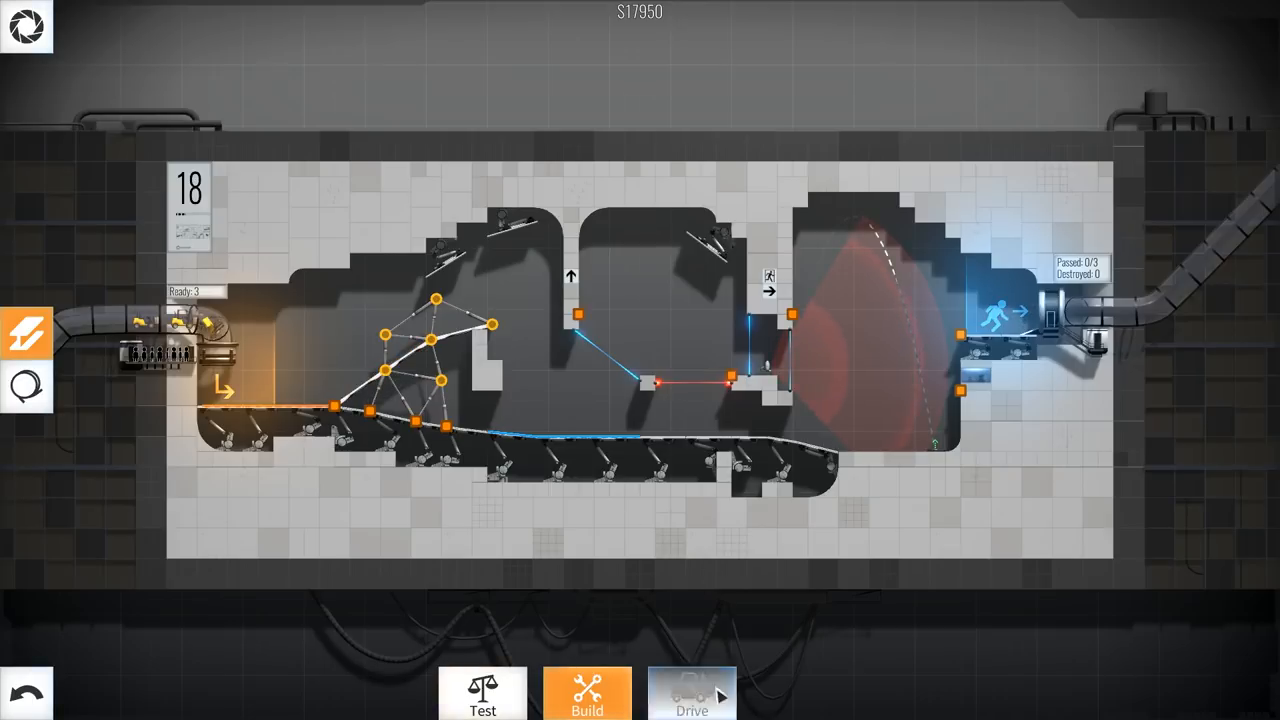
pyautogui.click(691, 693)
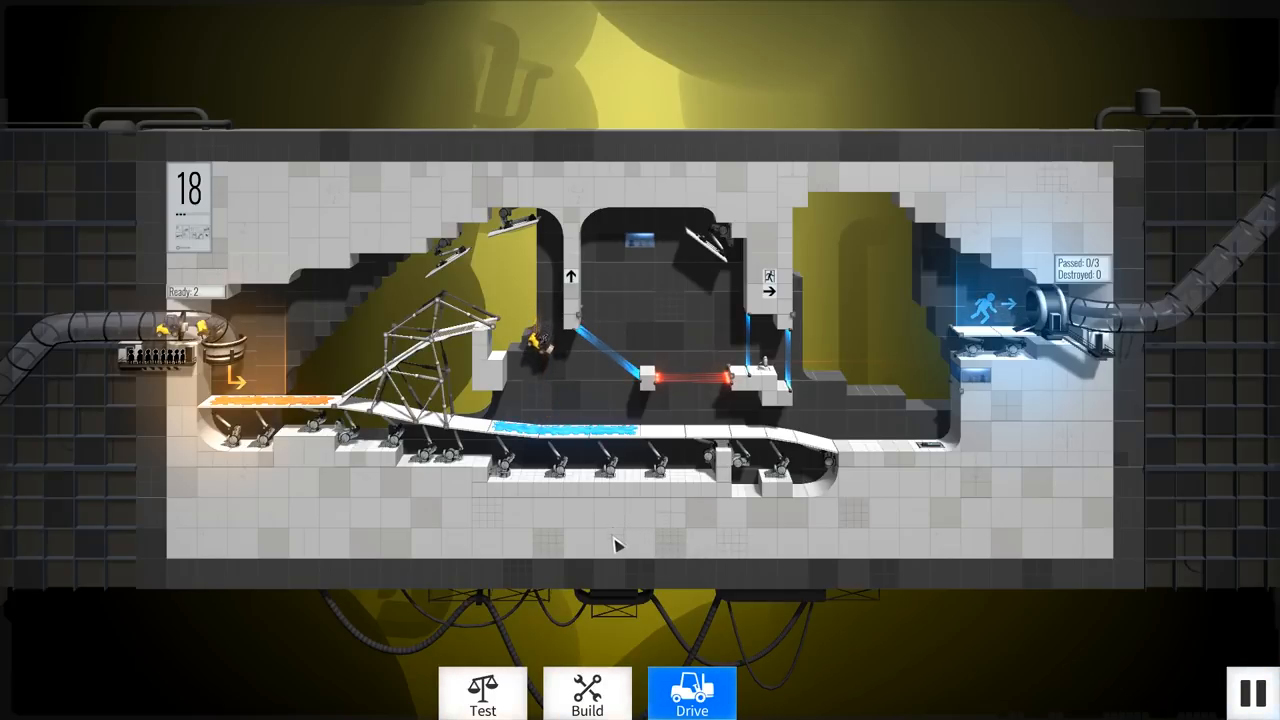
# Trim the left ramp truss down to $17,050 and re-run the vehicle test.
pyautogui.click(587, 692)
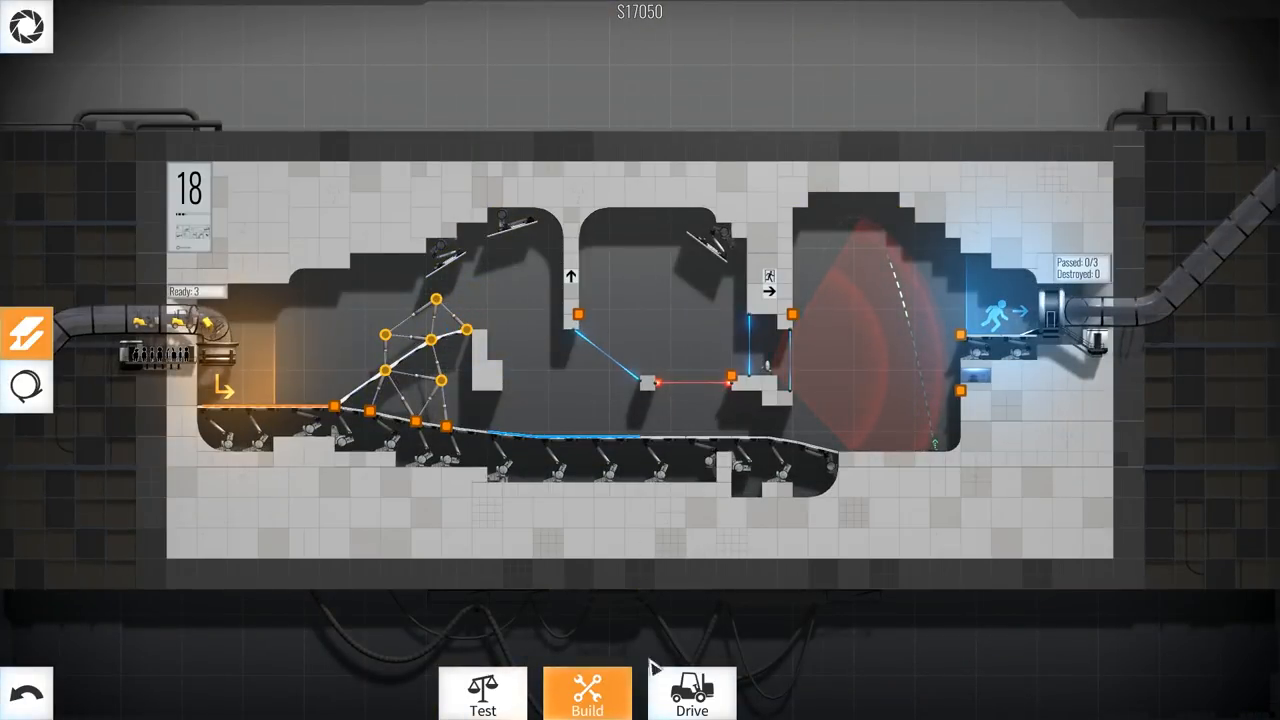
pyautogui.click(691, 690)
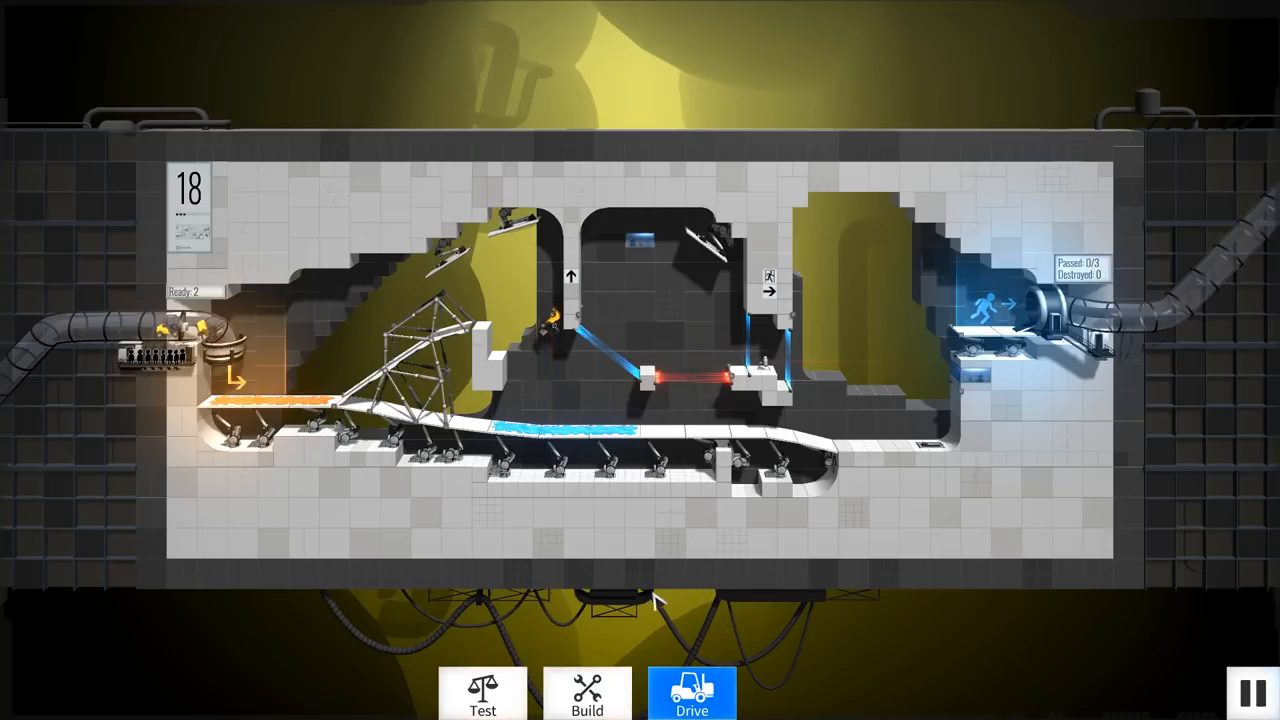
pyautogui.click(587, 693)
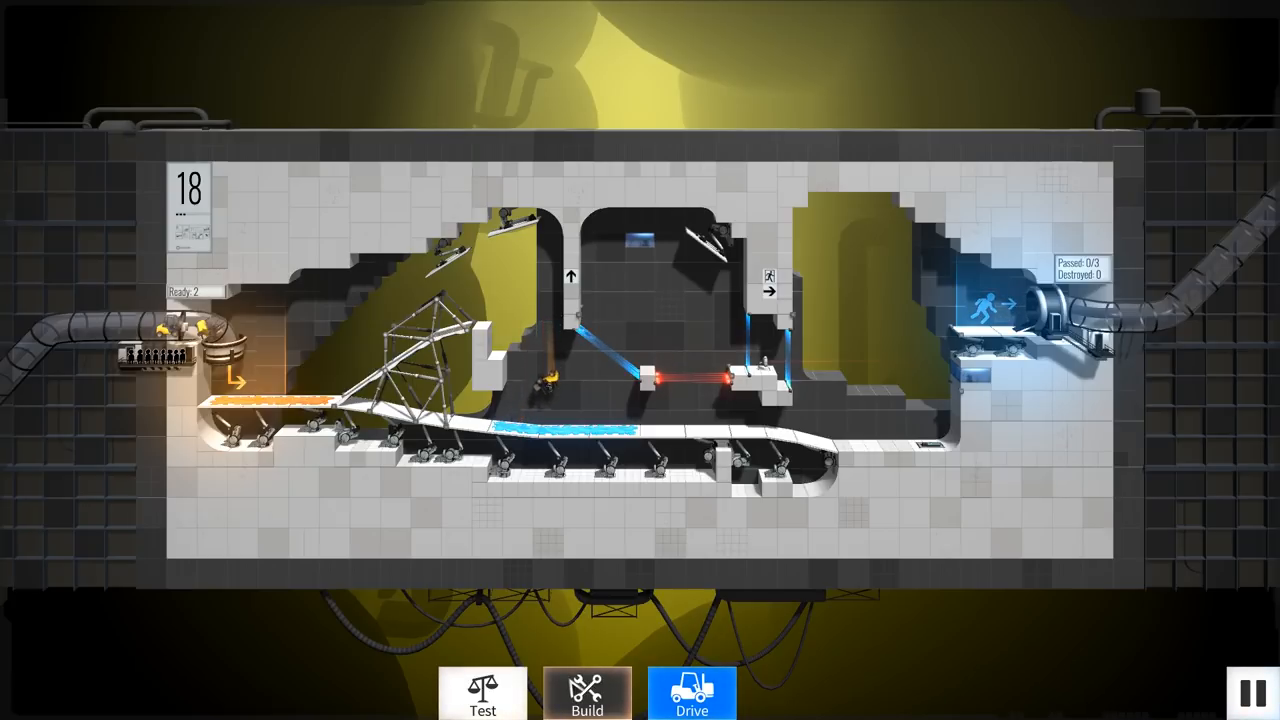
pyautogui.click(587, 692)
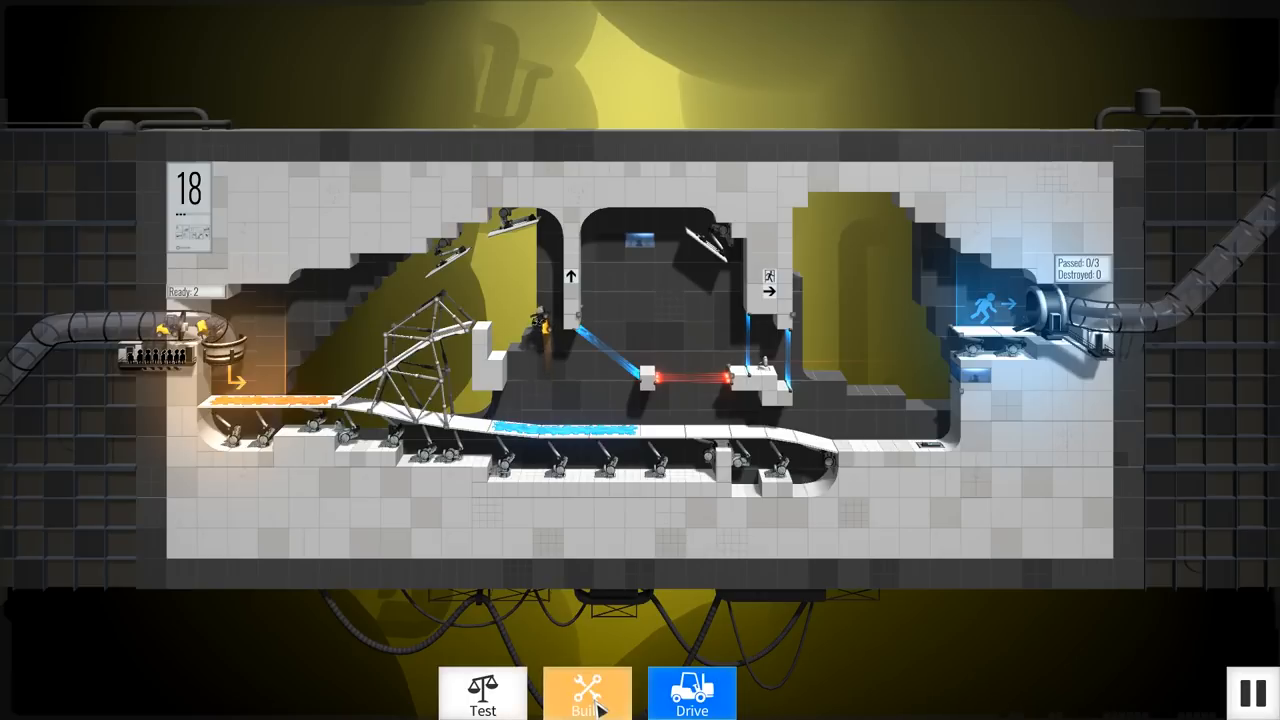
pyautogui.click(587, 692)
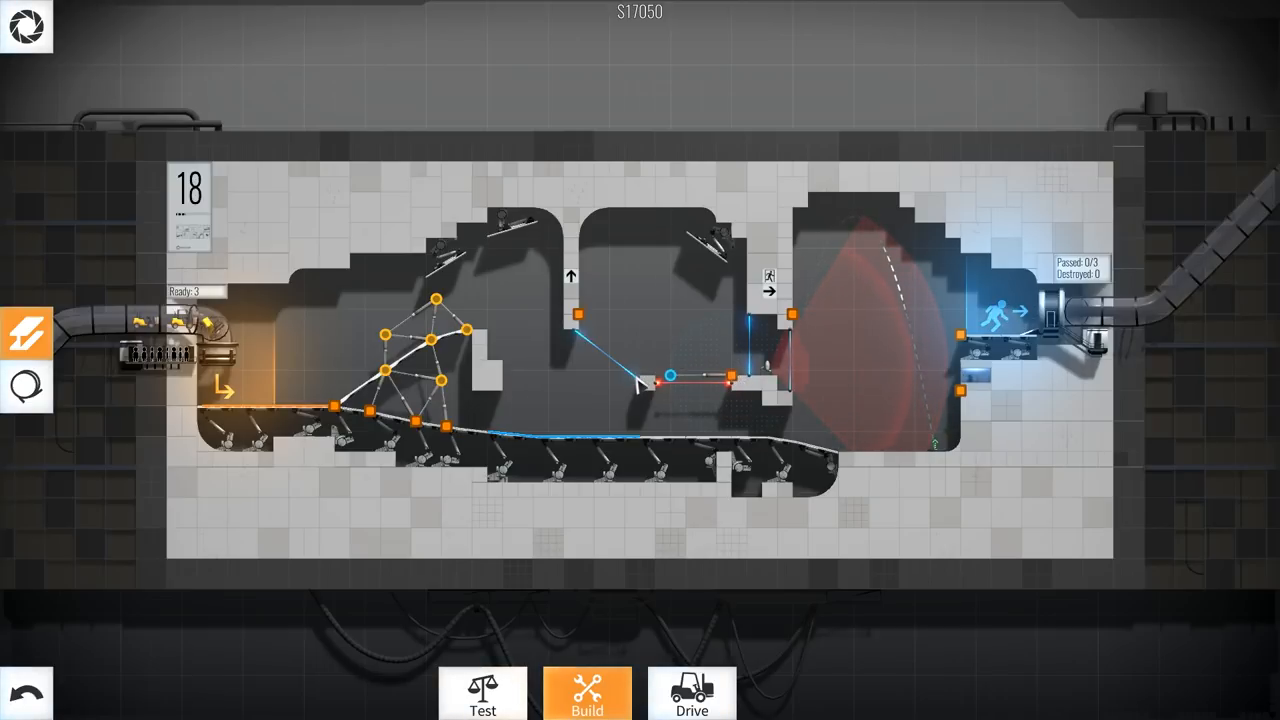
# Span the middle and right chambers with truss bridges ($45,000) and start a test drive.
pyautogui.click(636, 375)
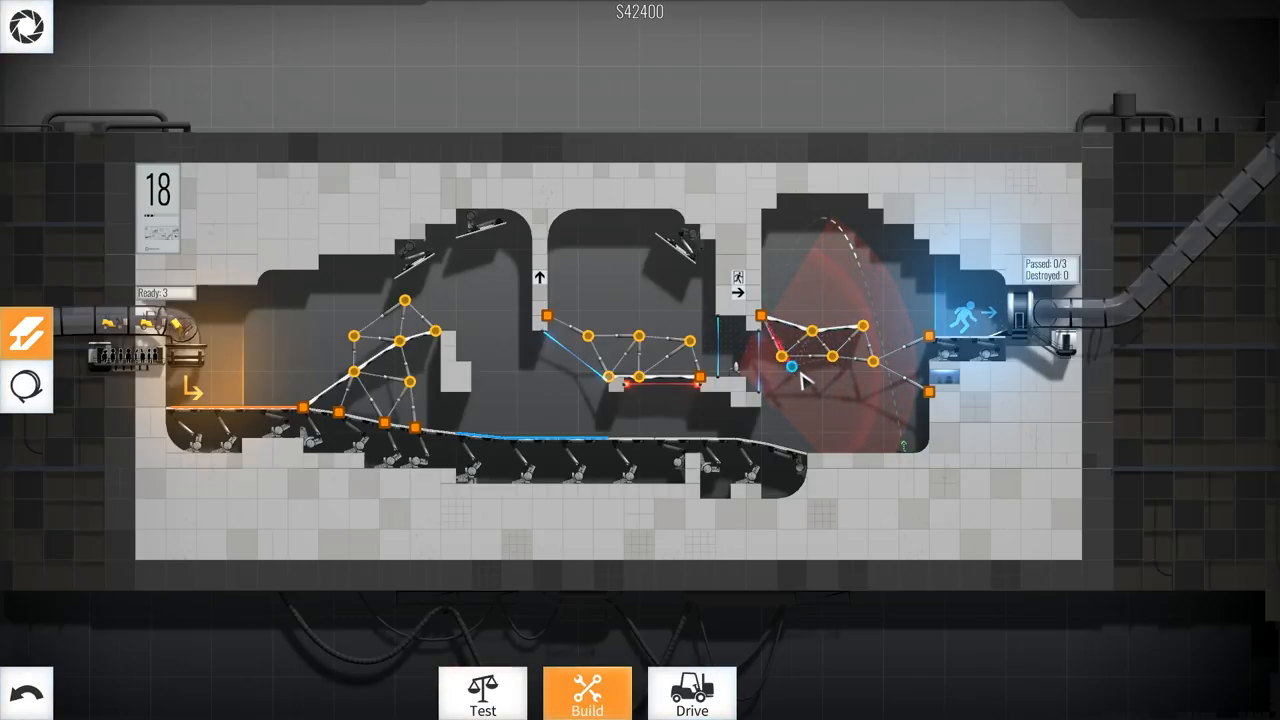
pyautogui.click(830, 365)
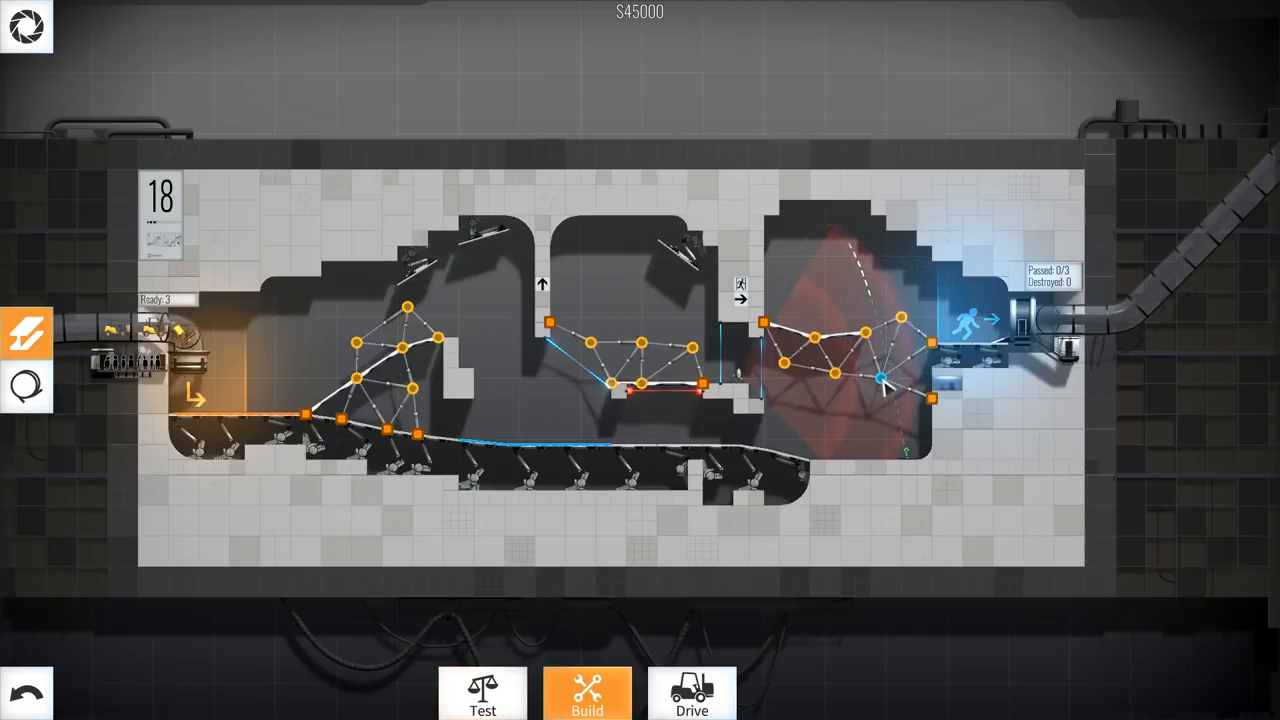
pyautogui.click(691, 690)
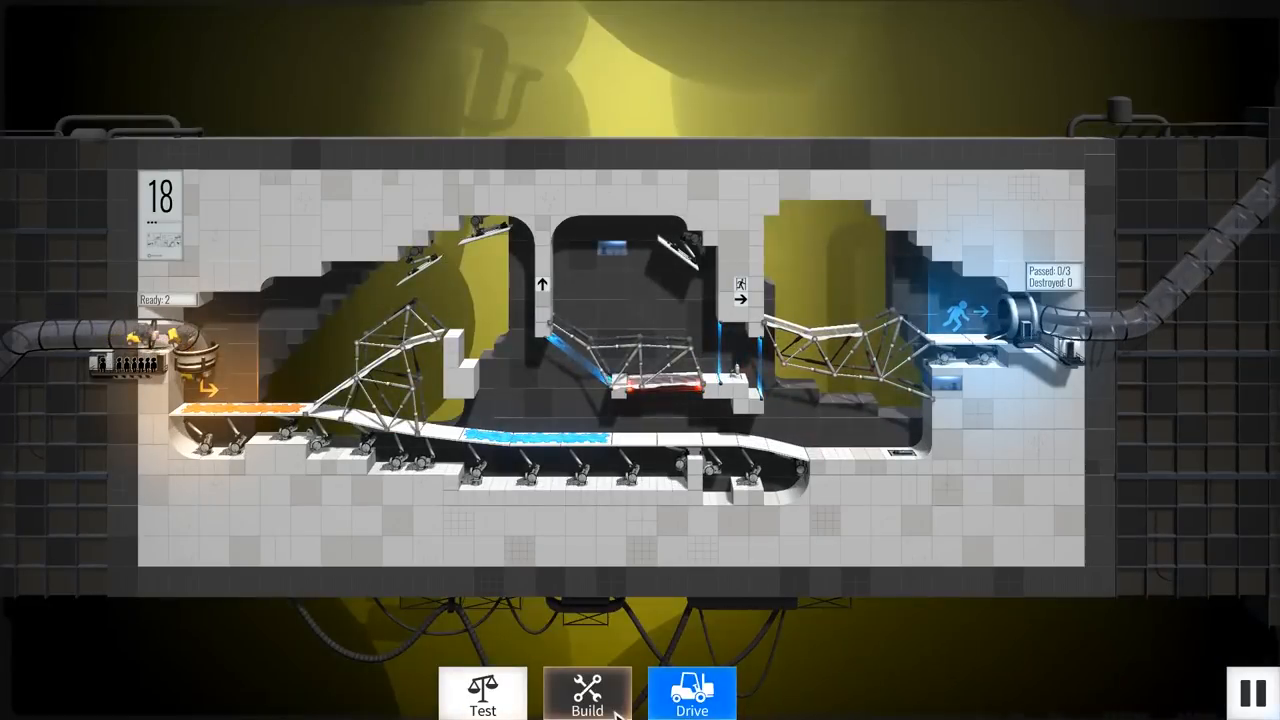
# Raise the middle truss into a taller peaked frame ($46,700) and re-test after the fall.
pyautogui.click(587, 693)
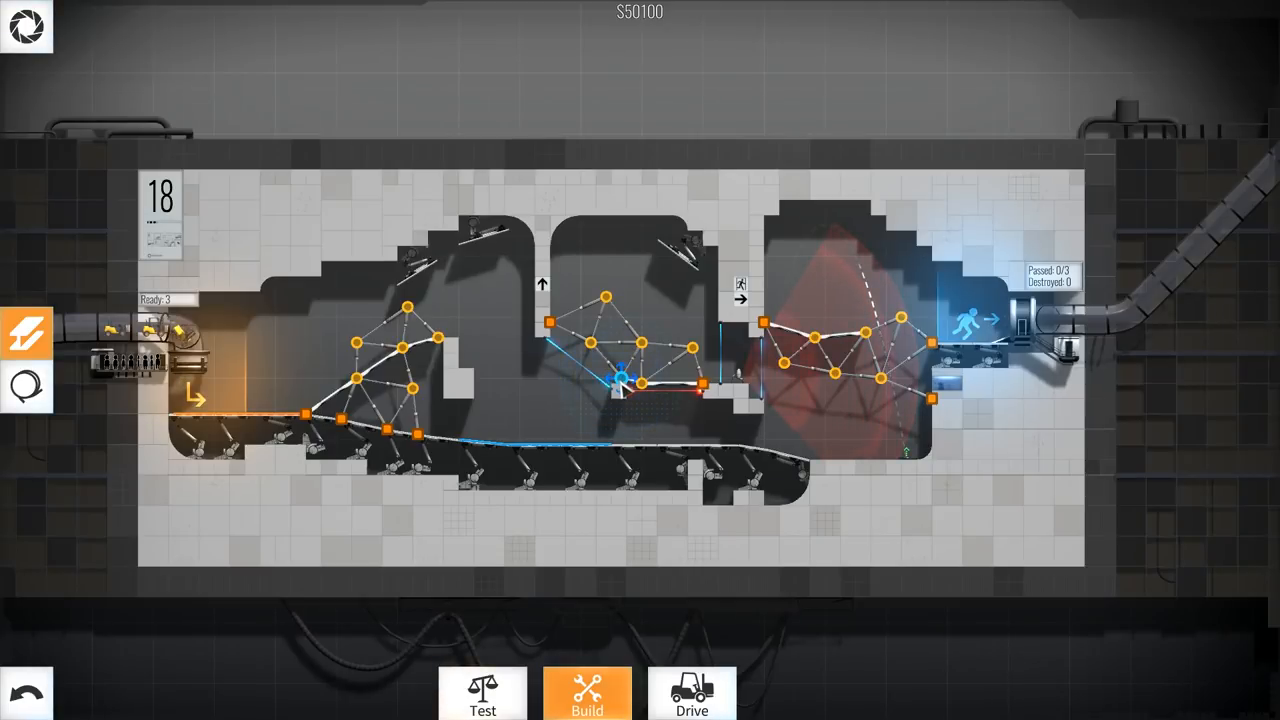
pyautogui.click(691, 693)
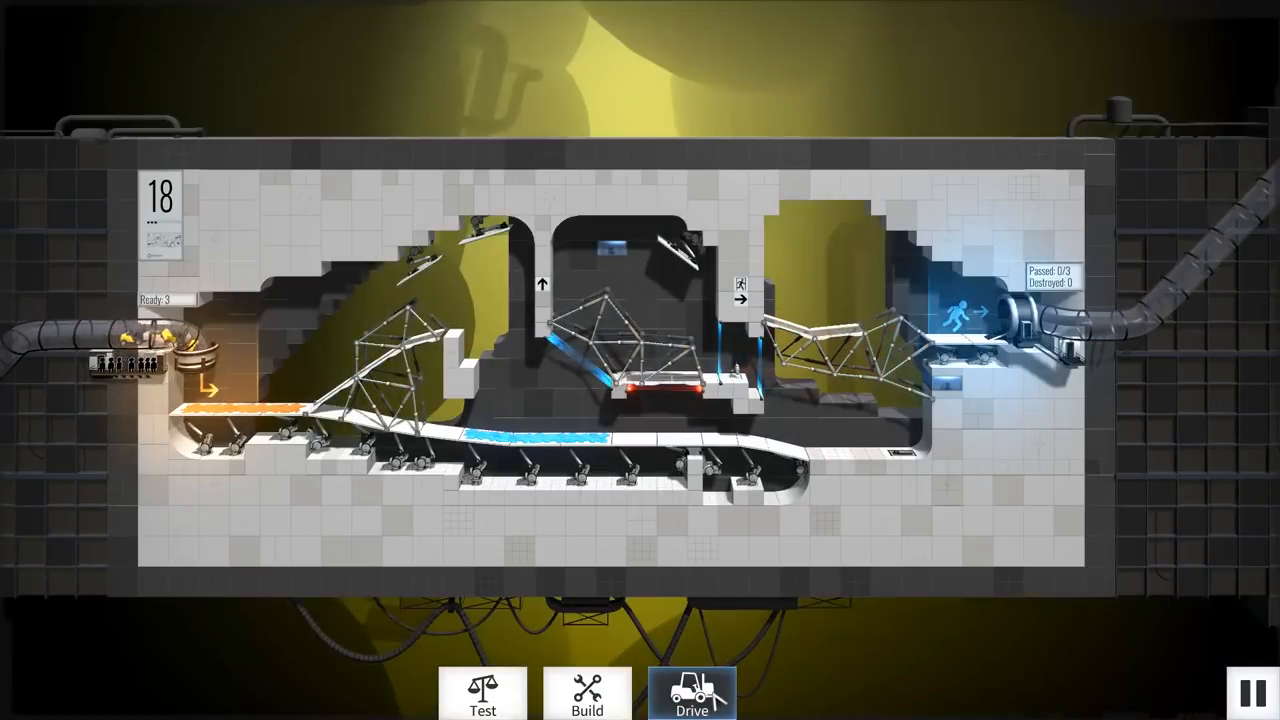
pyautogui.click(691, 693)
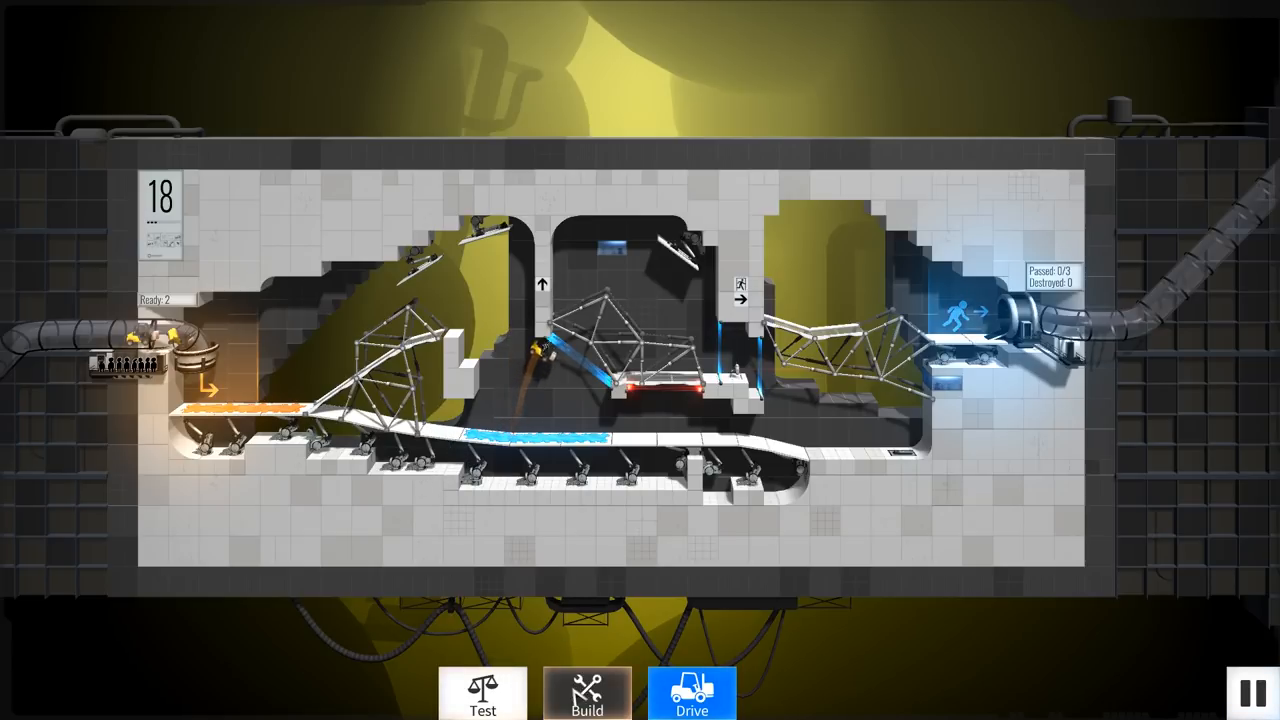
pyautogui.click(587, 693)
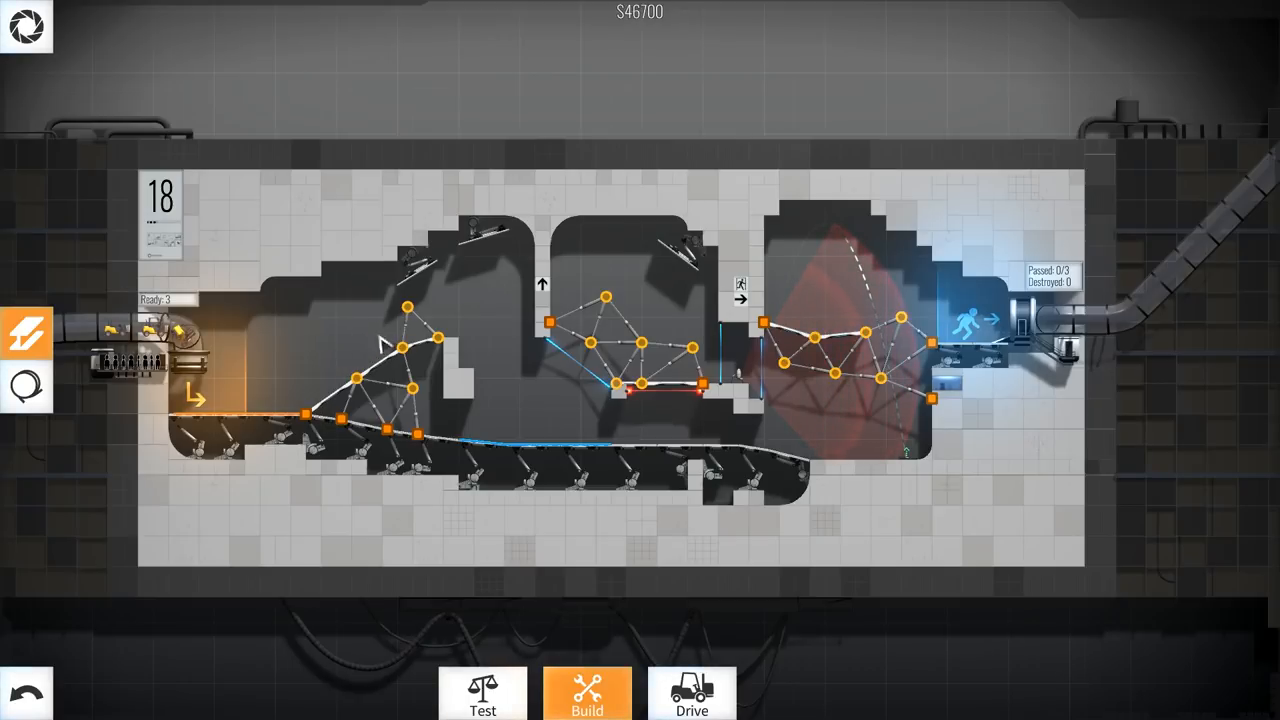
# Pull the left ramp joints outward into a rounder arch ($48,900) and start a drive.
pyautogui.moveTo(405, 308); pyautogui.dragTo(354, 379)
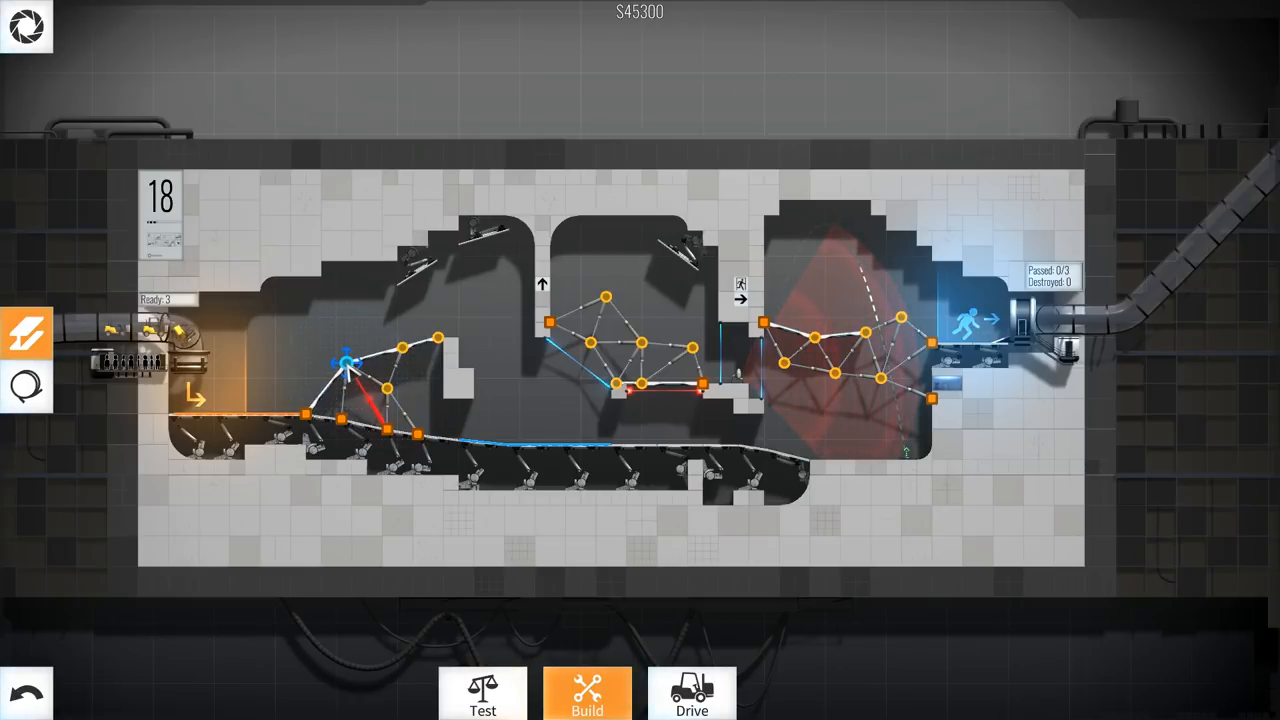
pyautogui.moveTo(345, 360); pyautogui.dragTo(368, 393)
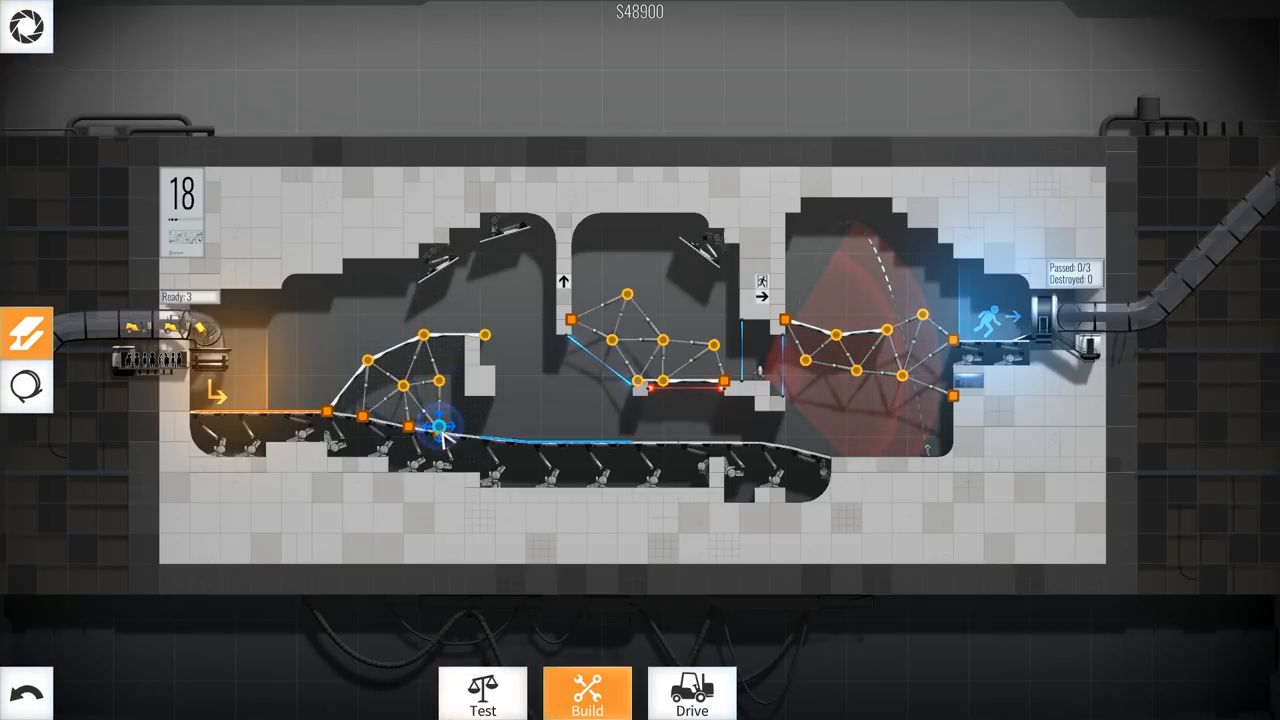
pyautogui.click(691, 693)
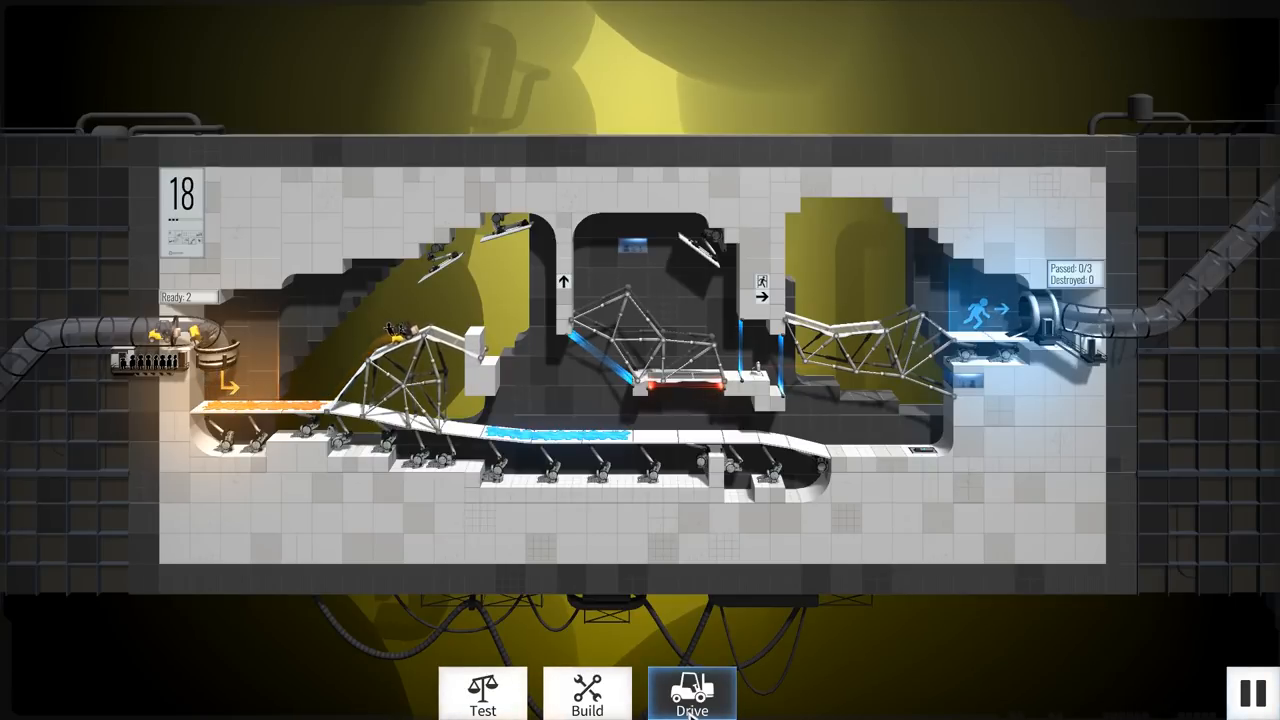
# Extend the left arch truss slightly to $49,600 and run two more drive tests.
pyautogui.click(587, 693)
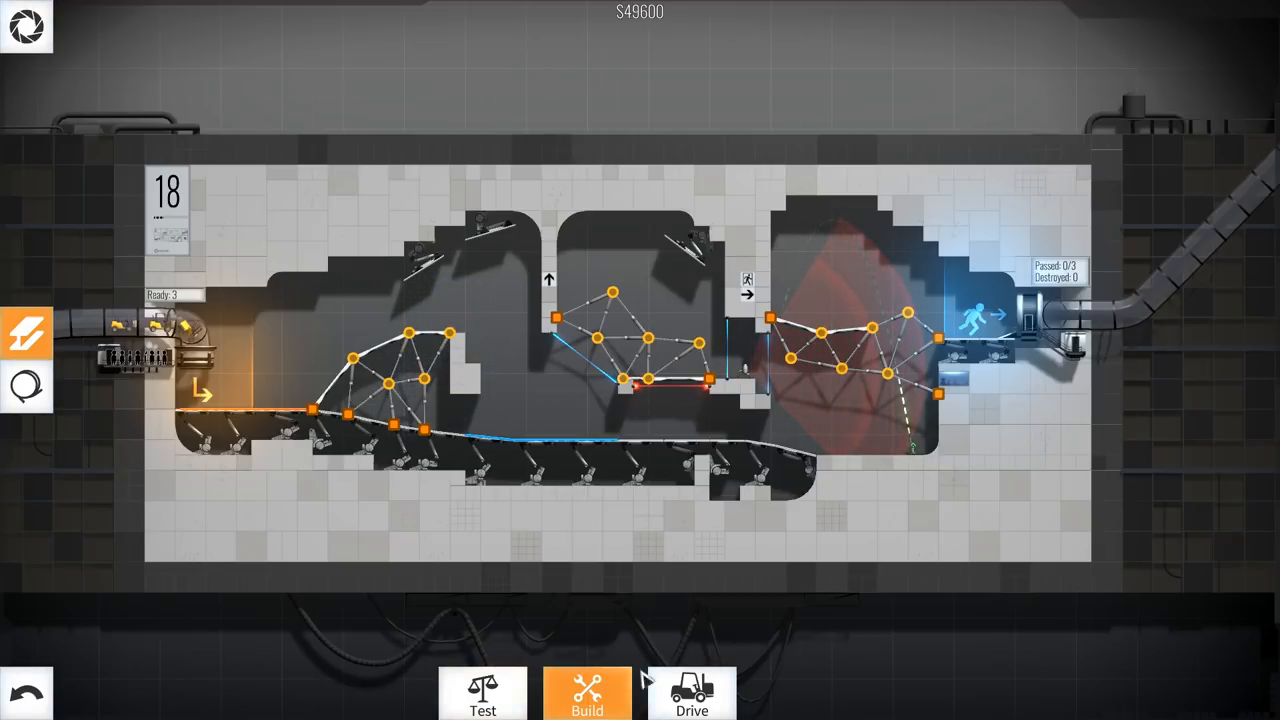
pyautogui.click(691, 693)
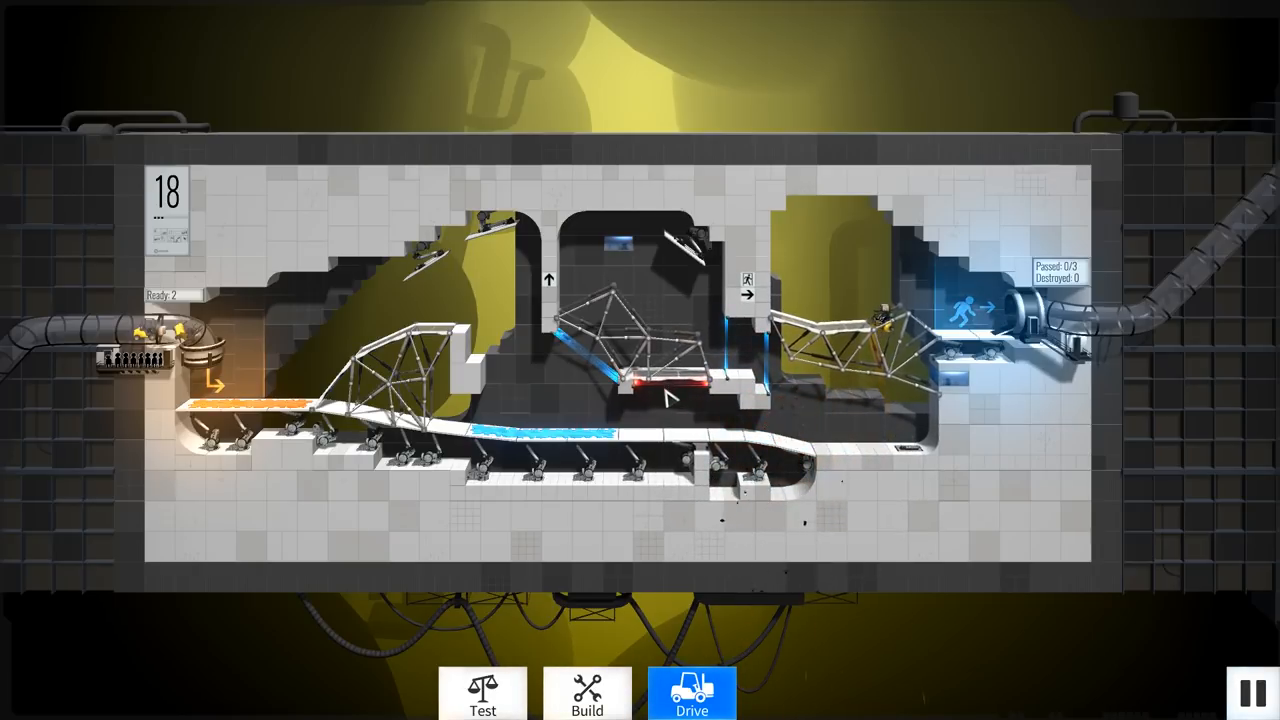
pyautogui.click(587, 693)
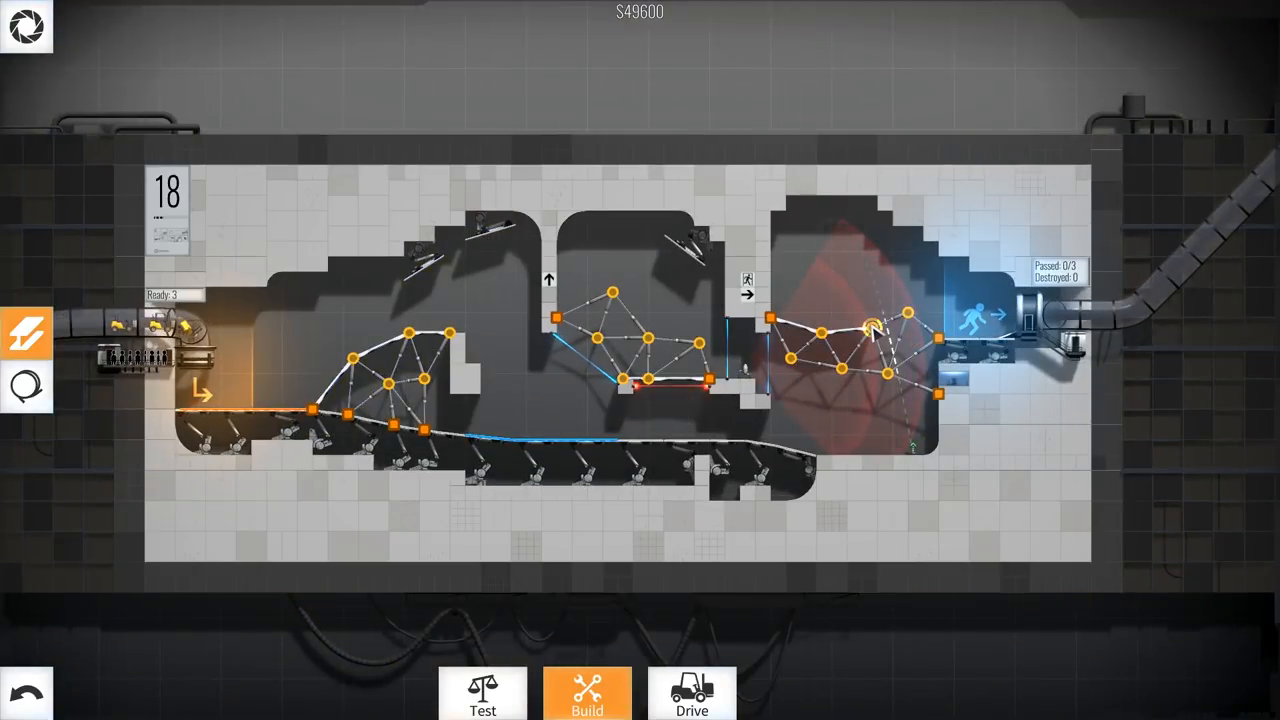
pyautogui.click(691, 692)
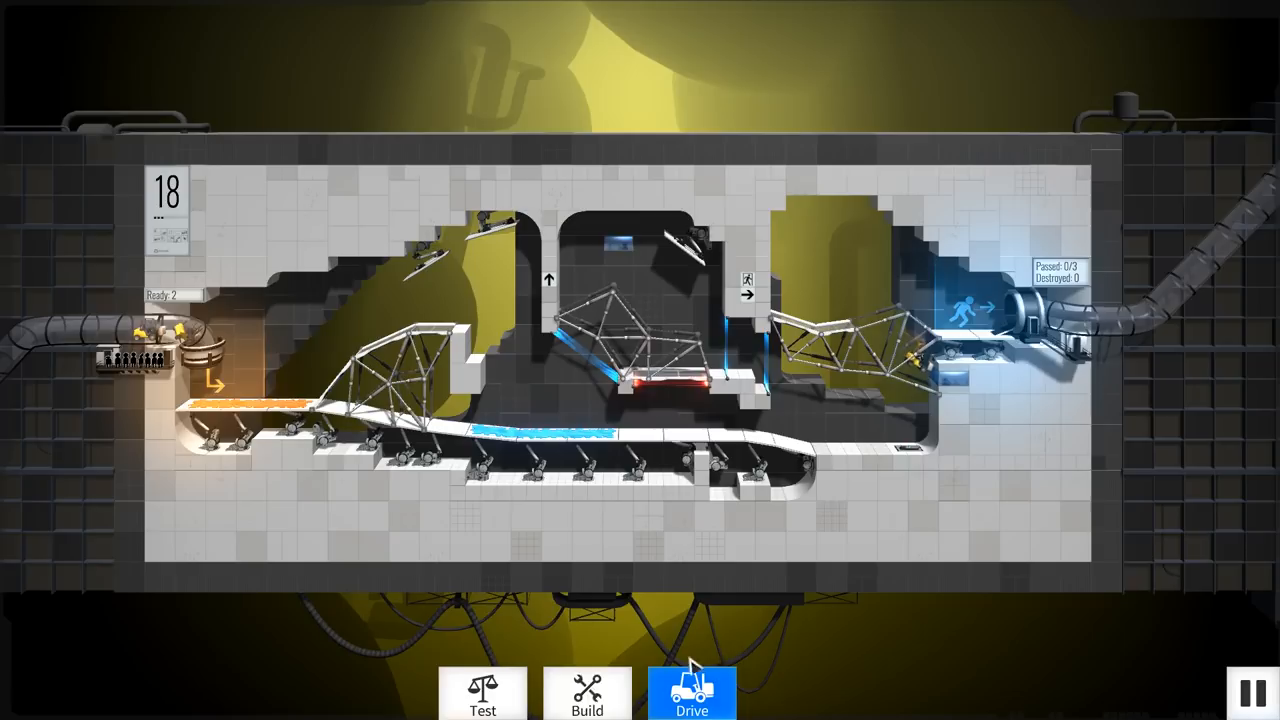
# Add a joint and members to the right chamber truss ($52,050) and drive again.
pyautogui.click(587, 693)
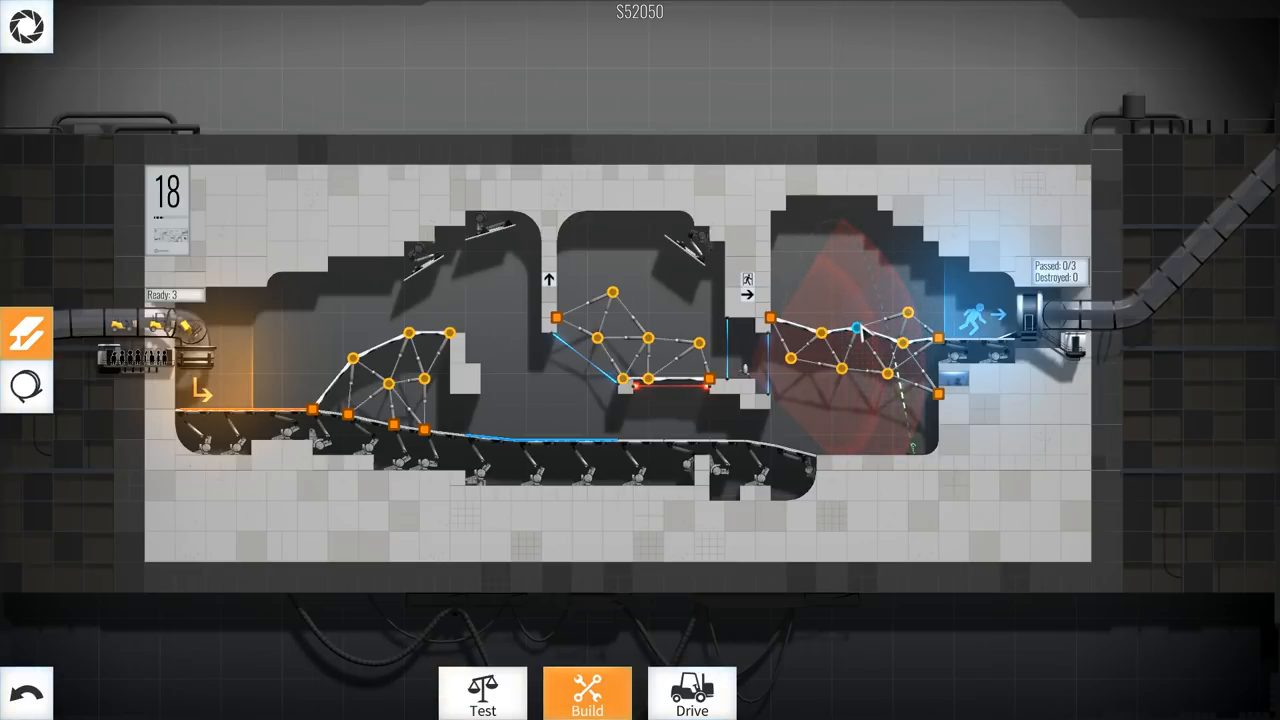
pyautogui.click(691, 692)
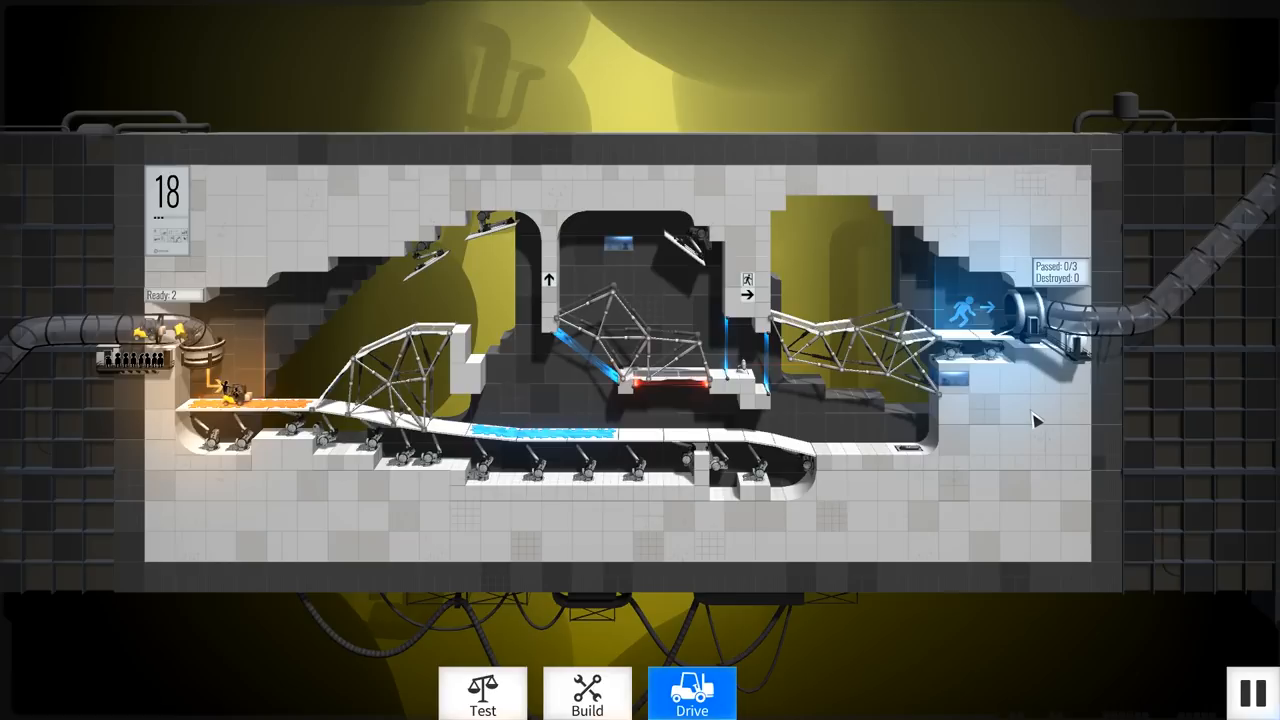
pyautogui.moveTo(920, 483)
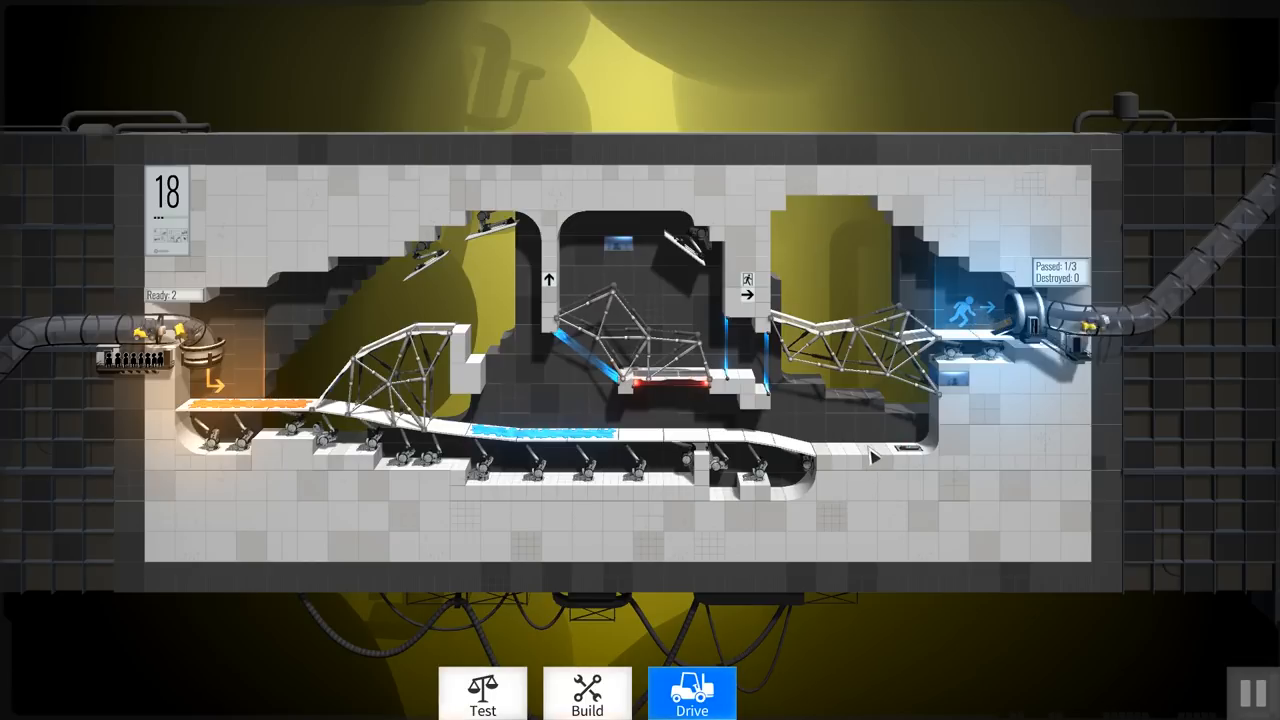
# Run the convoy across level 18, then return to build mode after the right bridge collapses.
pyautogui.click(691, 693)
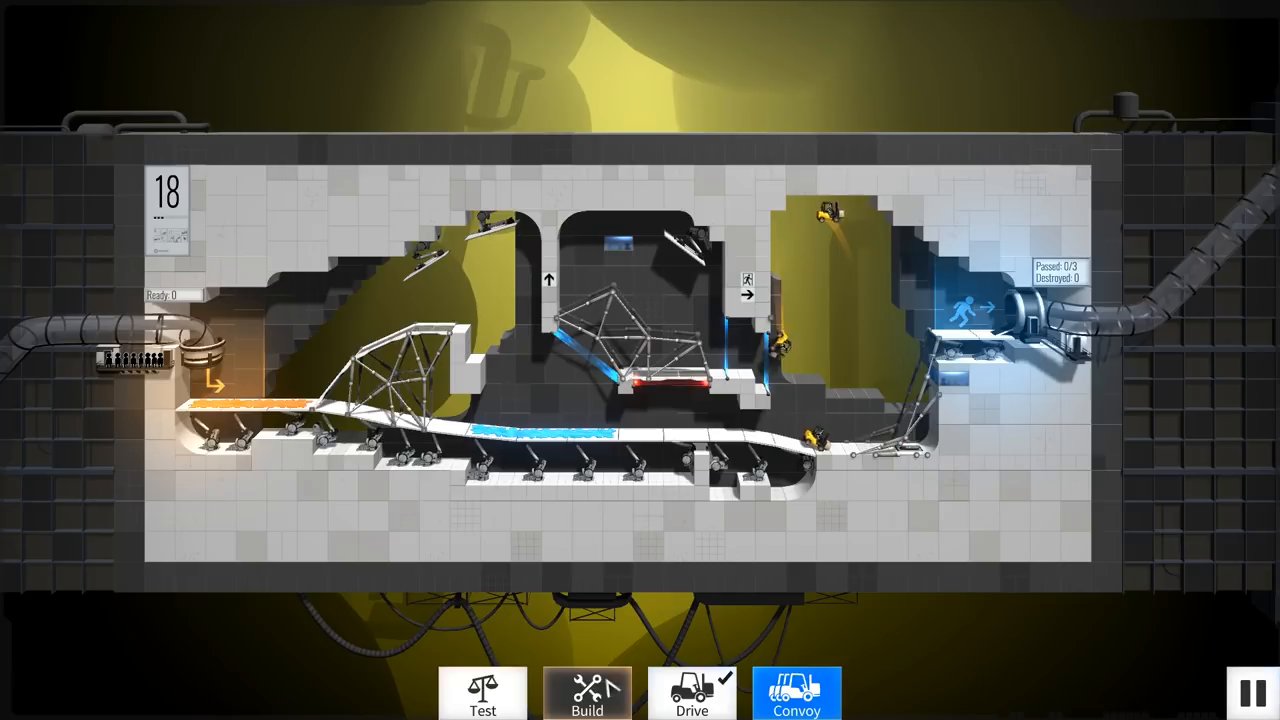
pyautogui.click(587, 693)
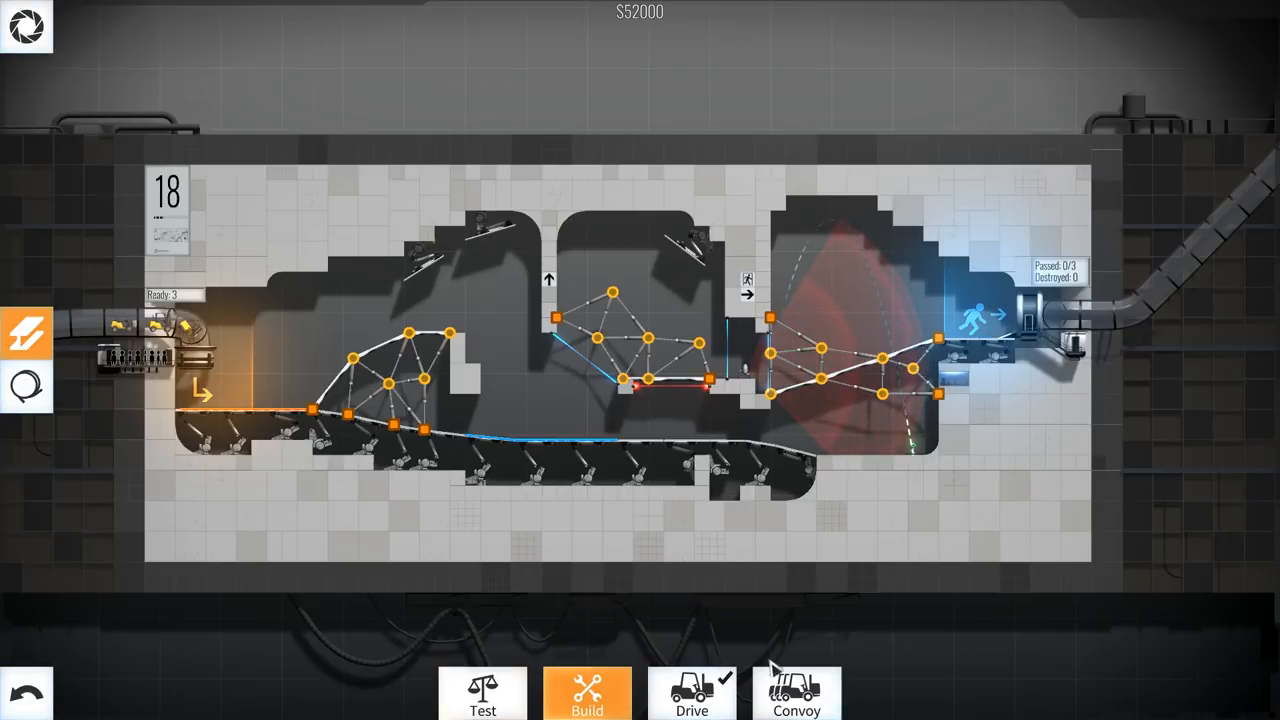
# View the level 18 bridge stresses, return to build mode, then launch a new convoy run.
pyautogui.click(483, 693)
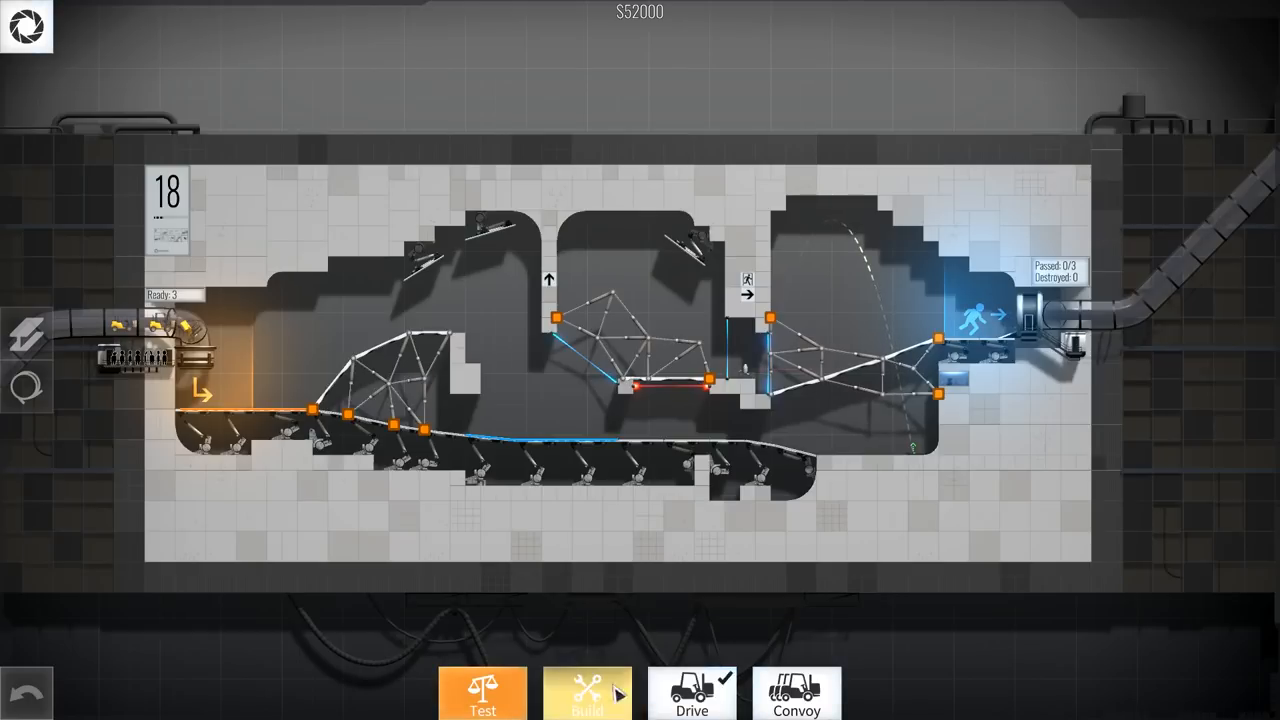
pyautogui.click(587, 693)
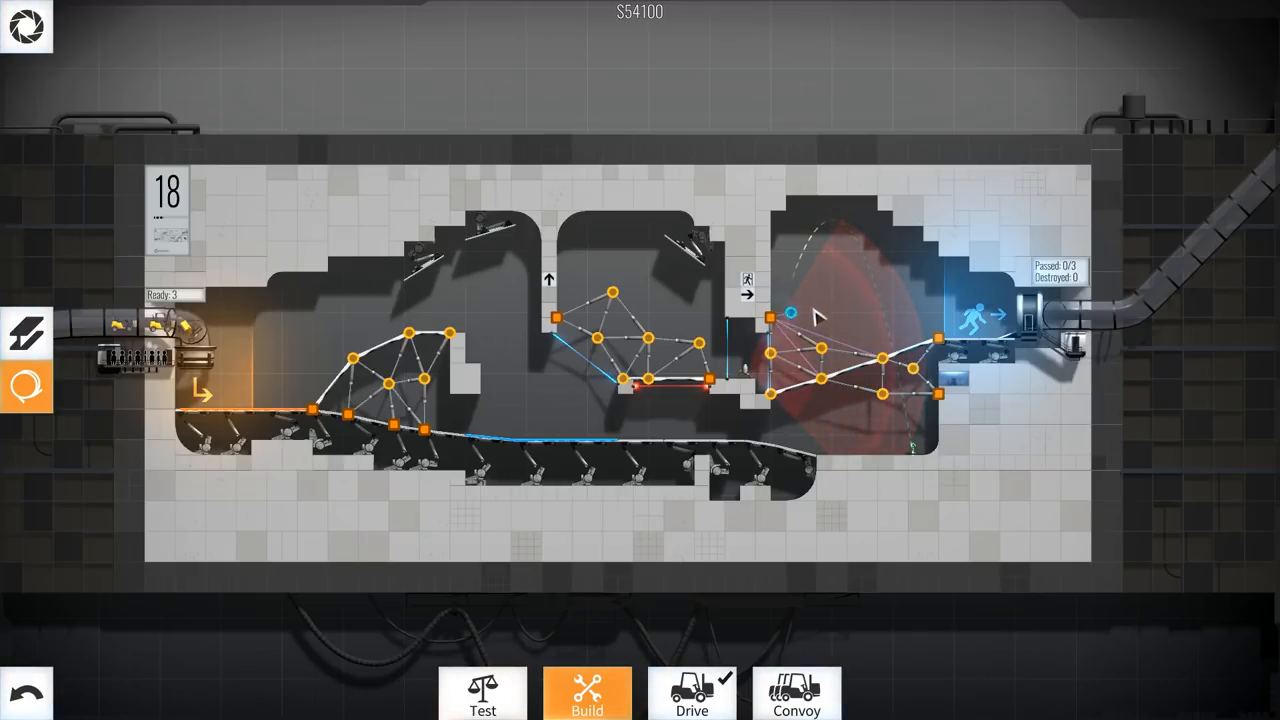
pyautogui.click(797, 693)
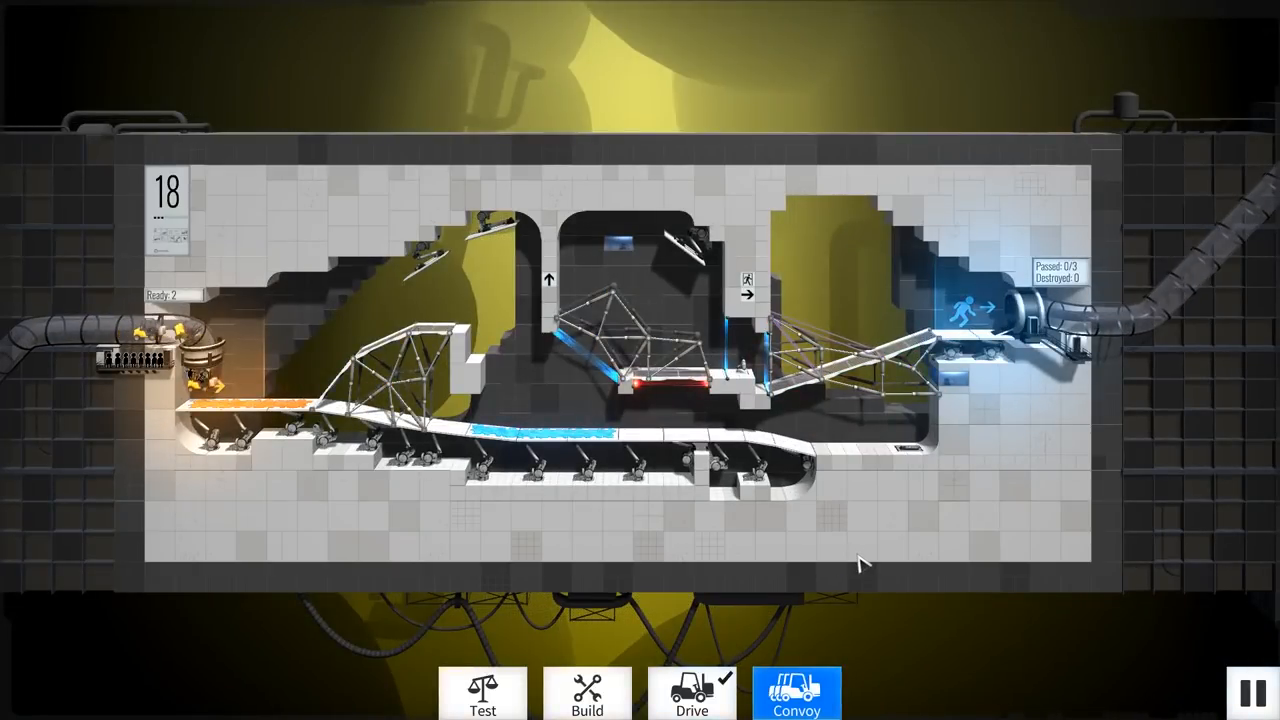